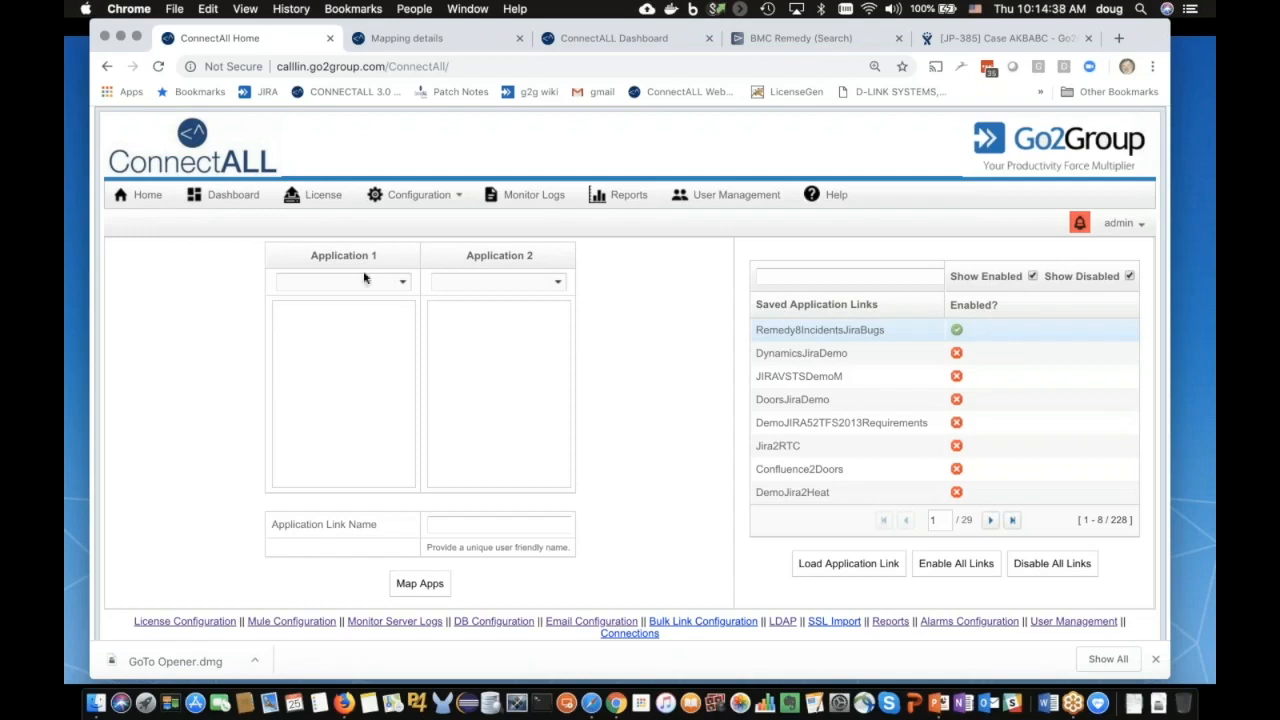
Step: Pair Atlassian JIRA 5+ as Application 1 with Remedy as Application 2
click(401, 281)
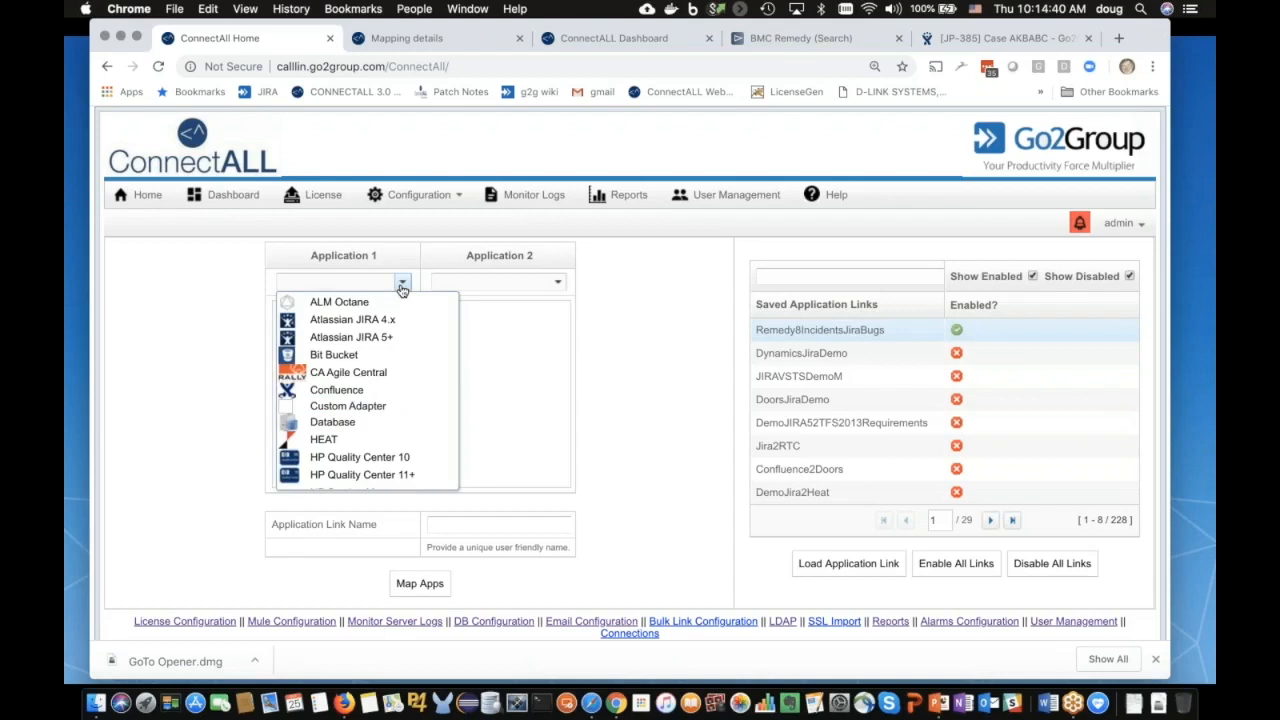
click(352, 337)
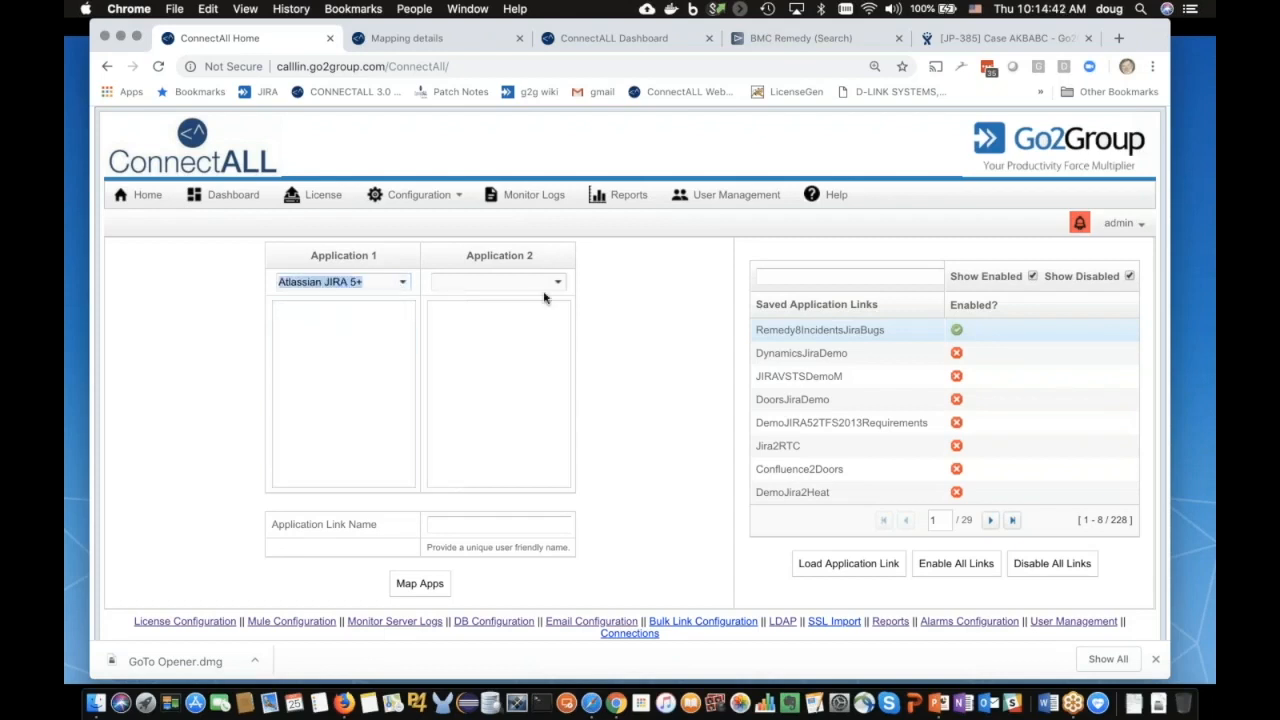
click(557, 281)
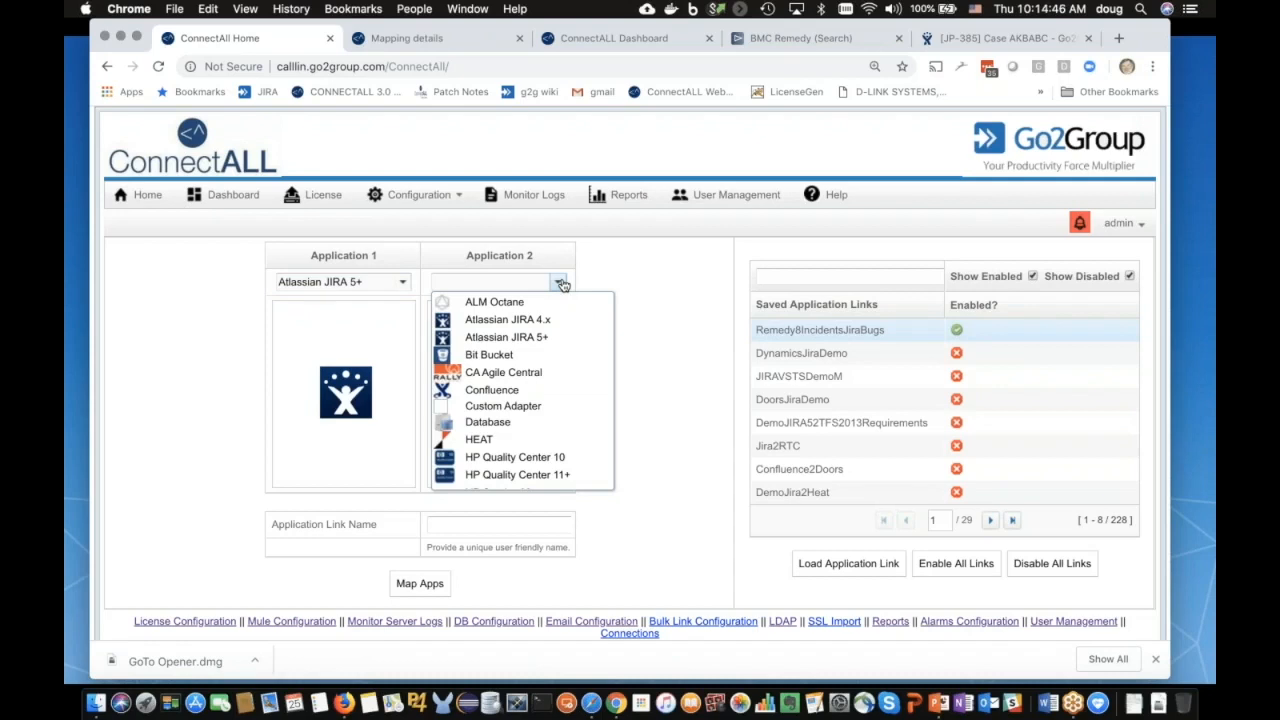
mouse_move(546, 294)
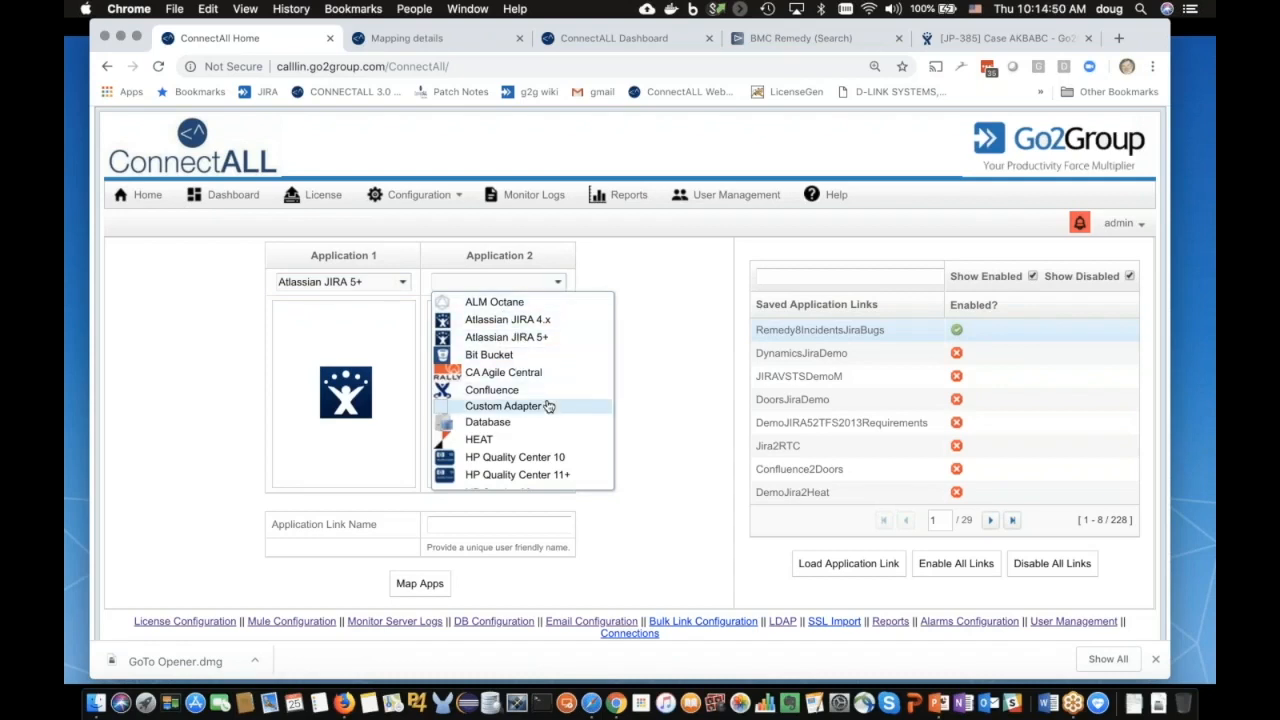
mouse_move(491, 389)
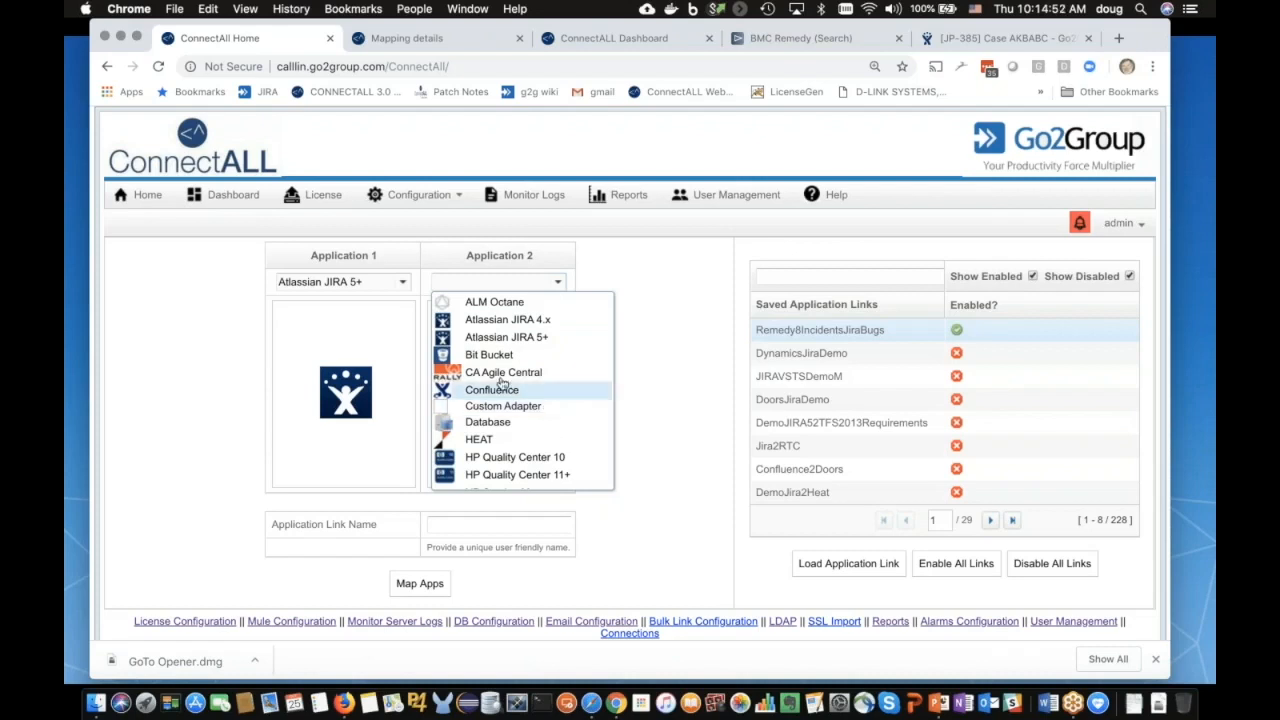
mouse_move(535, 405)
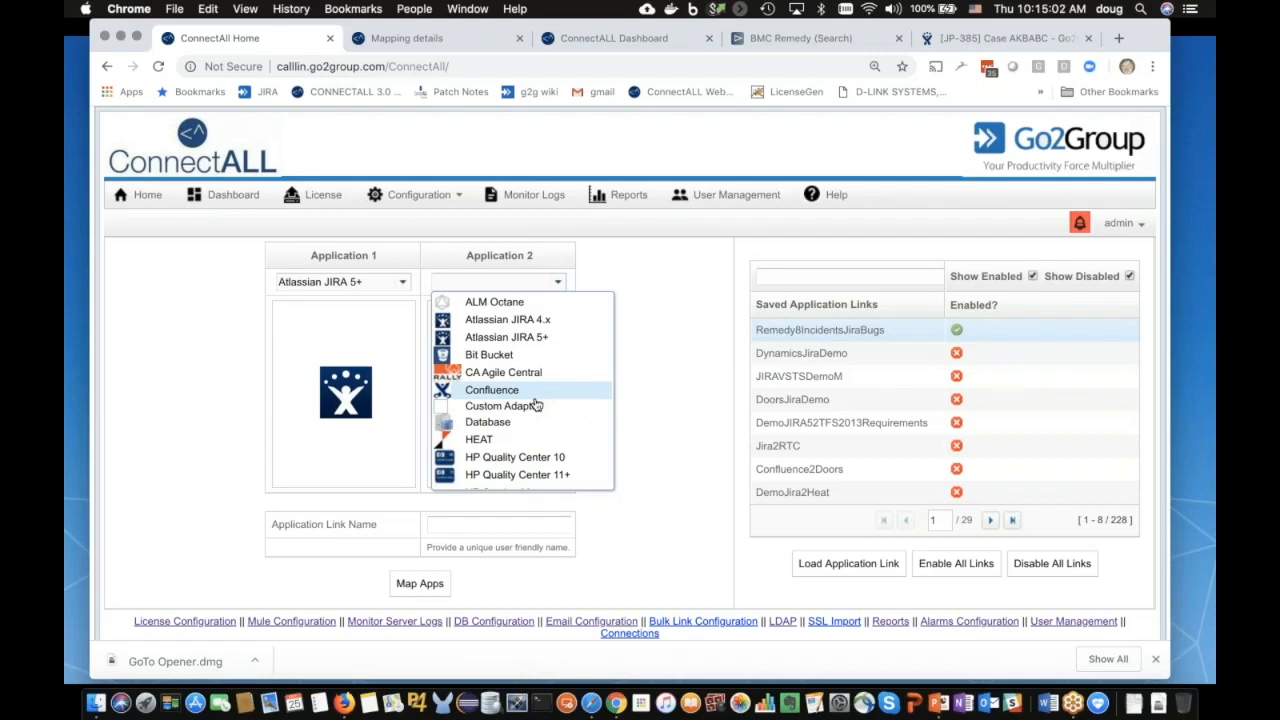
mouse_move(517, 421)
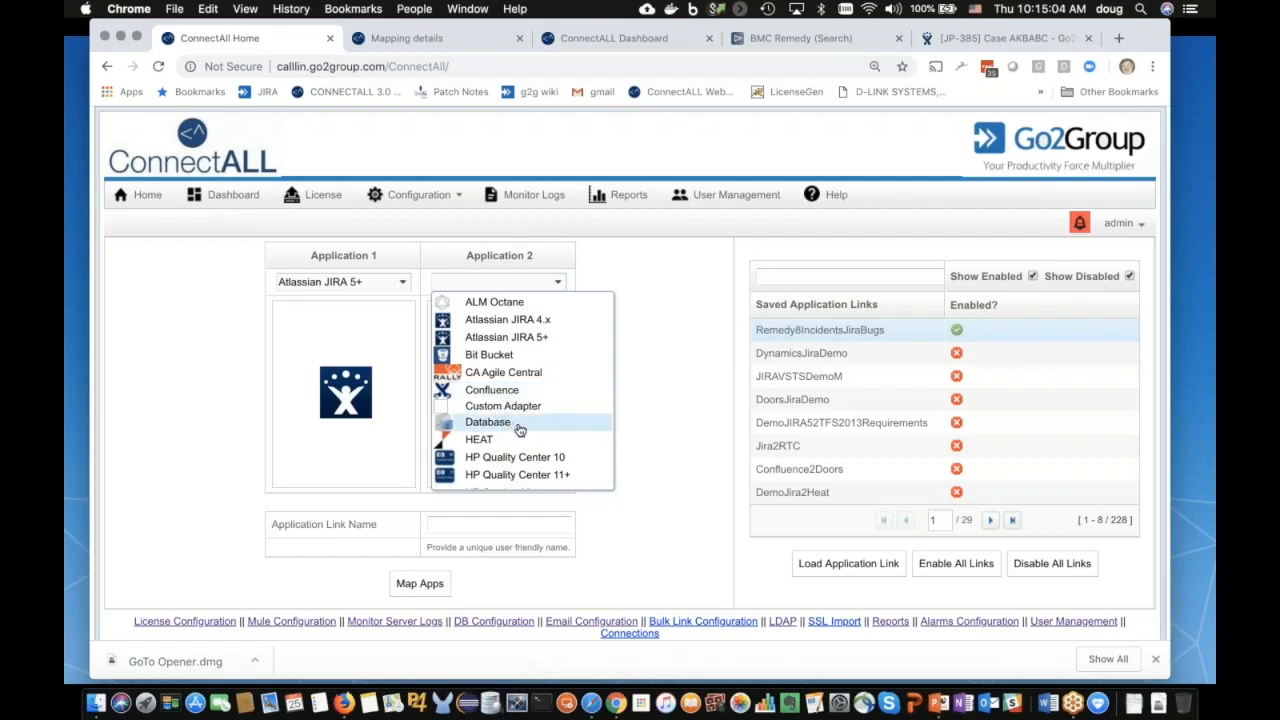
scroll(down, 3)
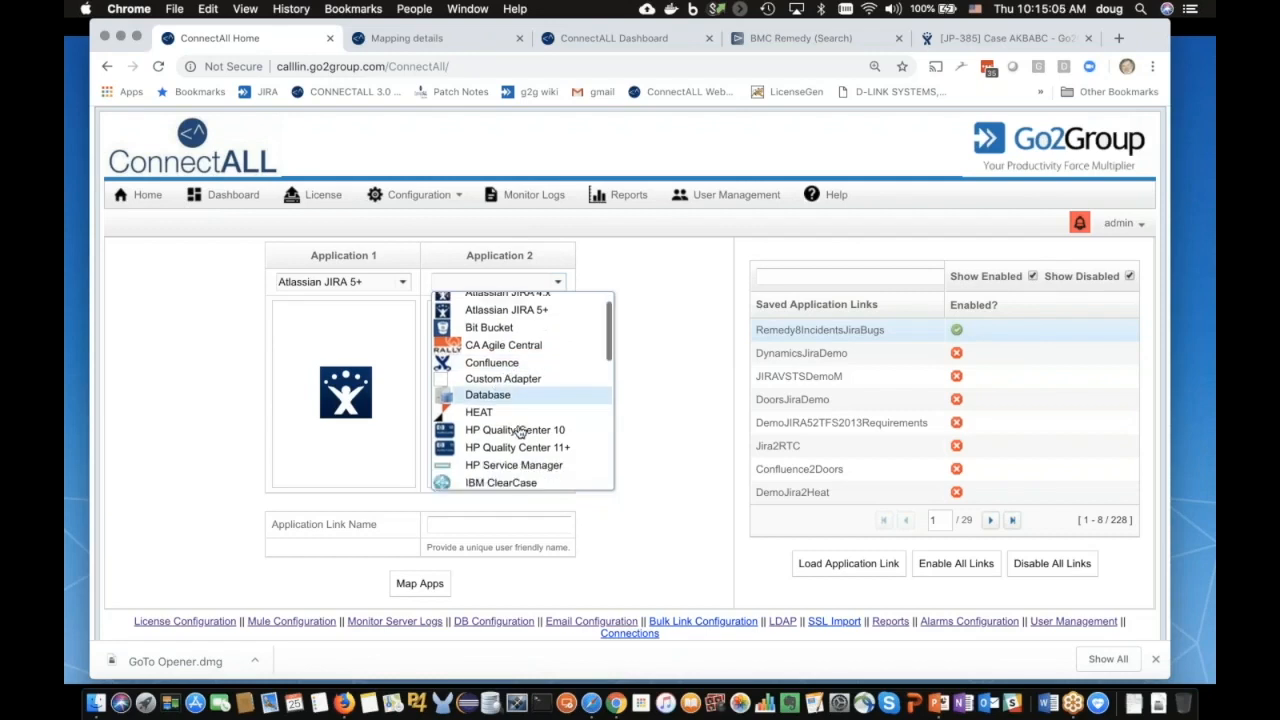
scroll(down, 3)
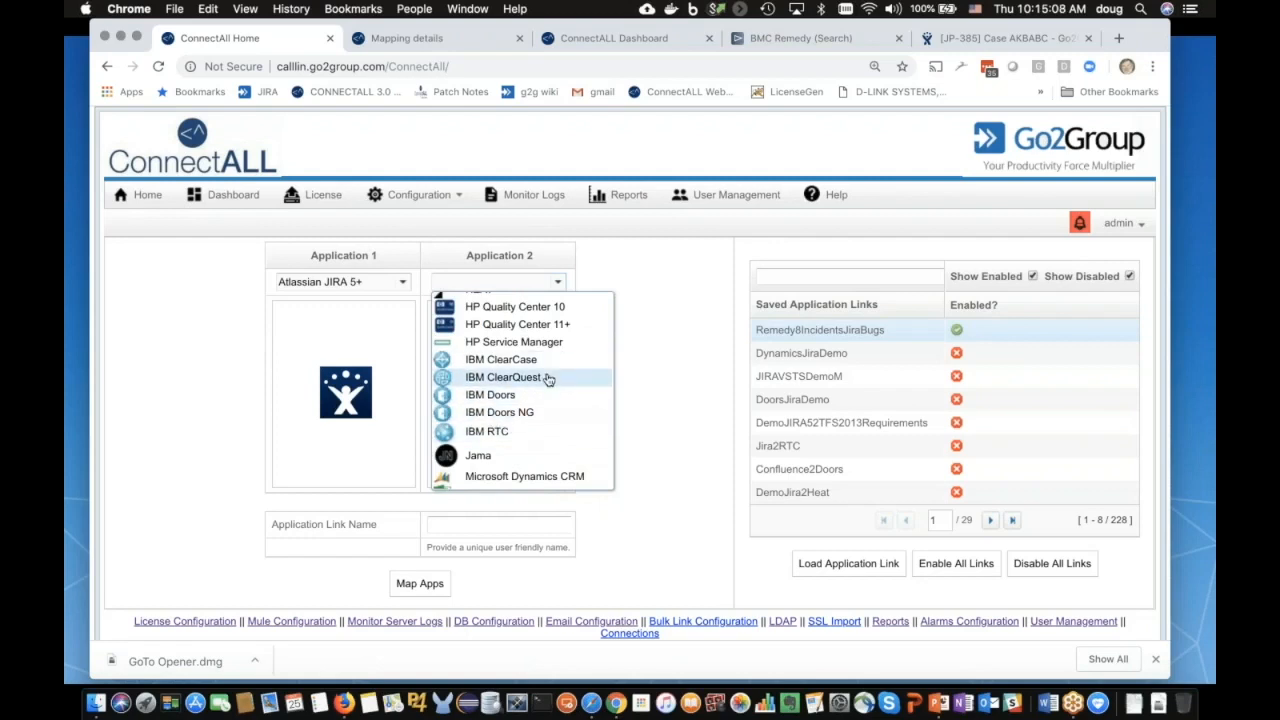
scroll(down, 3)
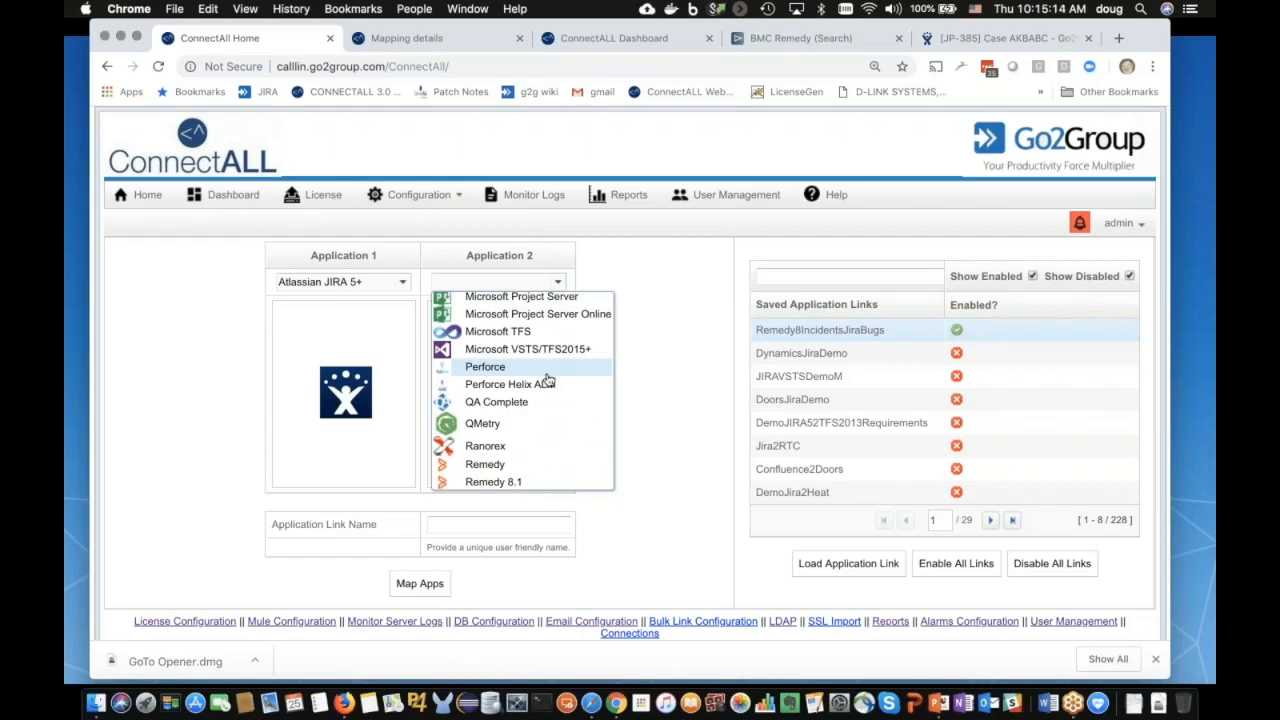
scroll(down, 3)
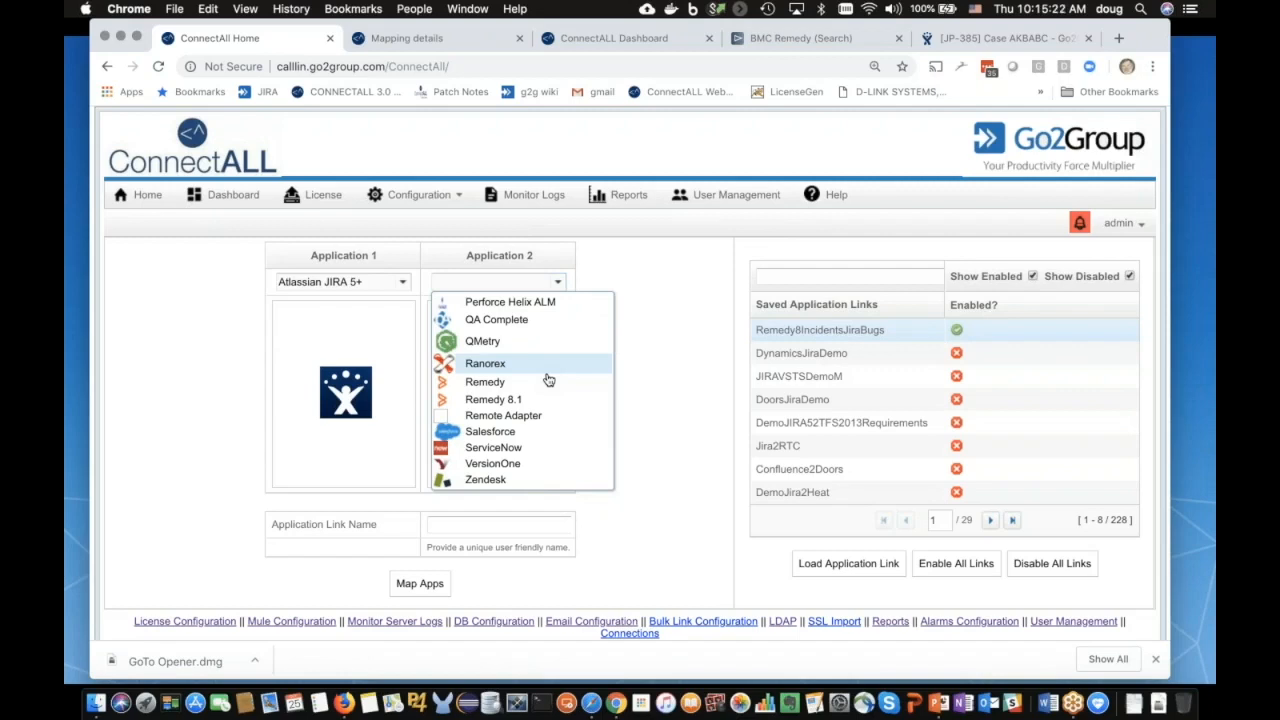
mouse_move(568, 468)
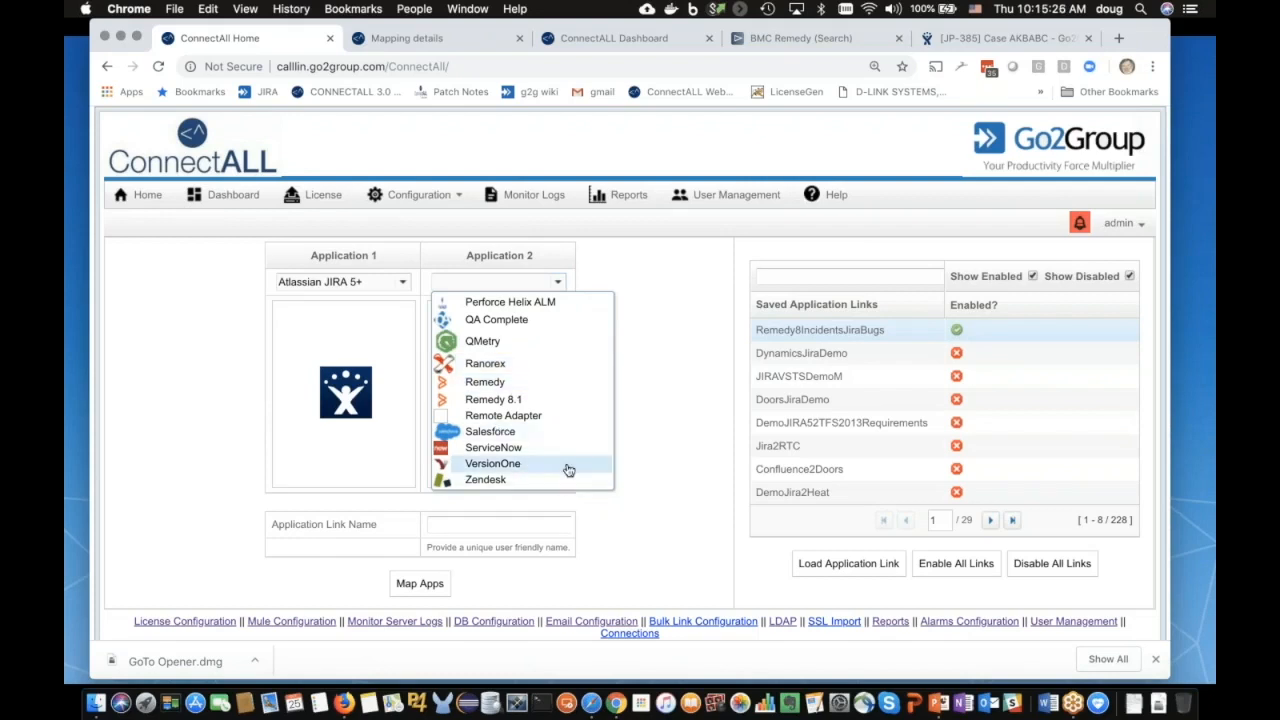
click(485, 382)
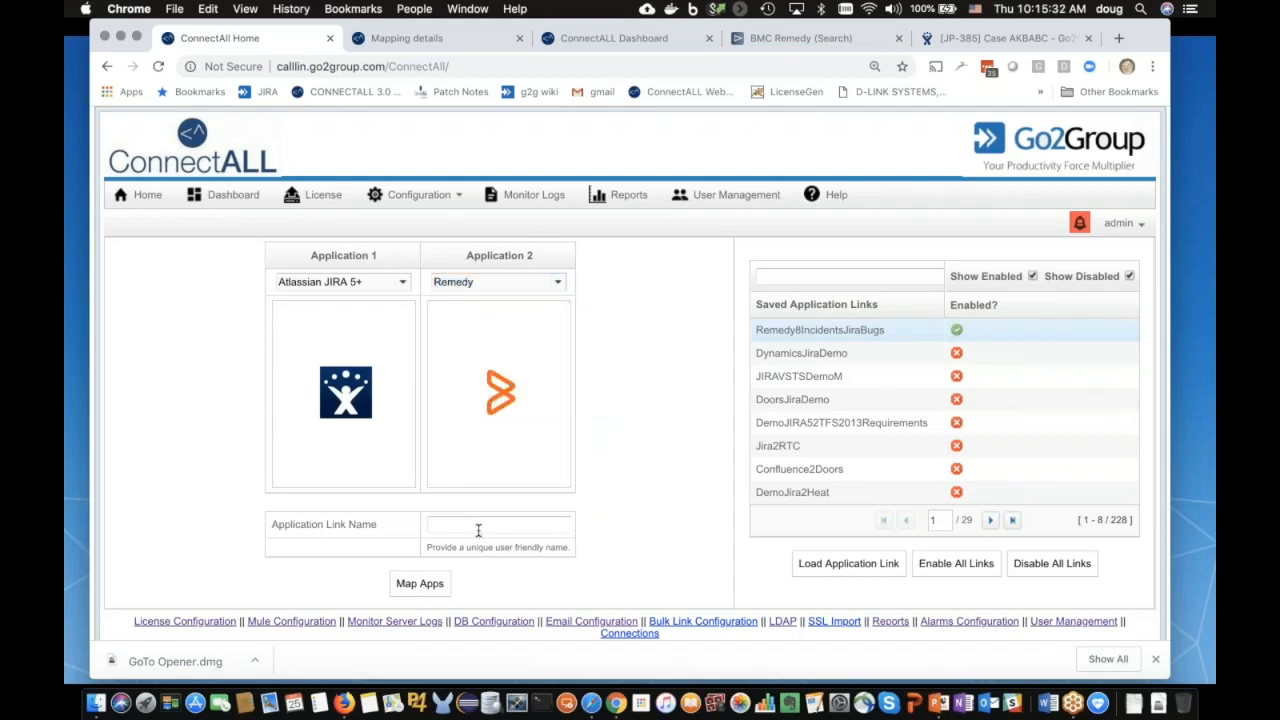
Step: Enter 'myname' as the Application Link Name
text(mynam)
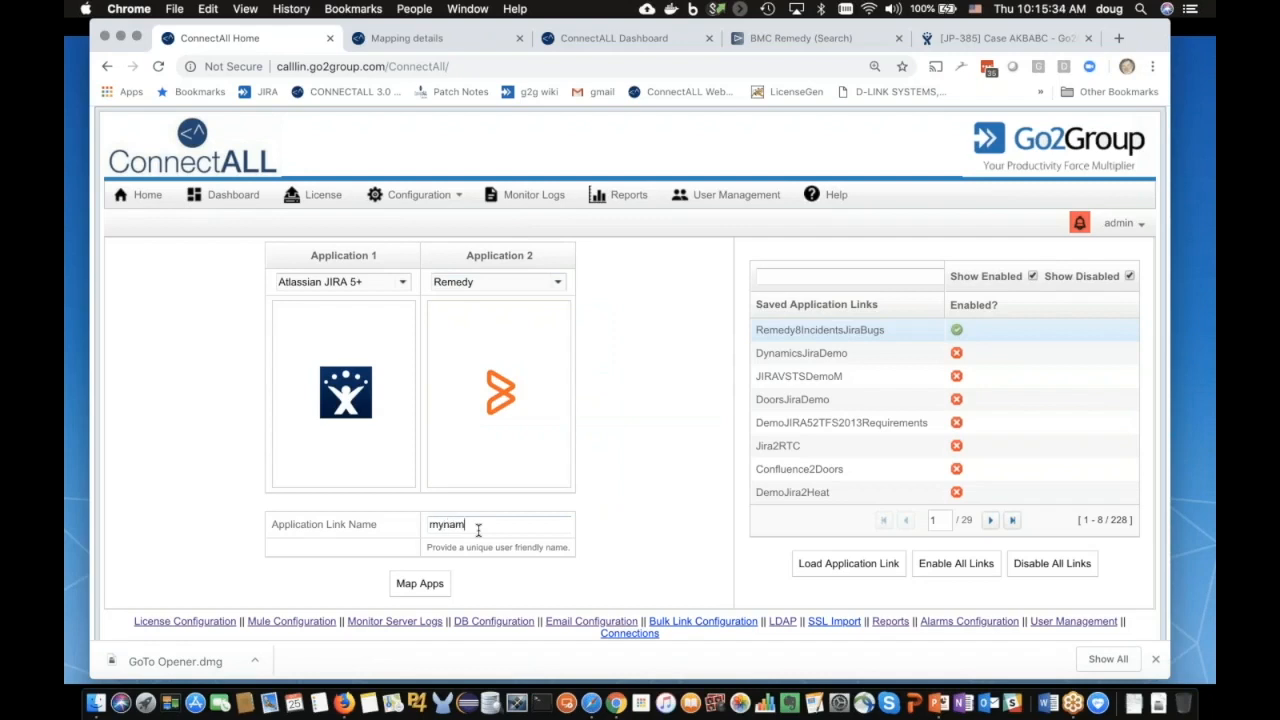
text(e)
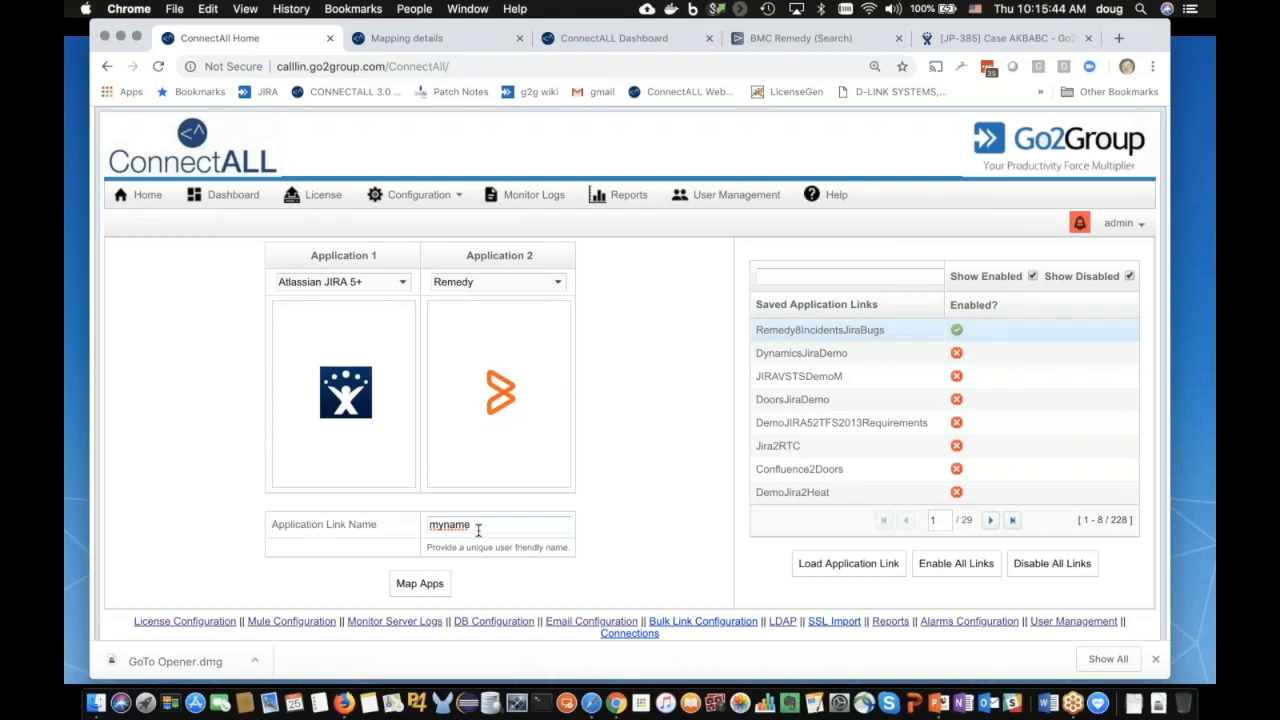
mouse_move(1148, 487)
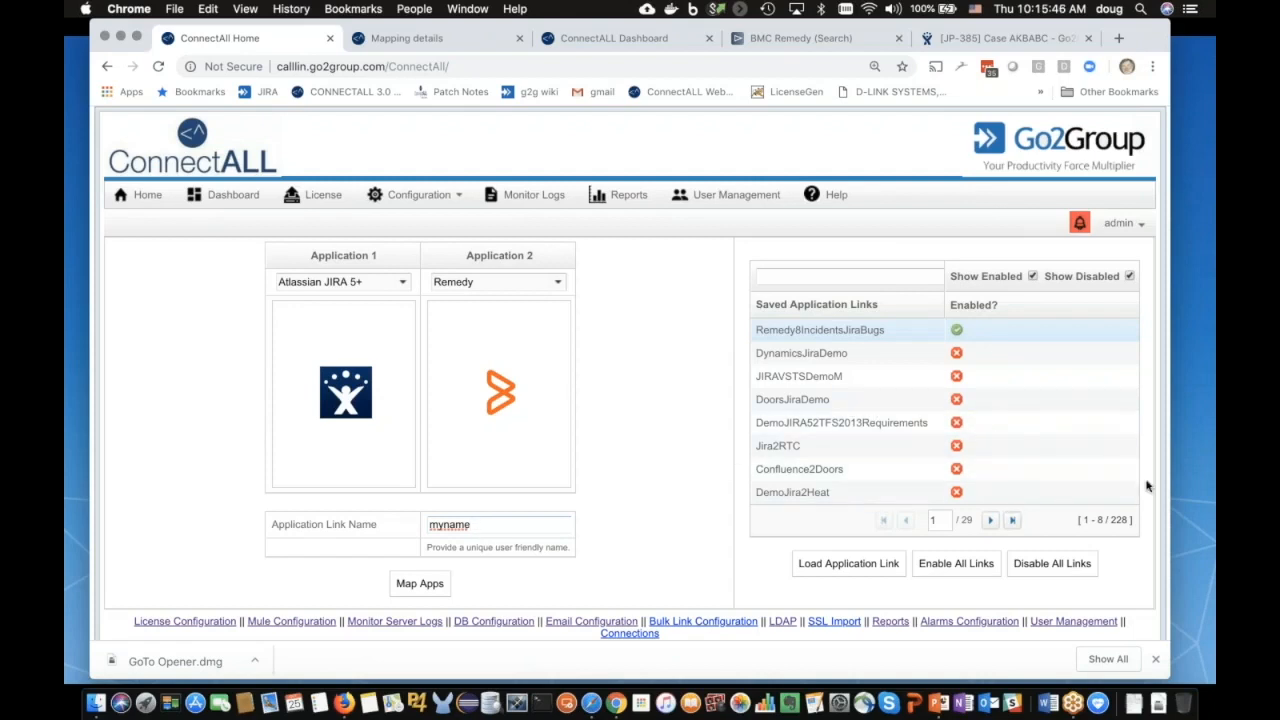
mouse_move(847, 407)
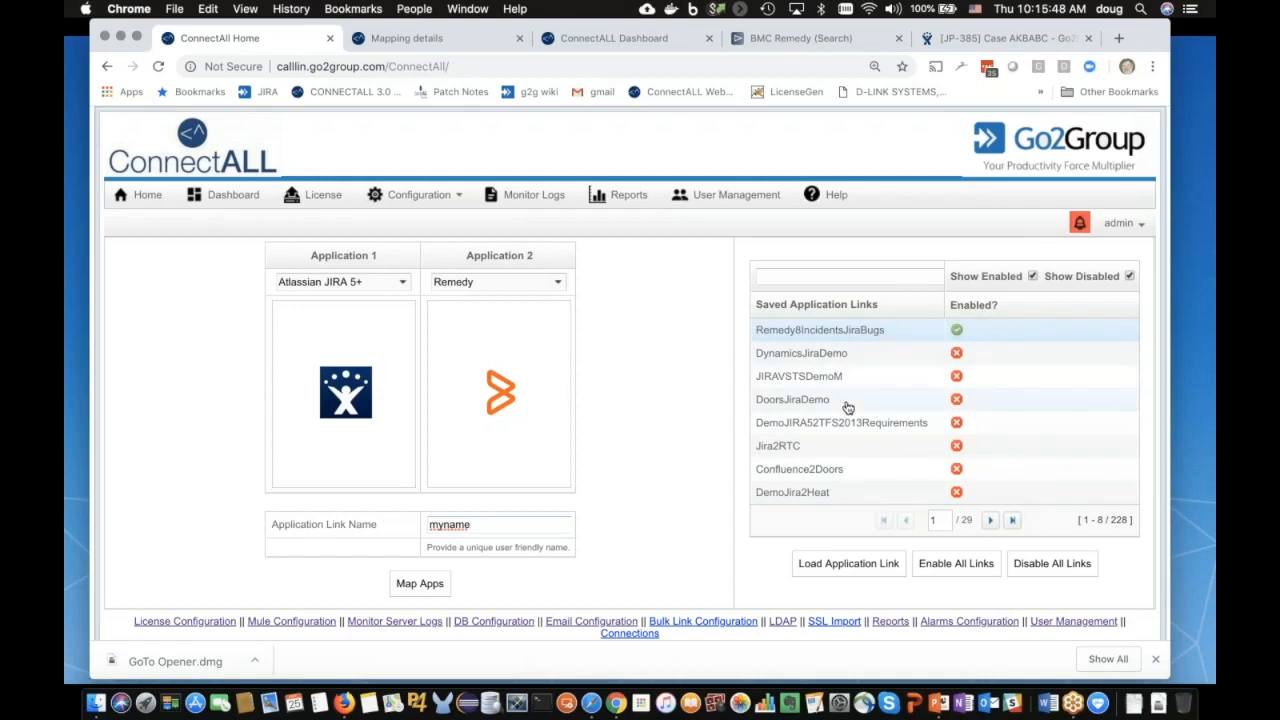
mouse_move(897, 354)
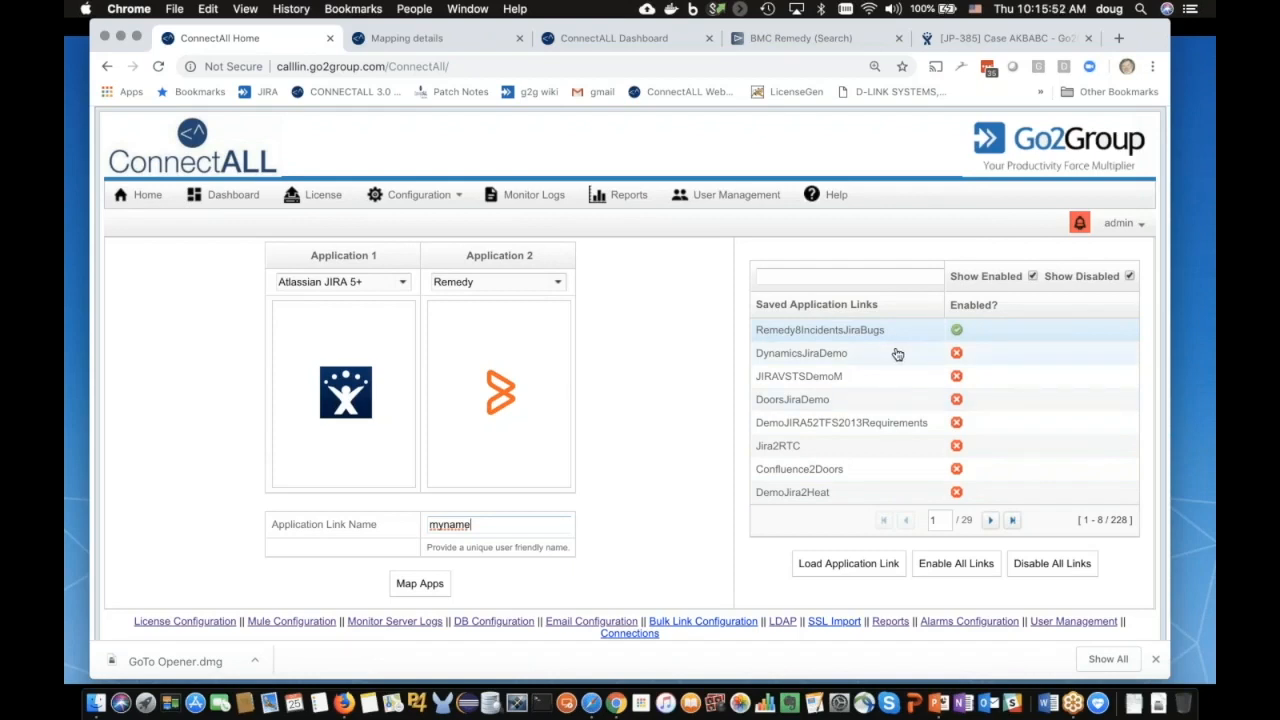
mouse_move(845, 422)
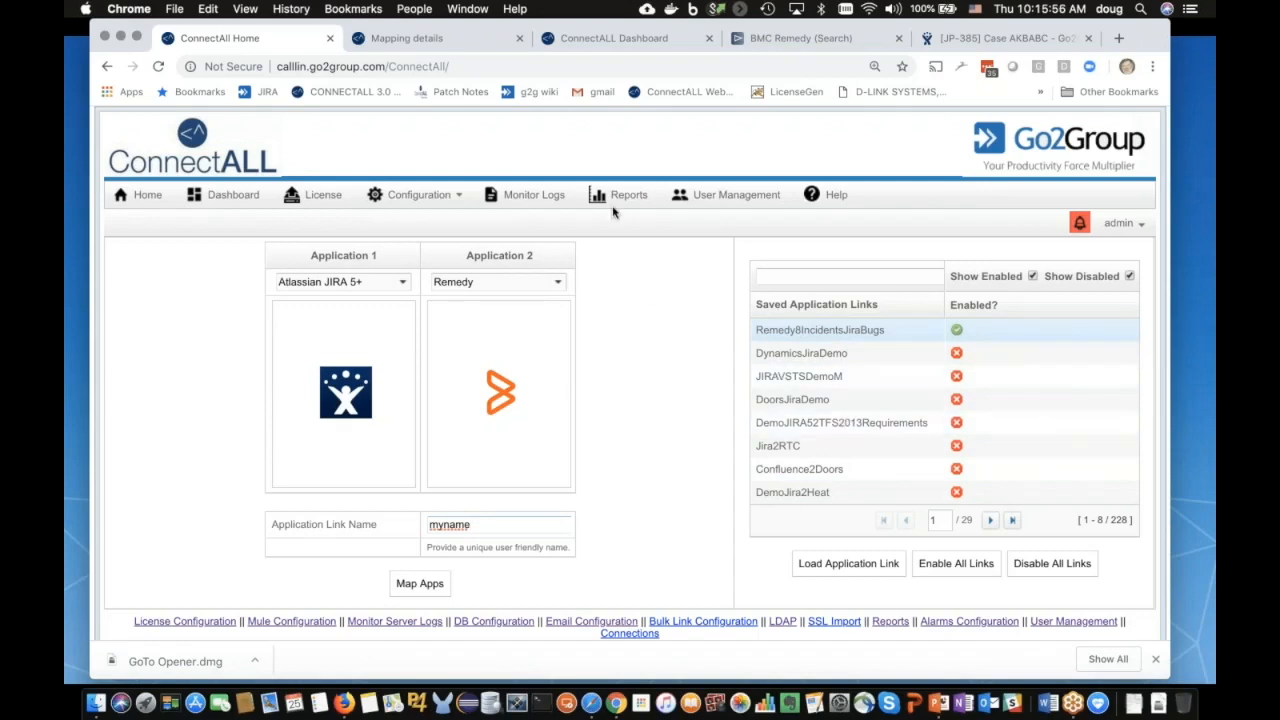
mouse_move(490, 158)
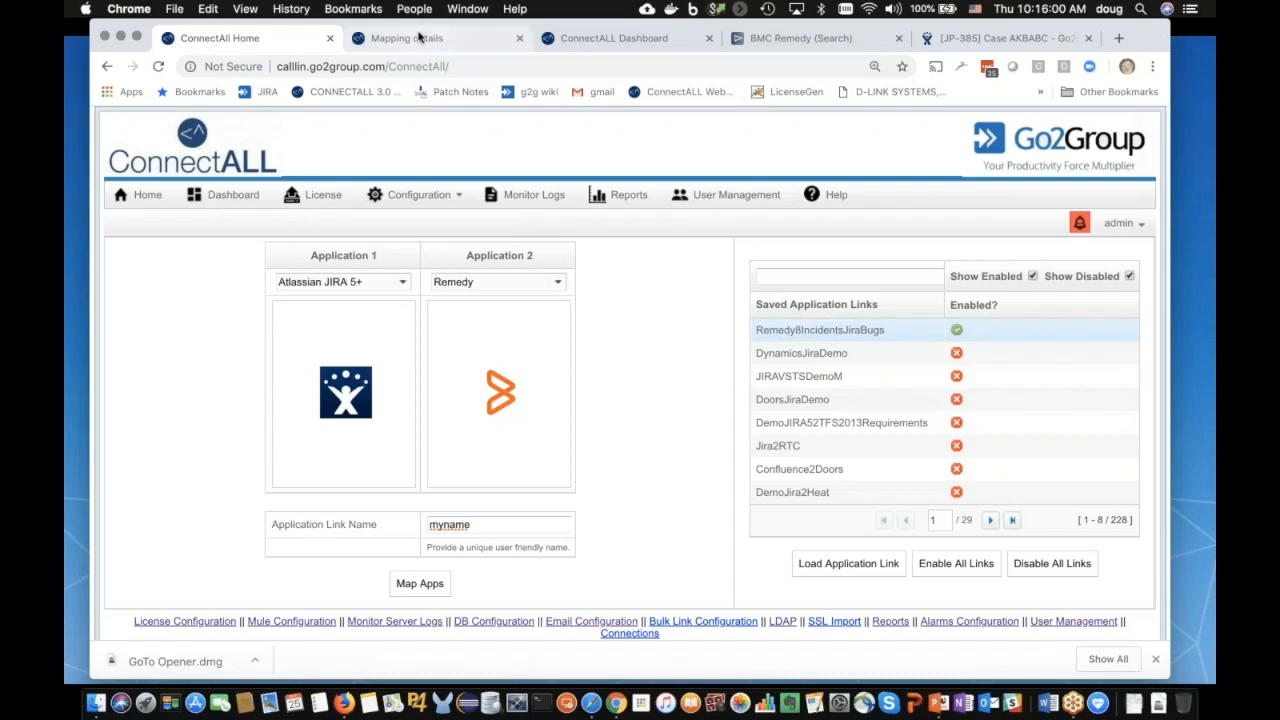
Step: View the Remedy8IncidentsJiraBugs mapping details with its Remedy8 and JIRA configuration
click(819, 329)
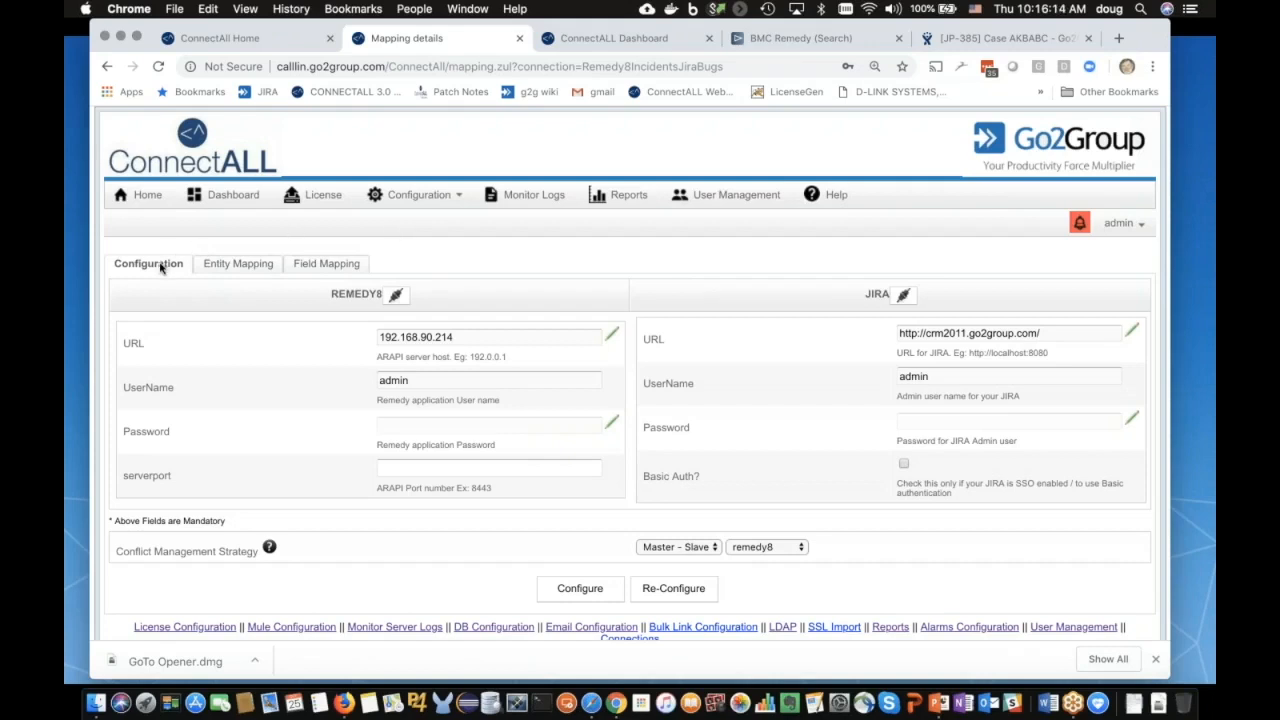
mouse_move(238, 263)
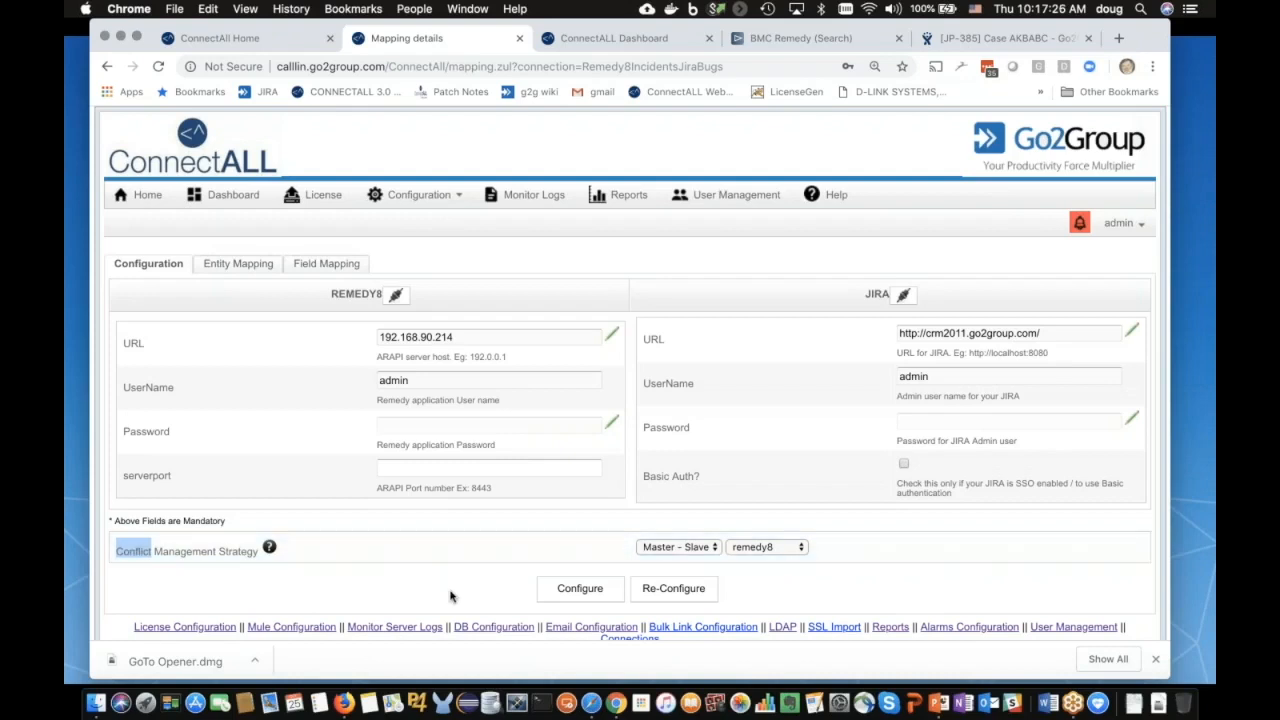
click(766, 546)
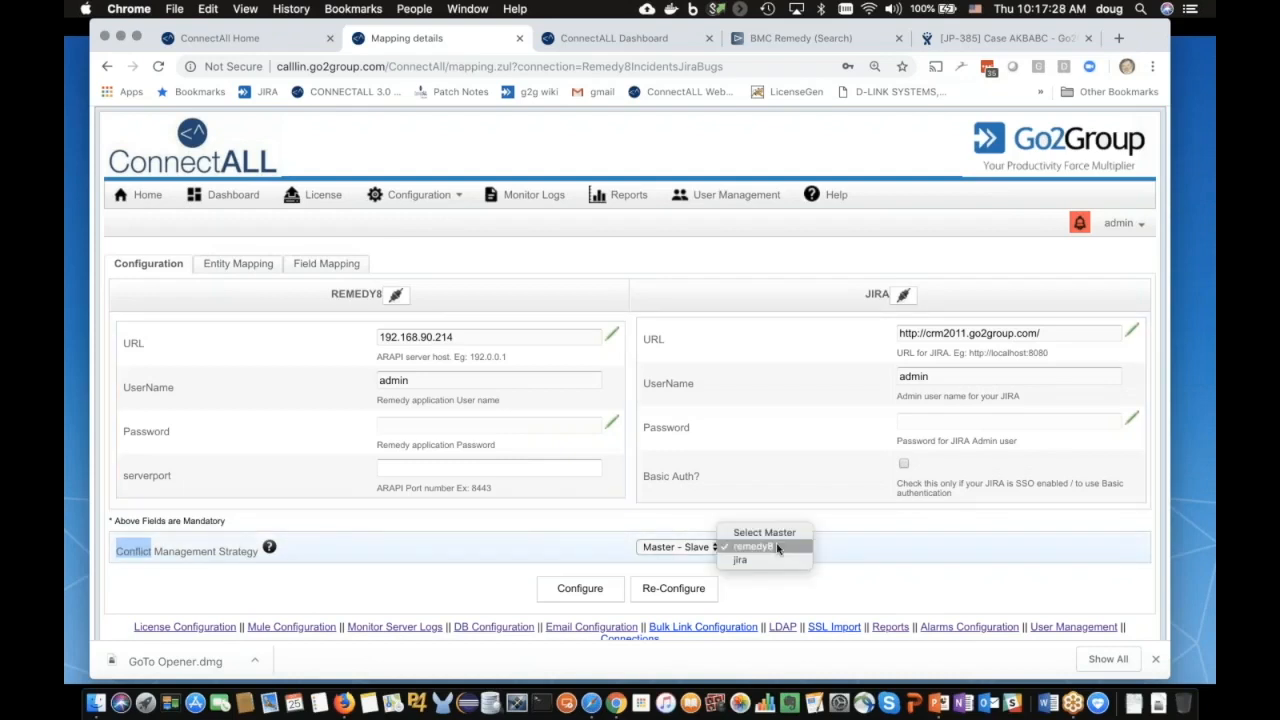
click(752, 546)
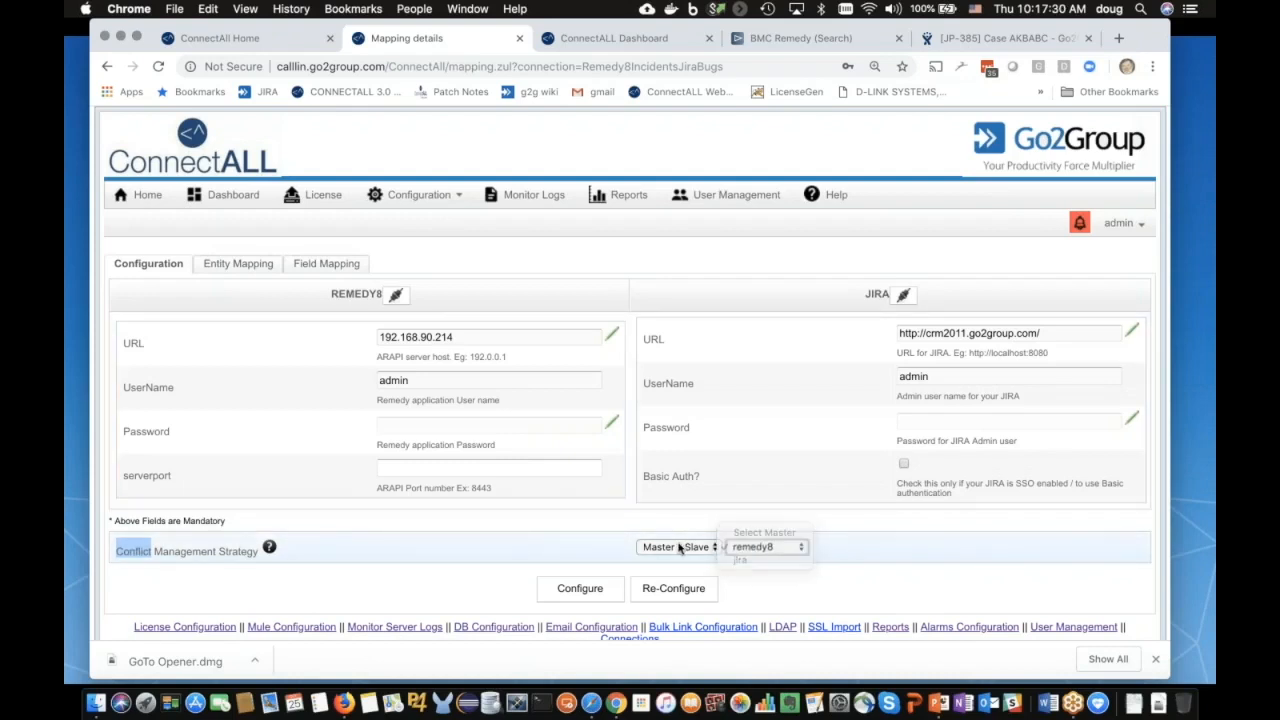
click(678, 547)
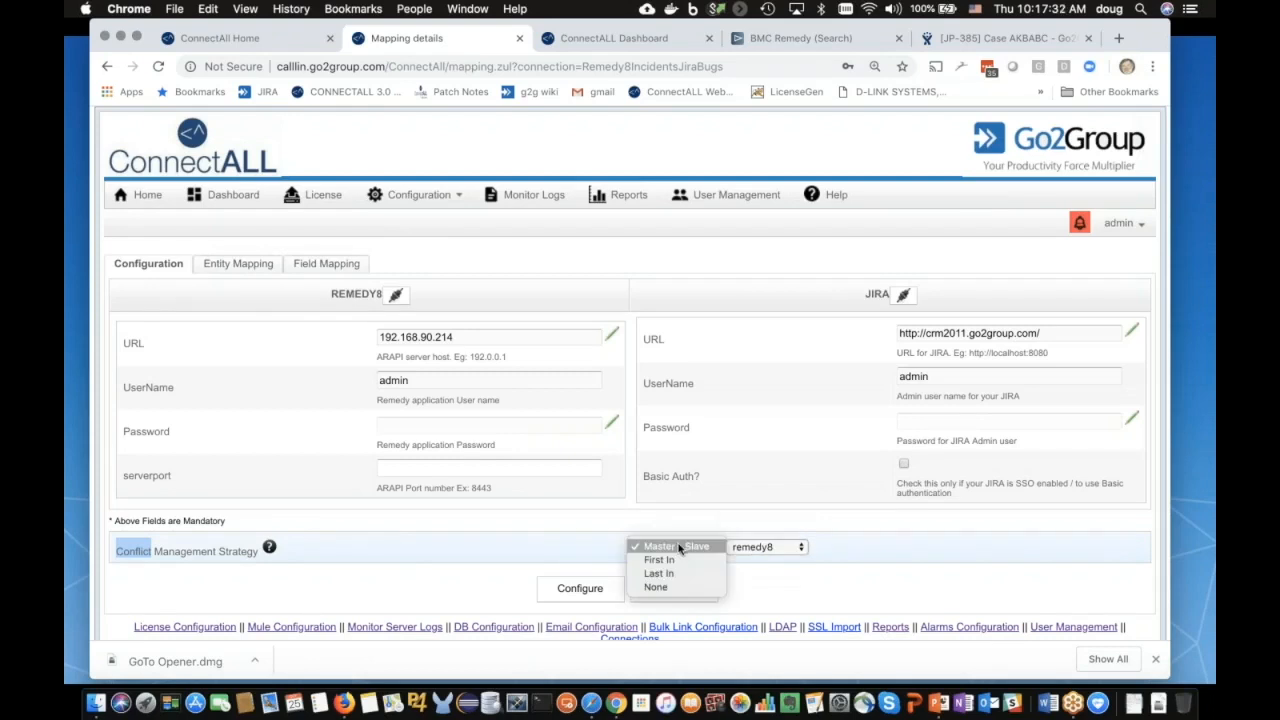
mouse_move(655, 587)
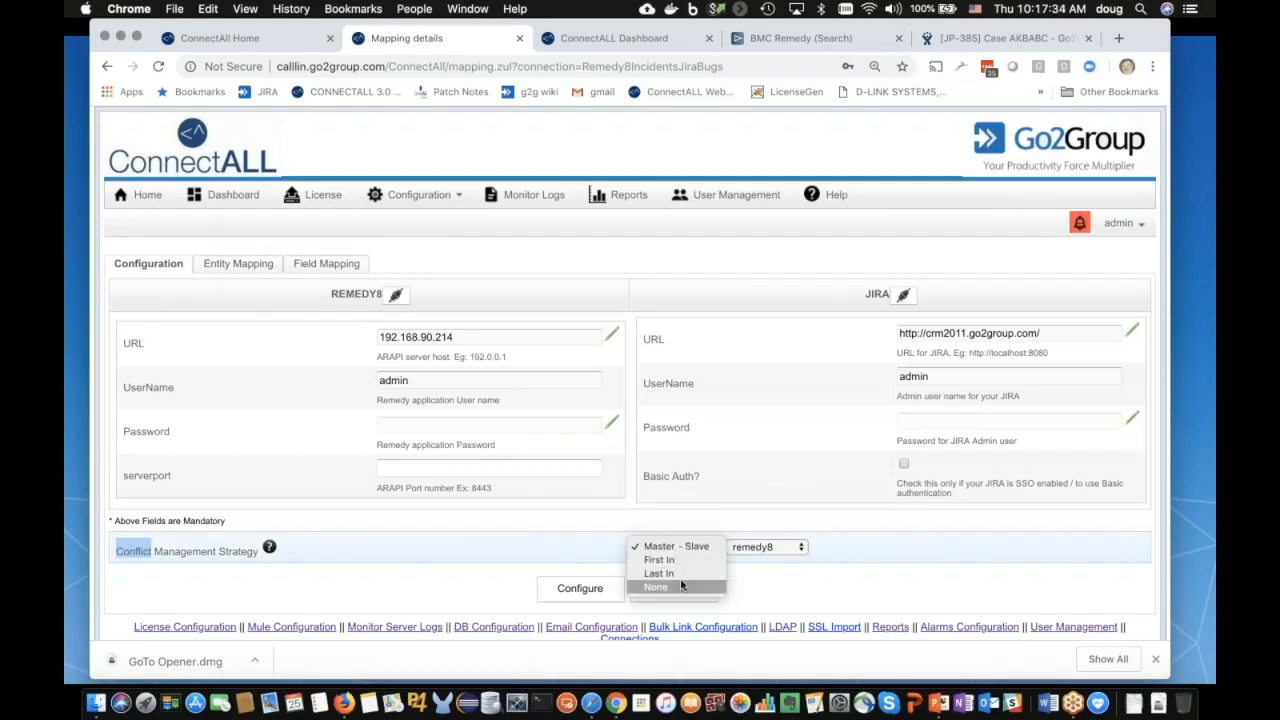
mouse_move(658, 573)
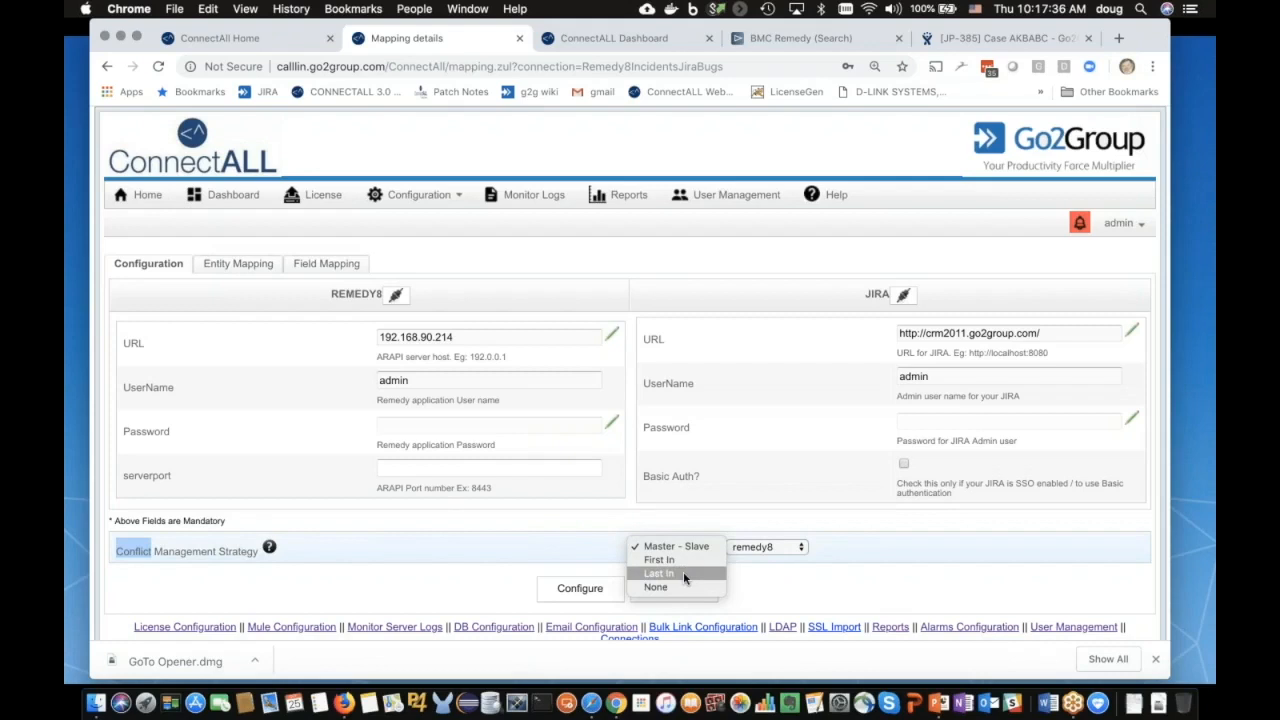
mouse_move(260, 363)
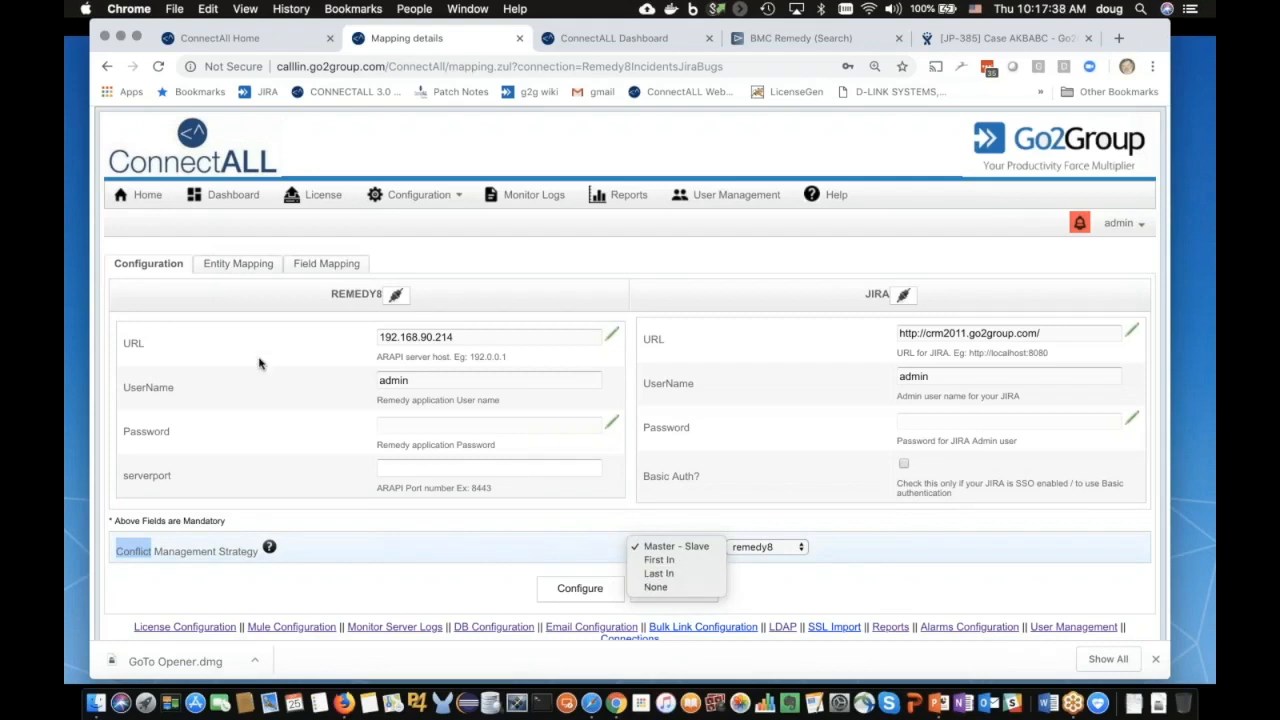
click(677, 546)
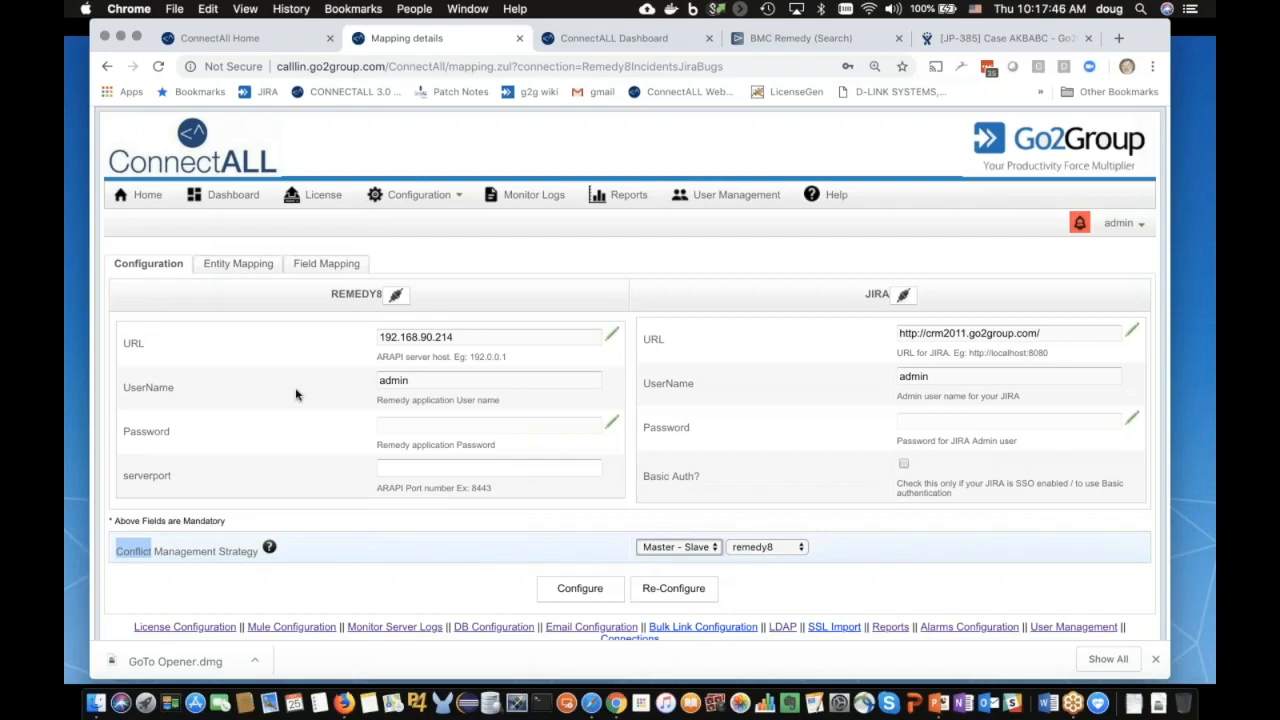
Step: Show entity mapping and review JIRA issue types, keeping Bug for Johnathan's Project
click(237, 263)
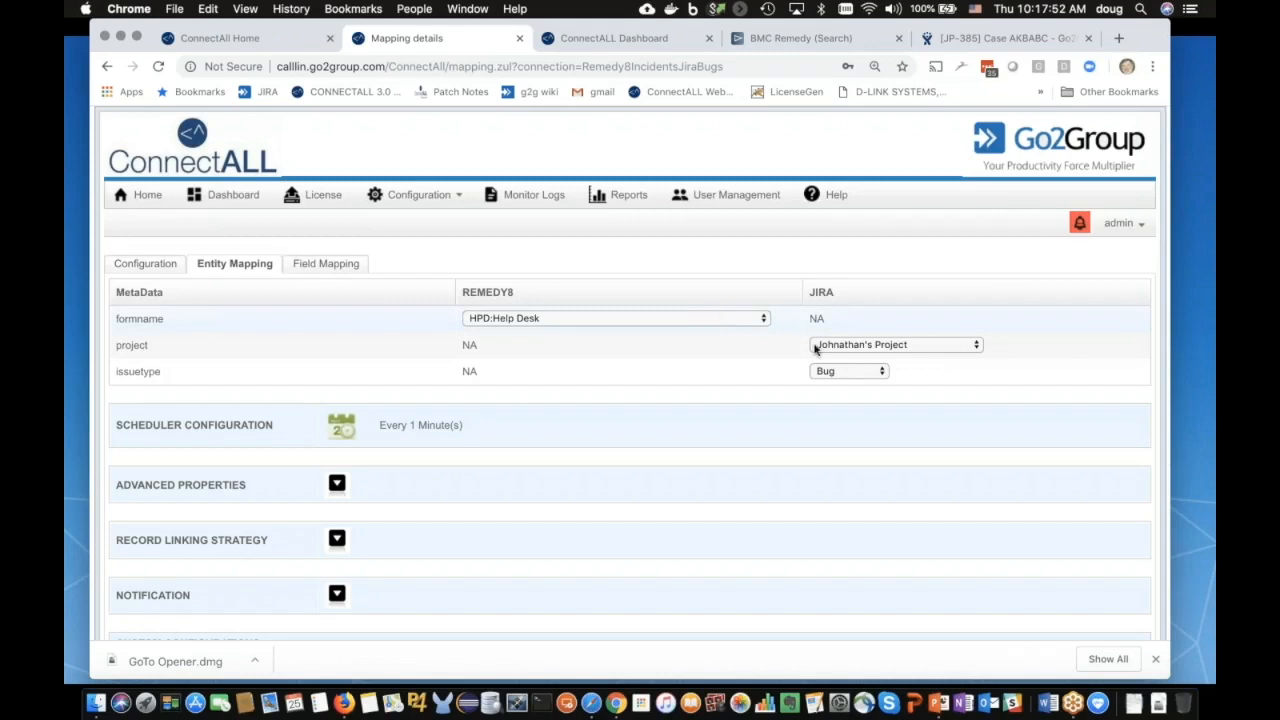
mouse_move(907, 345)
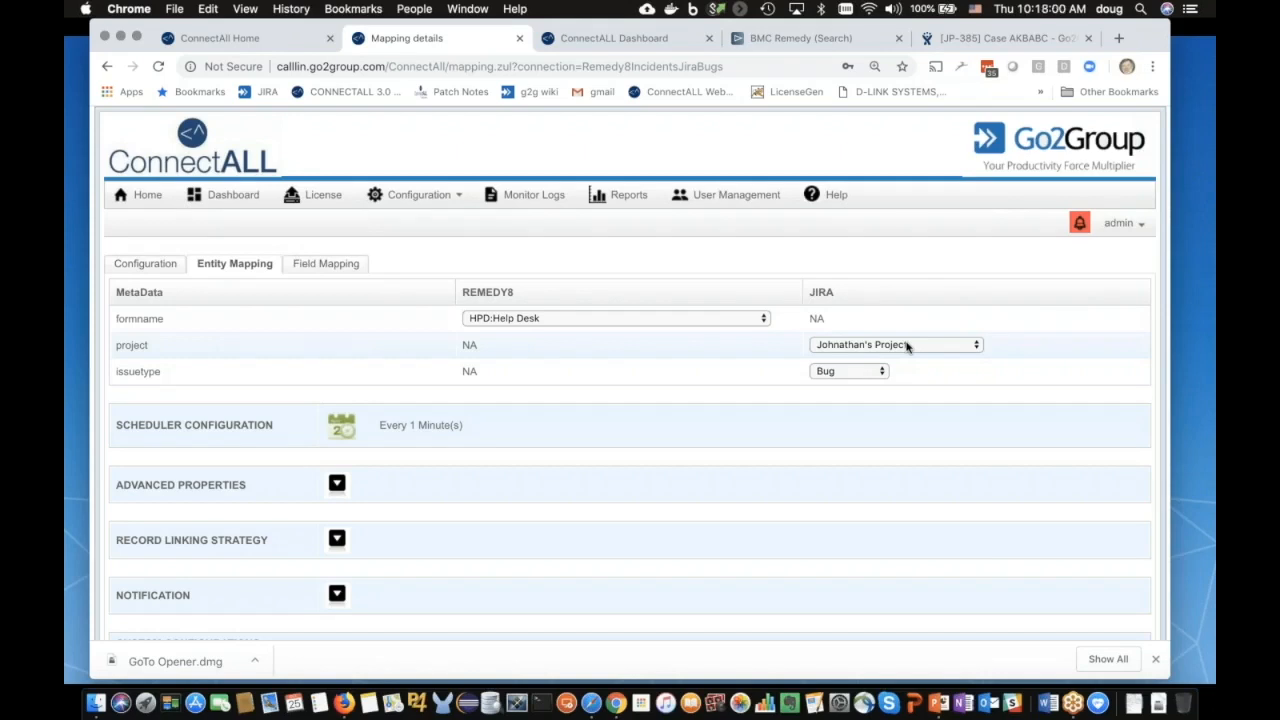
click(849, 371)
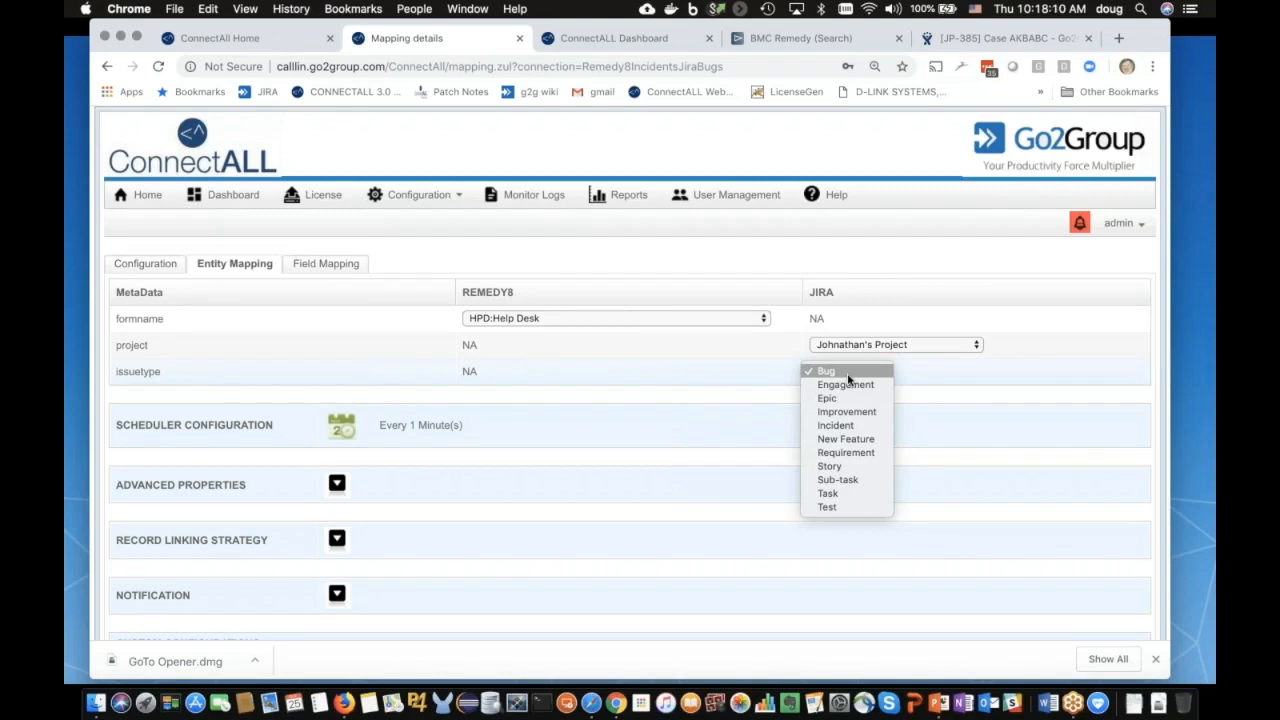
click(826, 371)
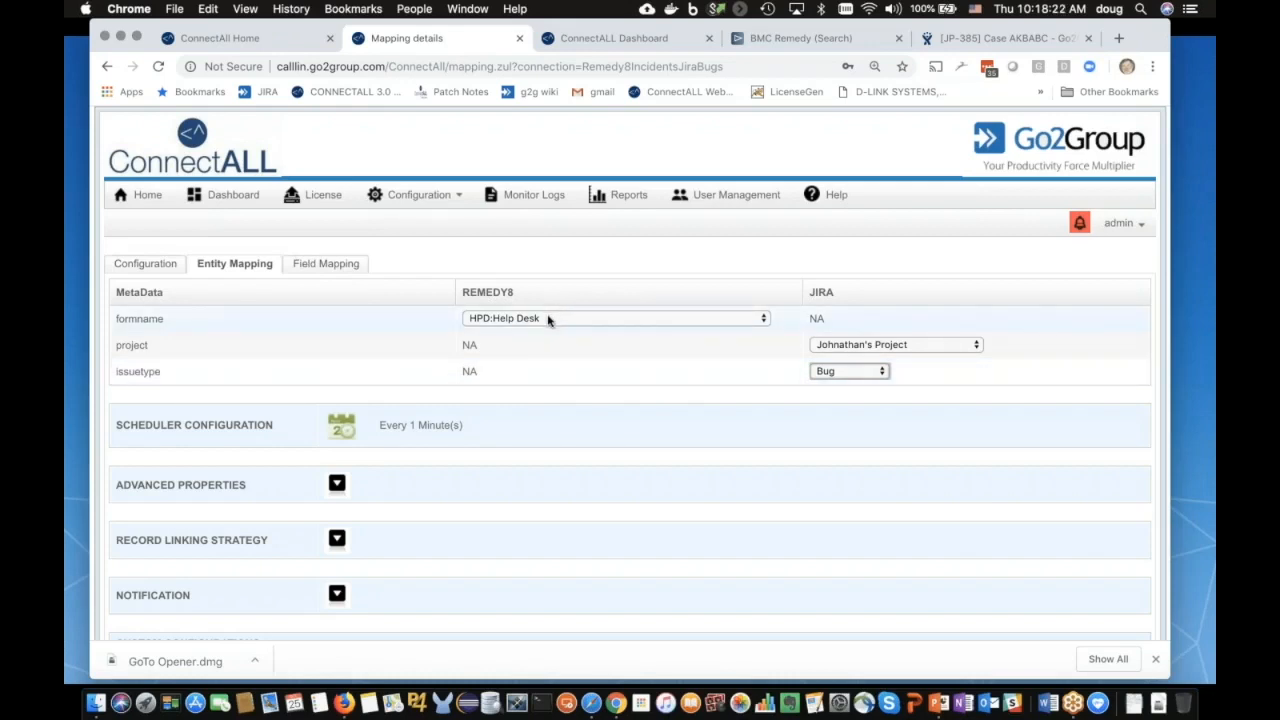
Step: Browse Remedy forms keeping HPD:Help Desk, then expand Advanced Properties
click(615, 318)
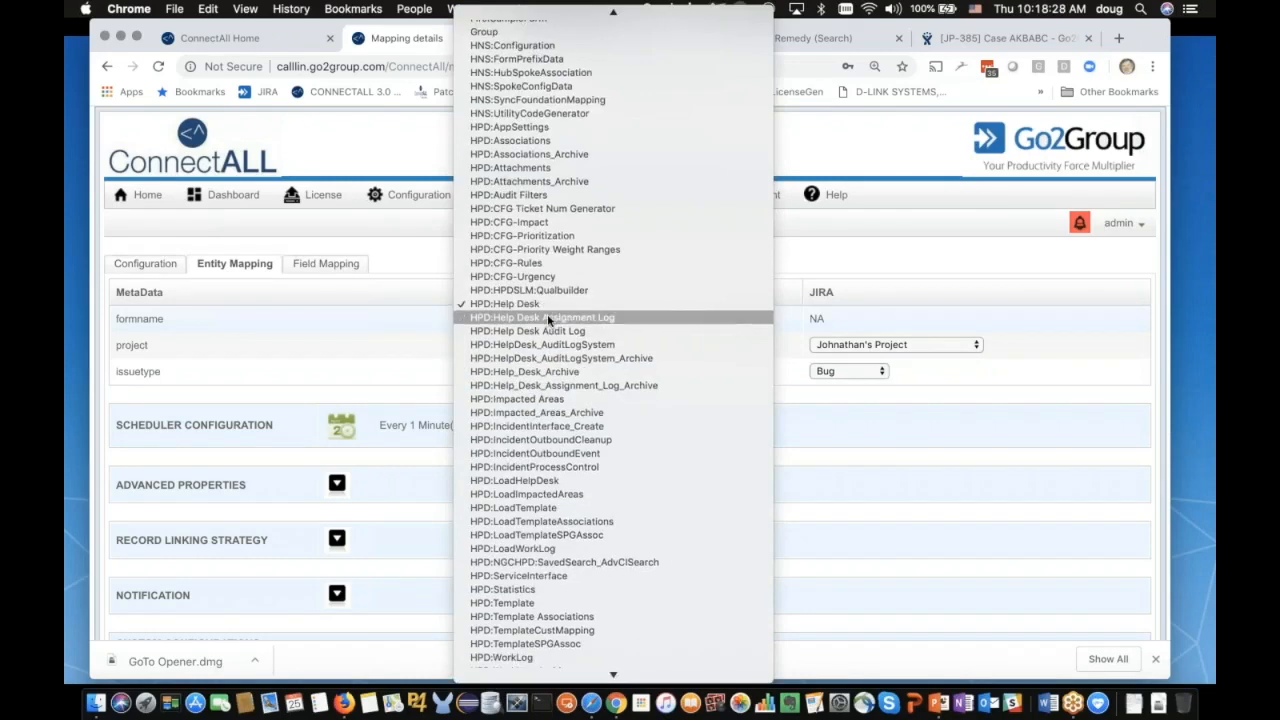
scroll(down, 3)
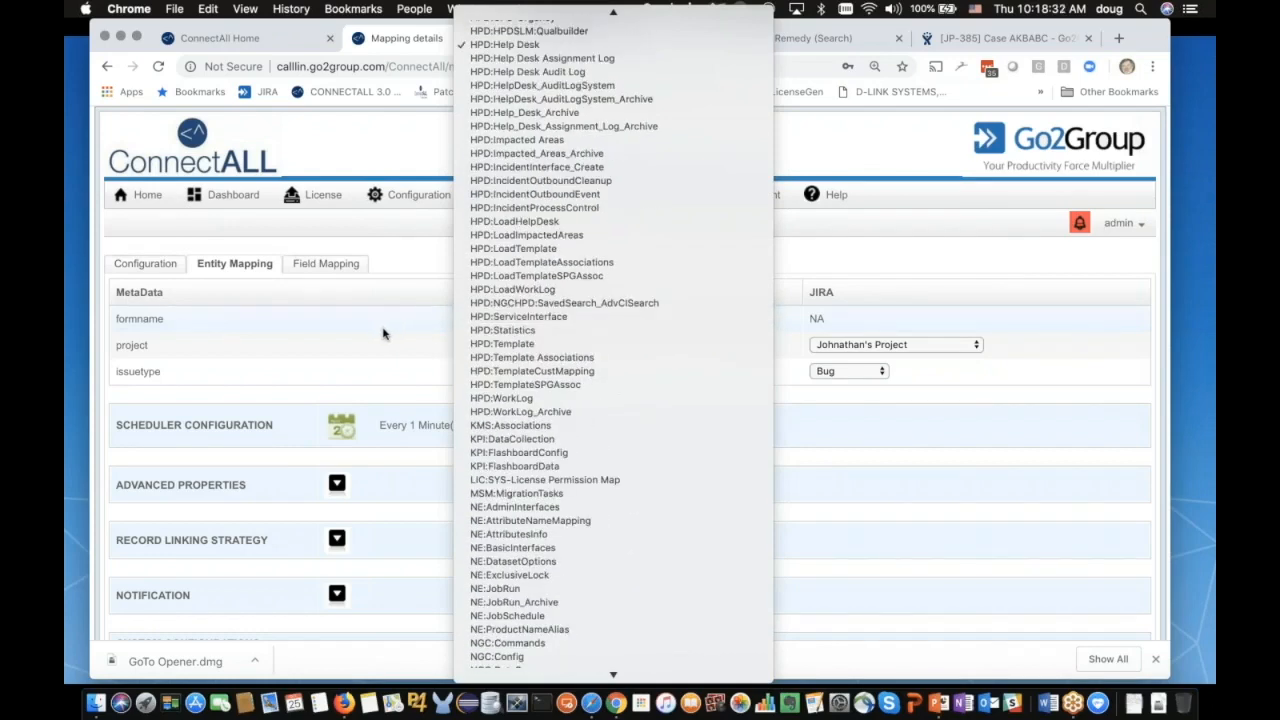
click(505, 44)
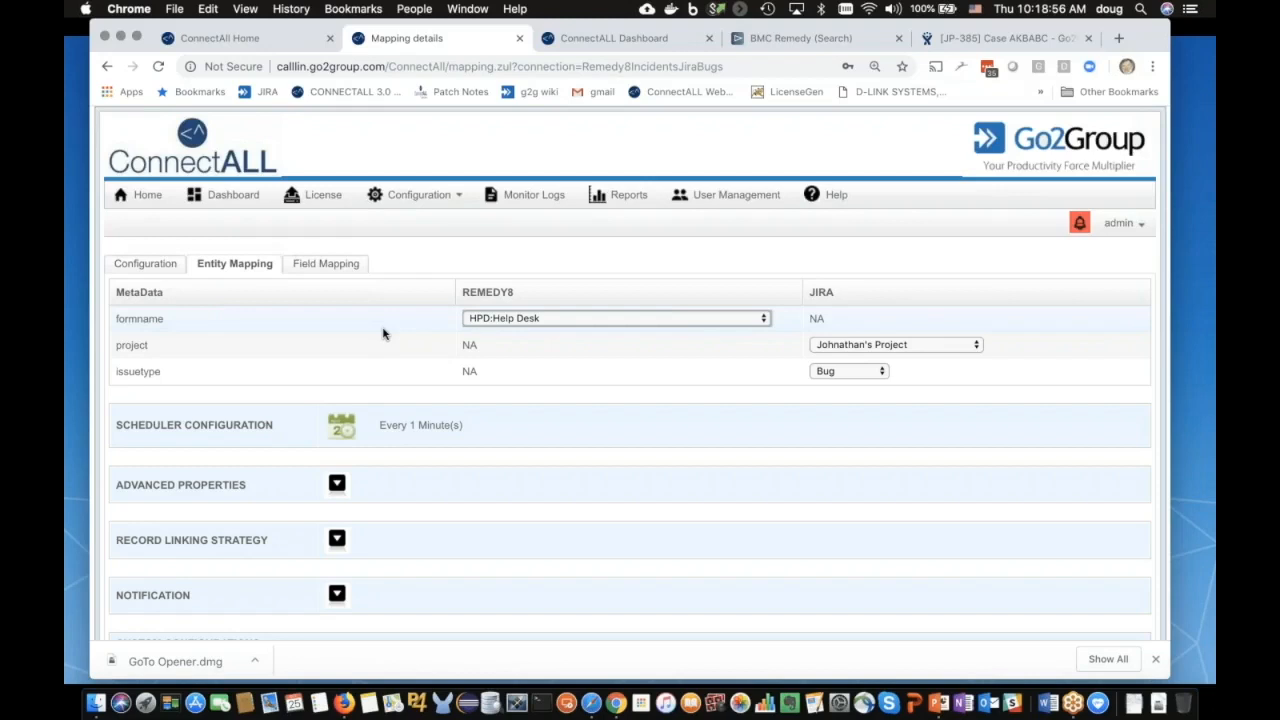
mouse_move(965, 424)
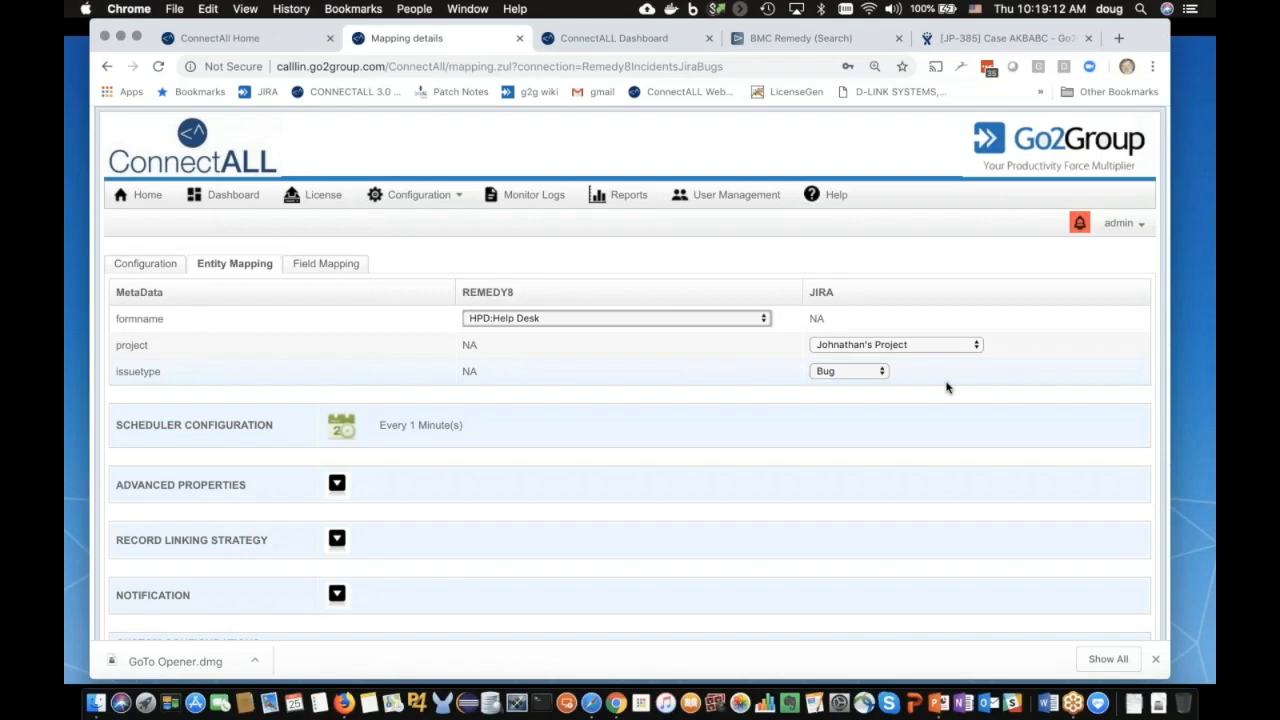
click(337, 485)
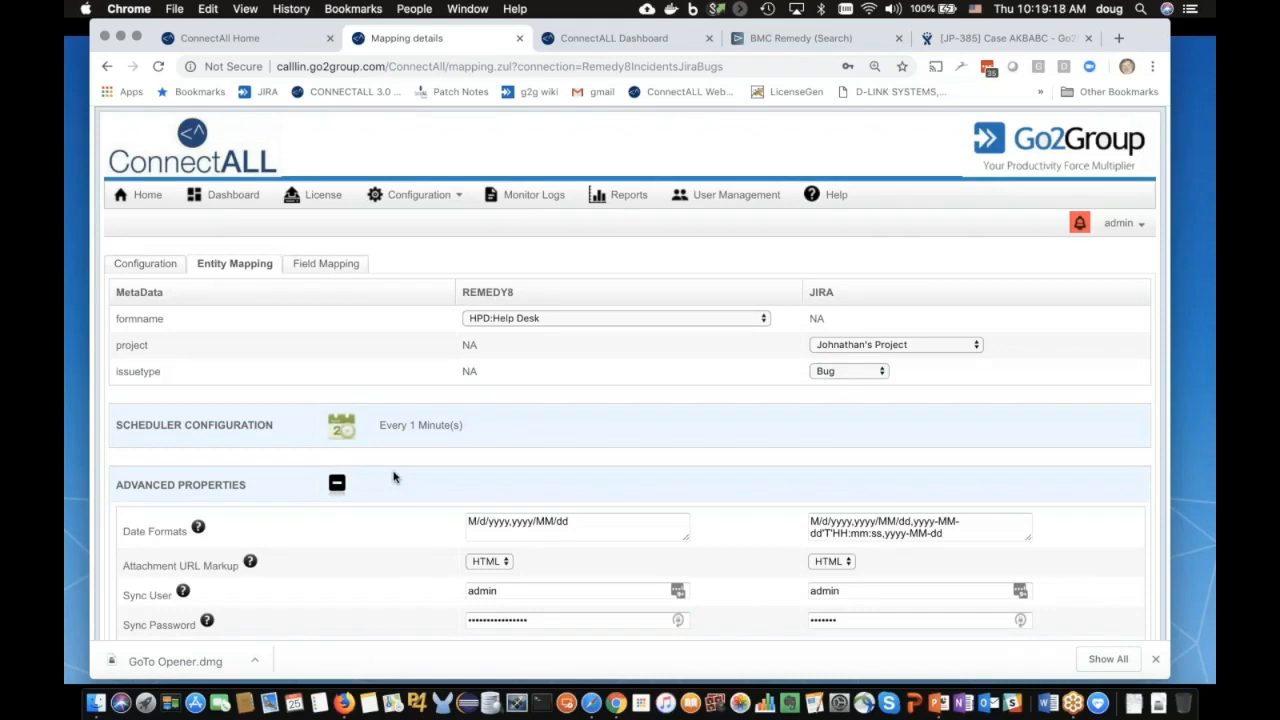
scroll(down, 3)
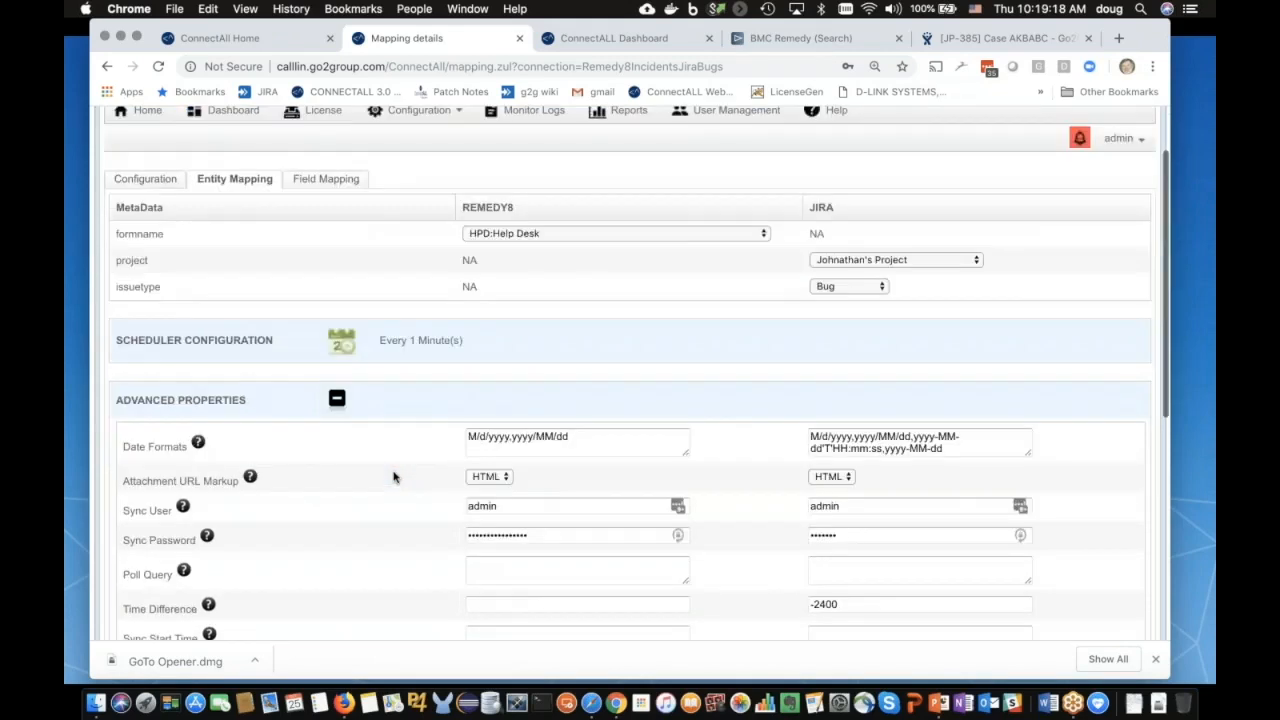
scroll(down, 3)
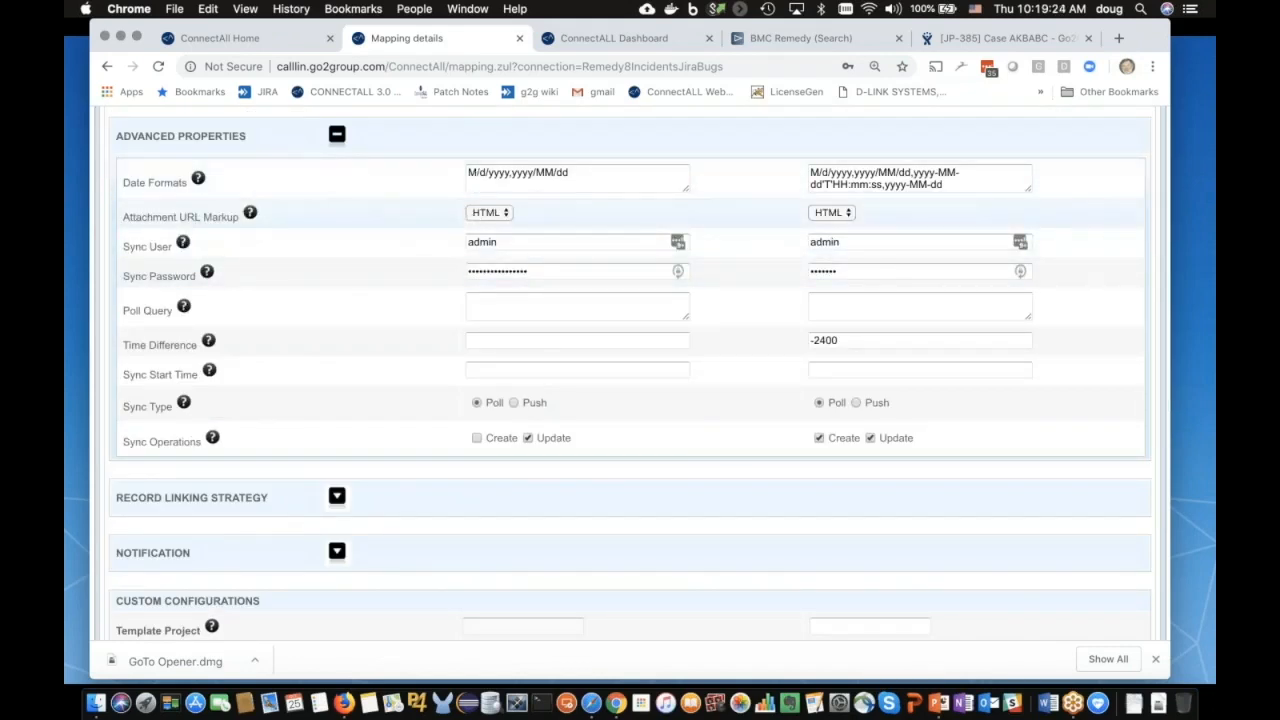
mouse_move(410, 208)
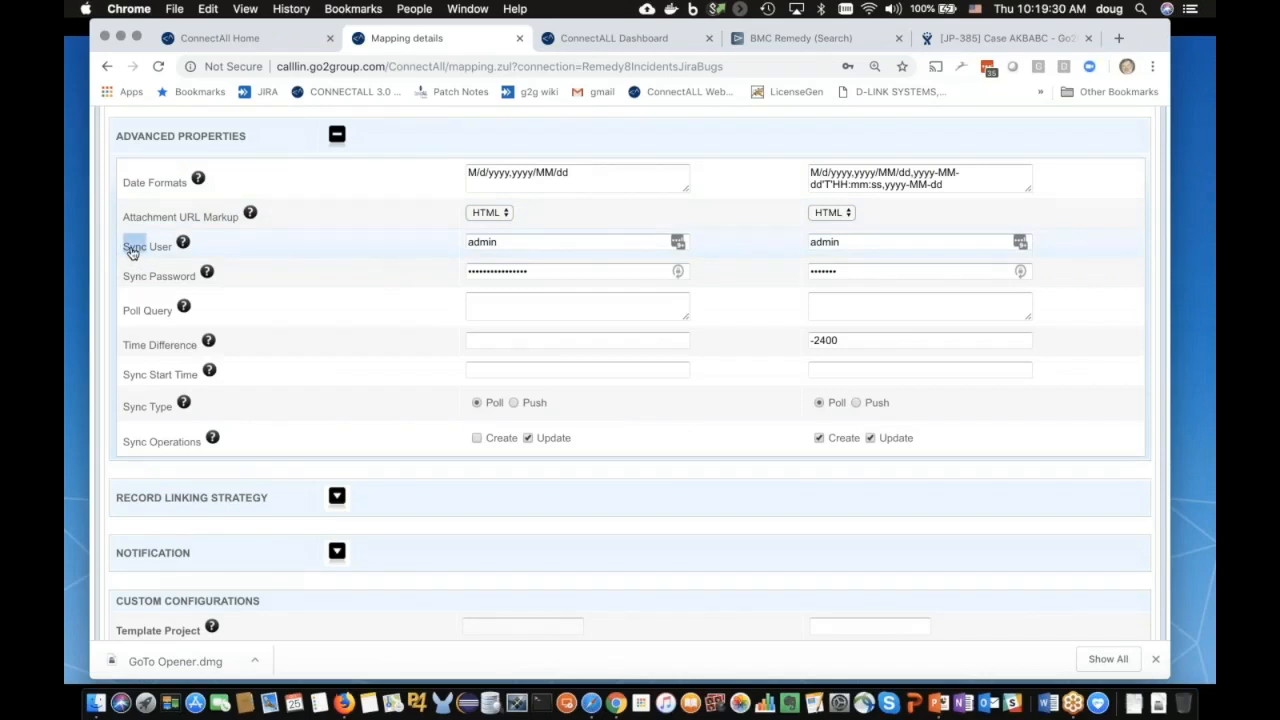
mouse_move(379, 258)
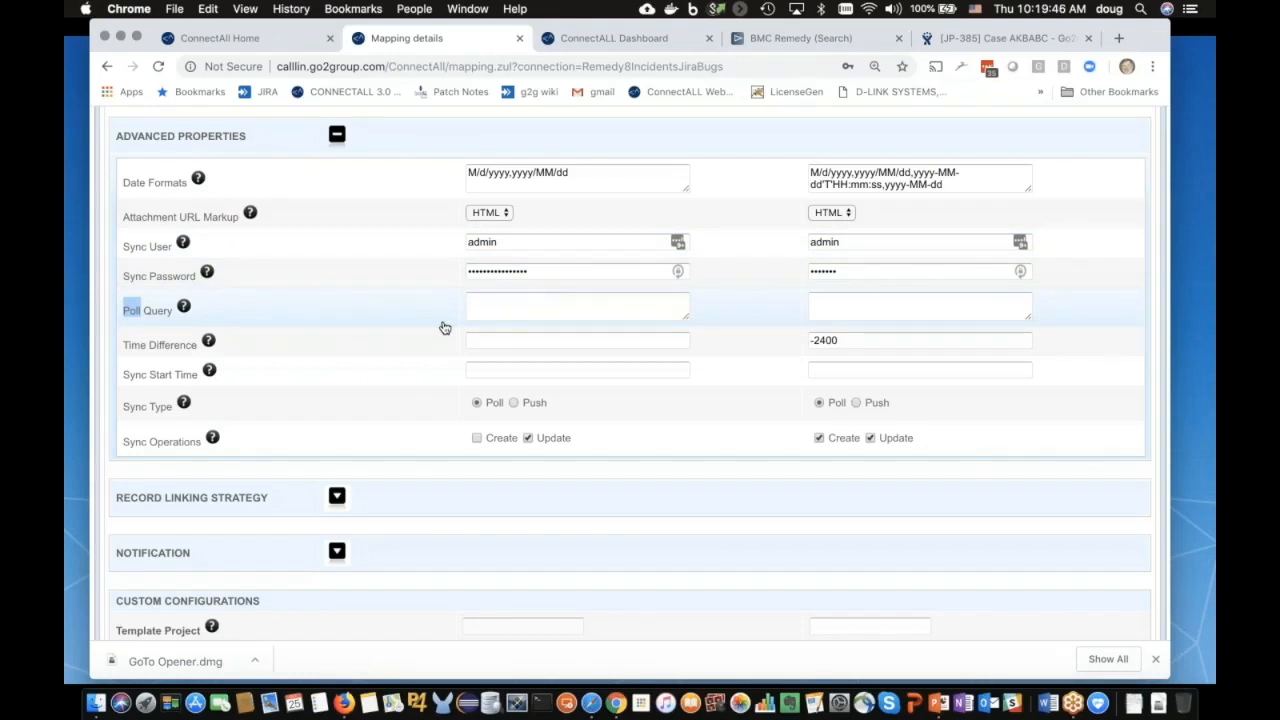
scroll(up, 3)
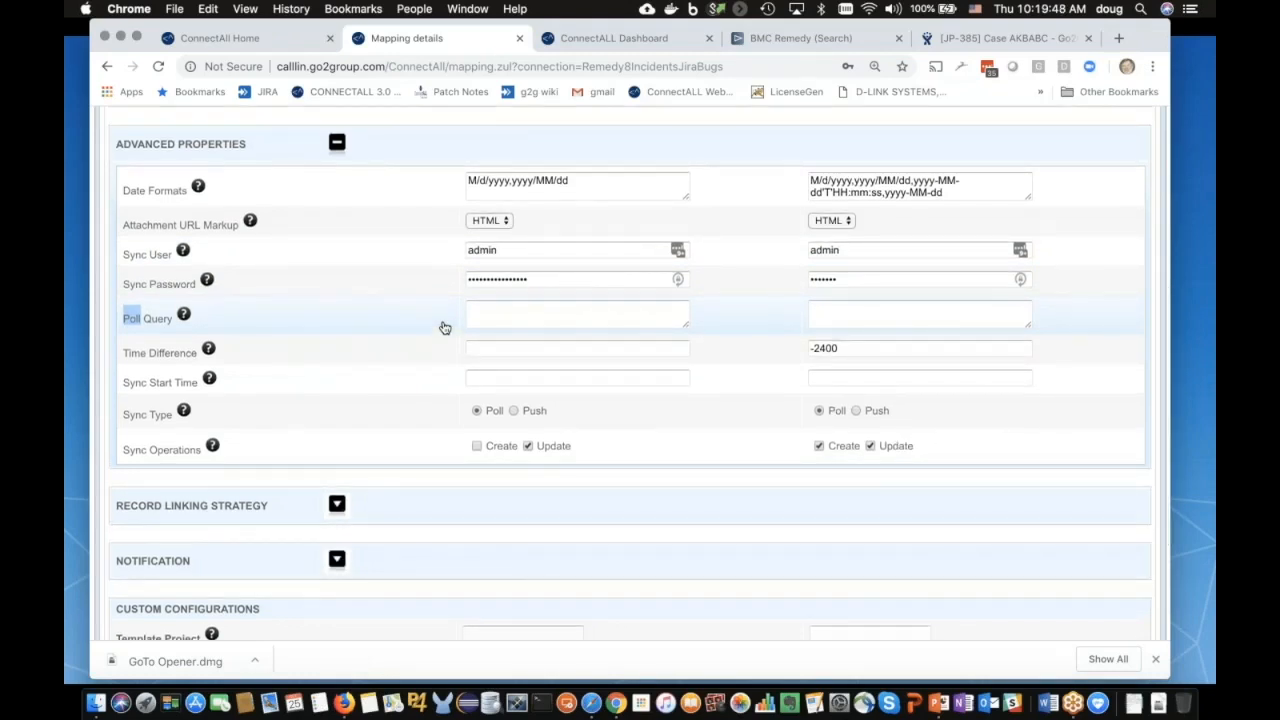
scroll(up, 3)
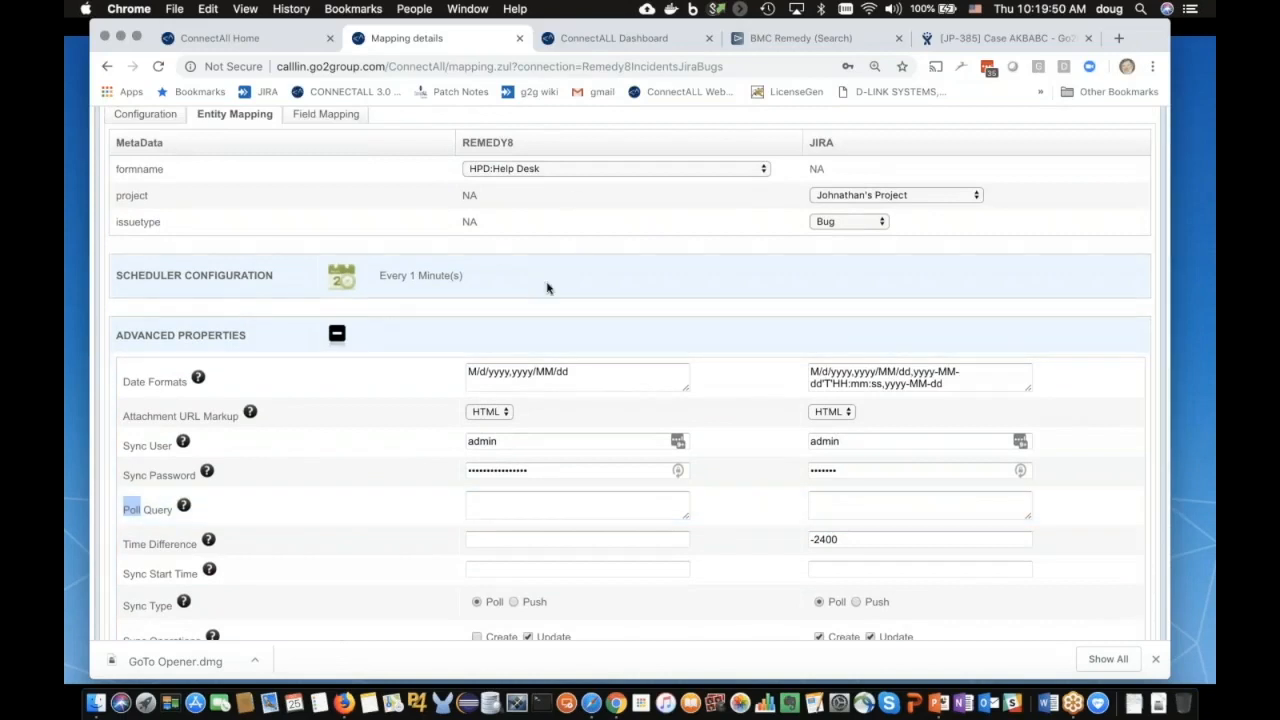
mouse_move(542, 245)
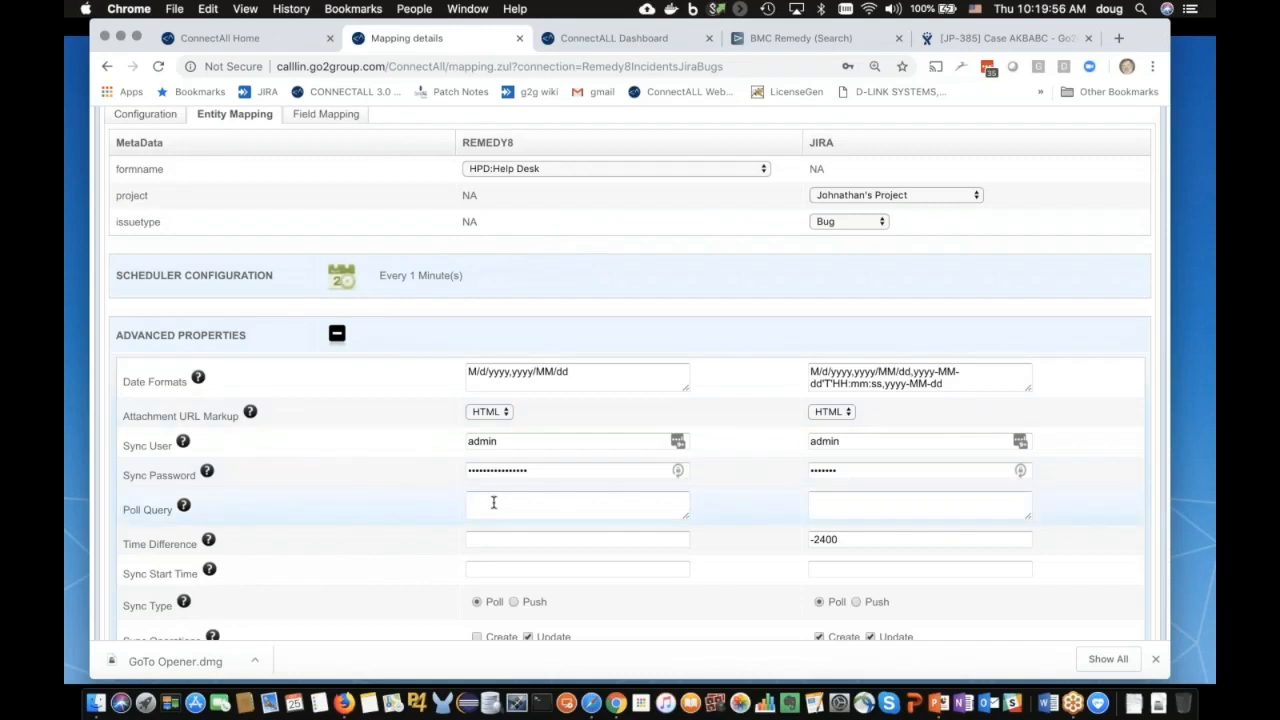
Step: Set the Remedy8 Poll Query to 'ready_for_jira=true'
text(ready)
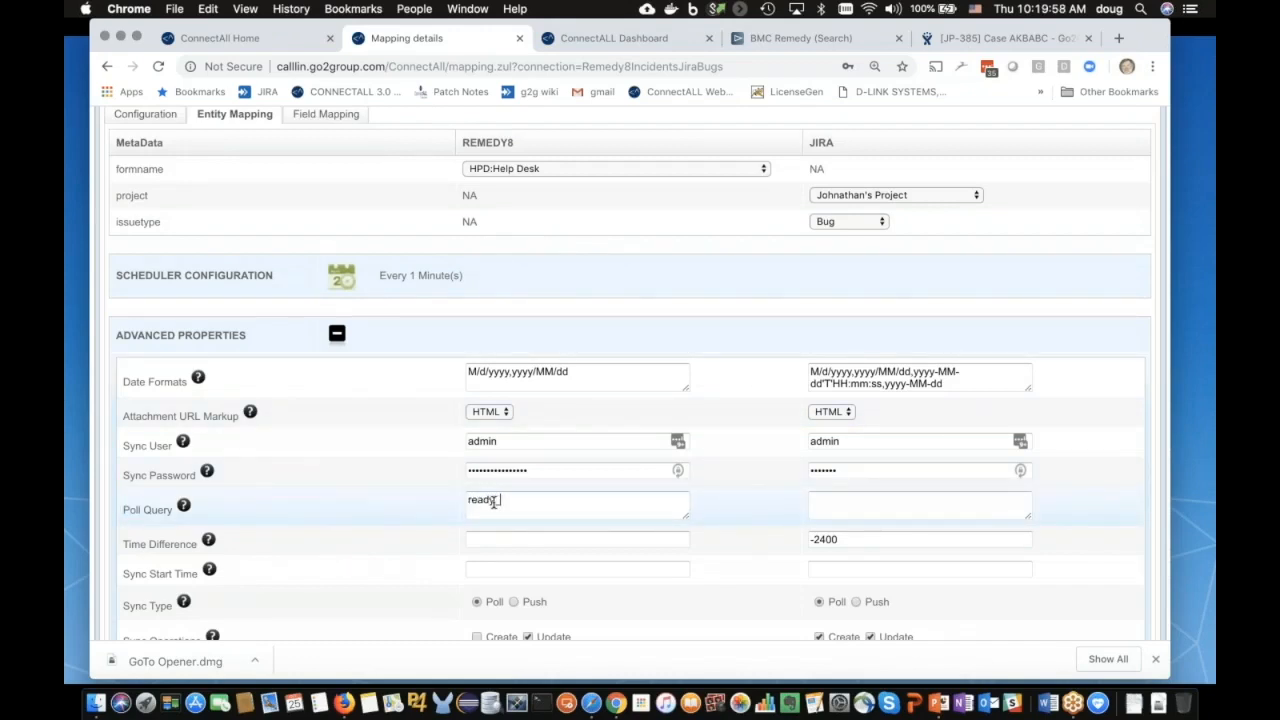
text(_for_jira)
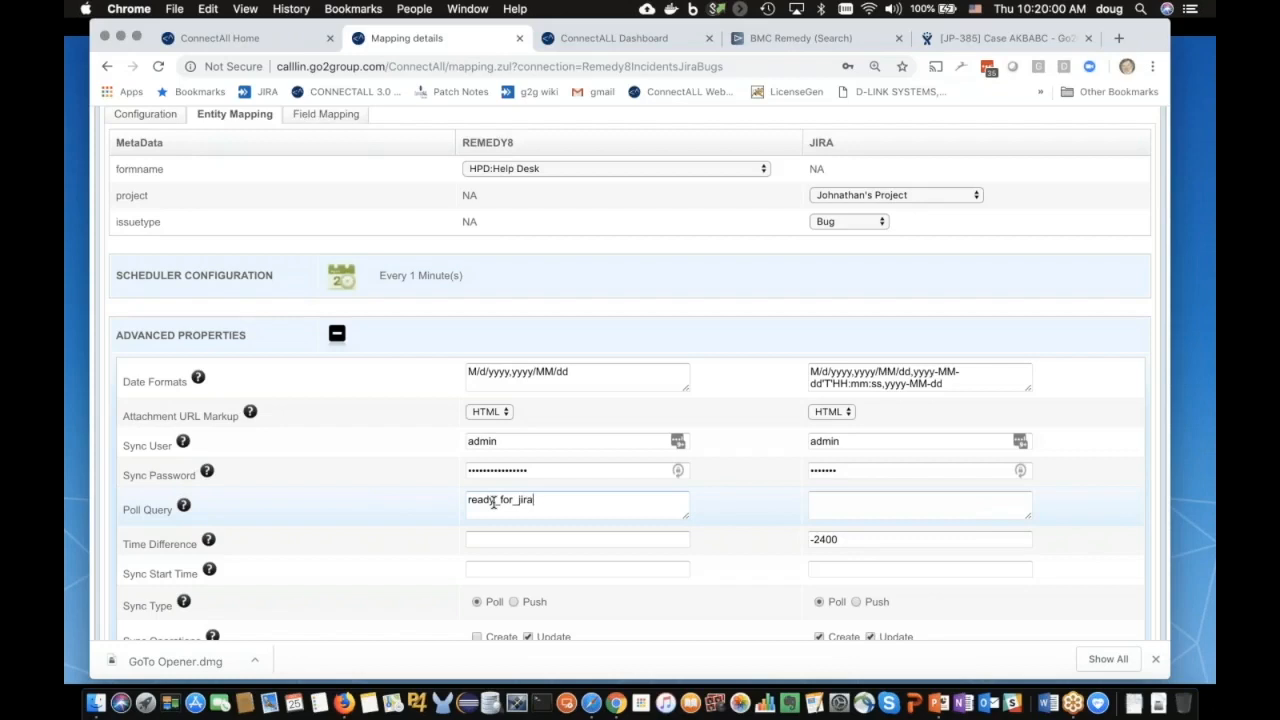
text(=true)
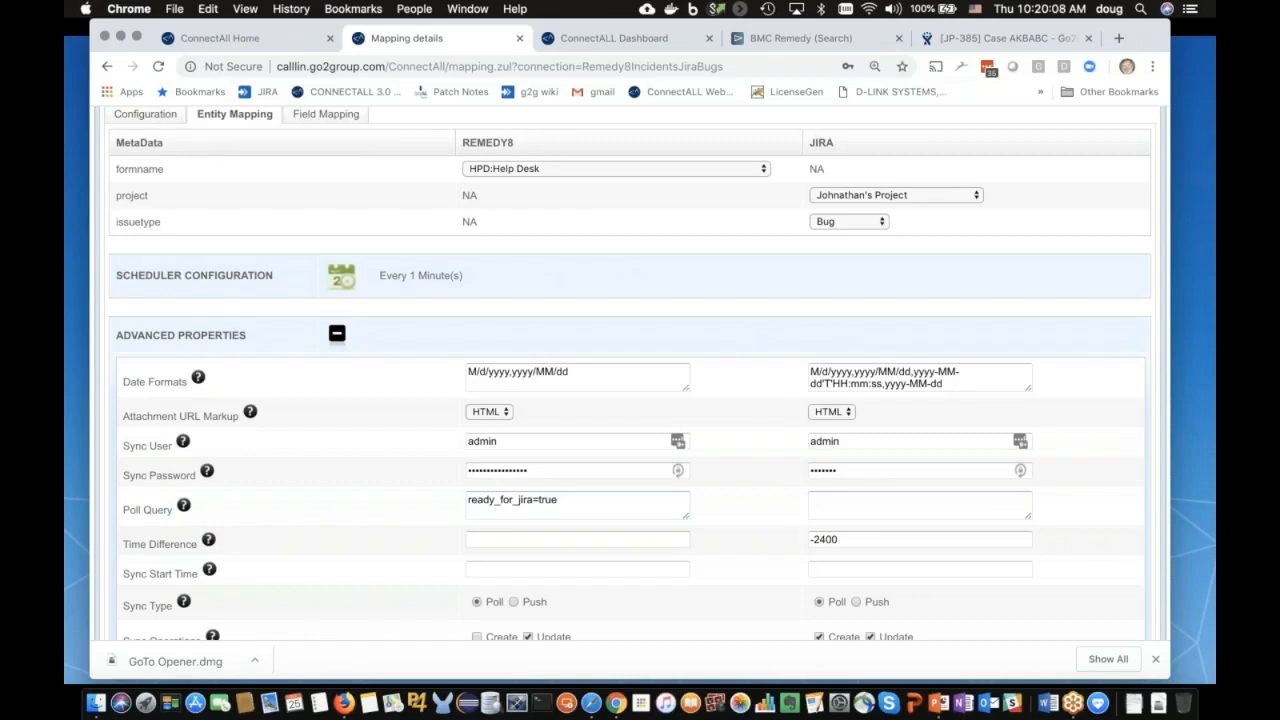
mouse_move(527, 155)
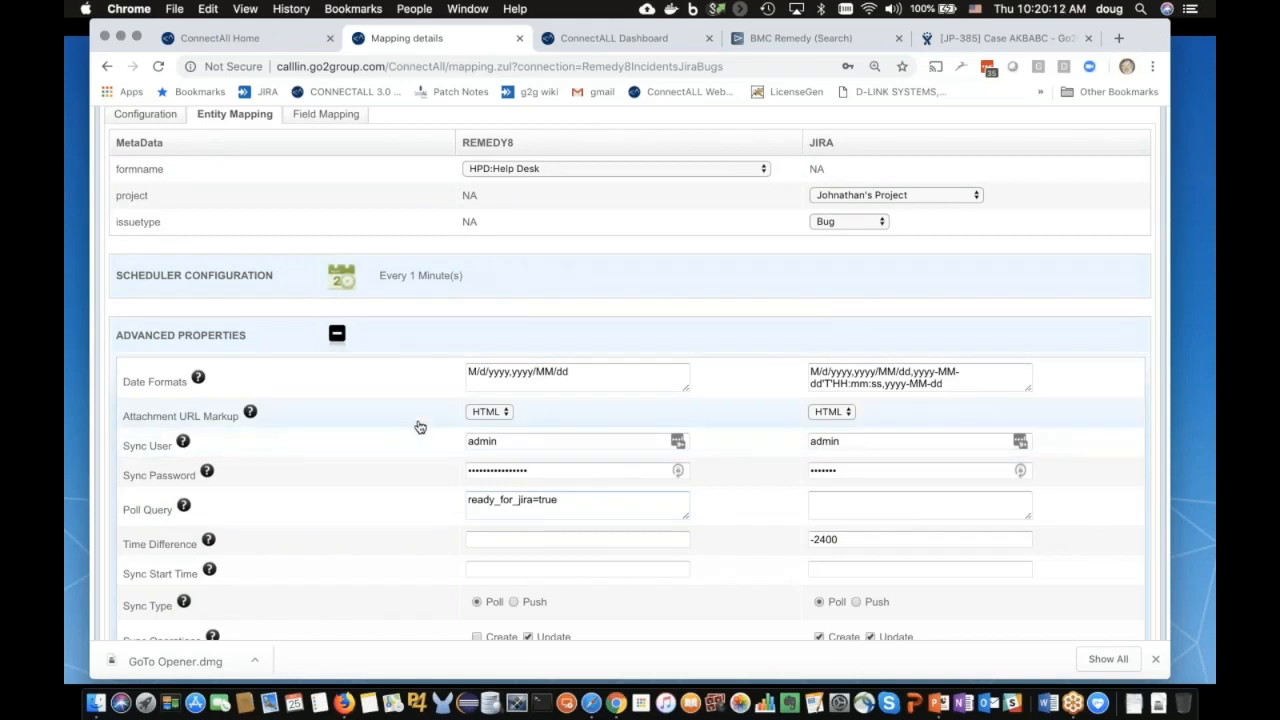
scroll(down, 3)
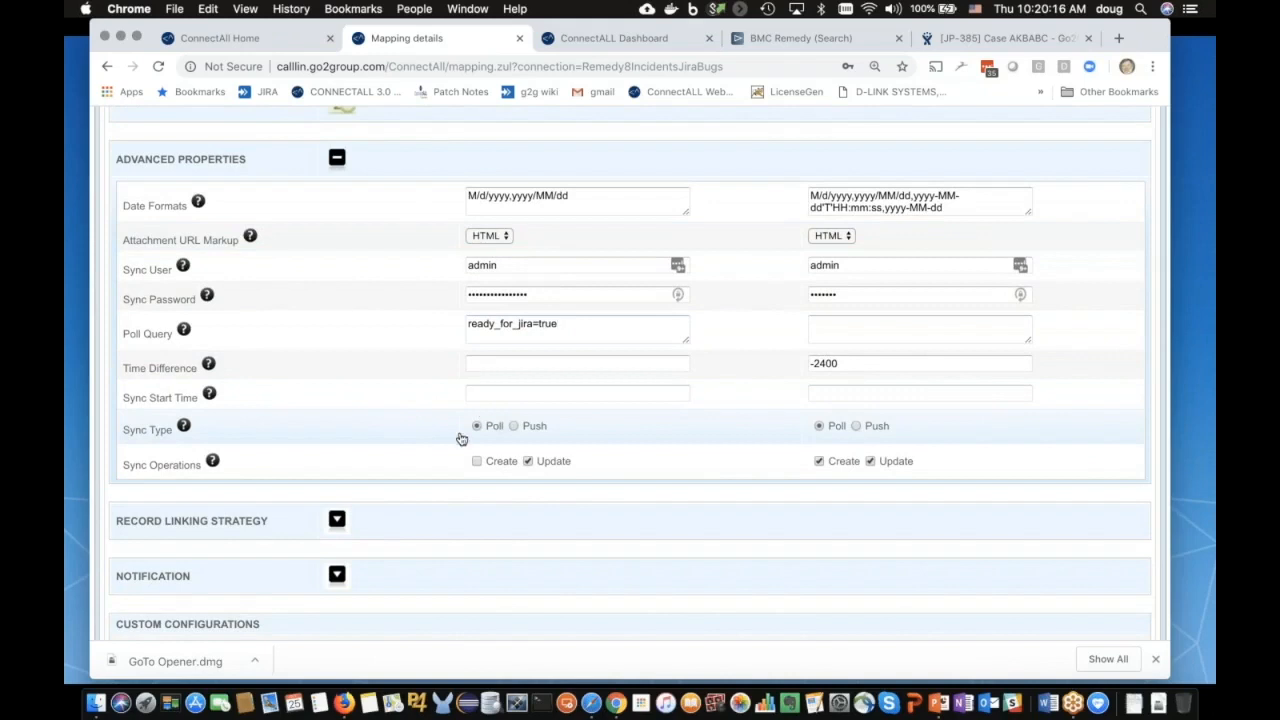
mouse_move(501, 453)
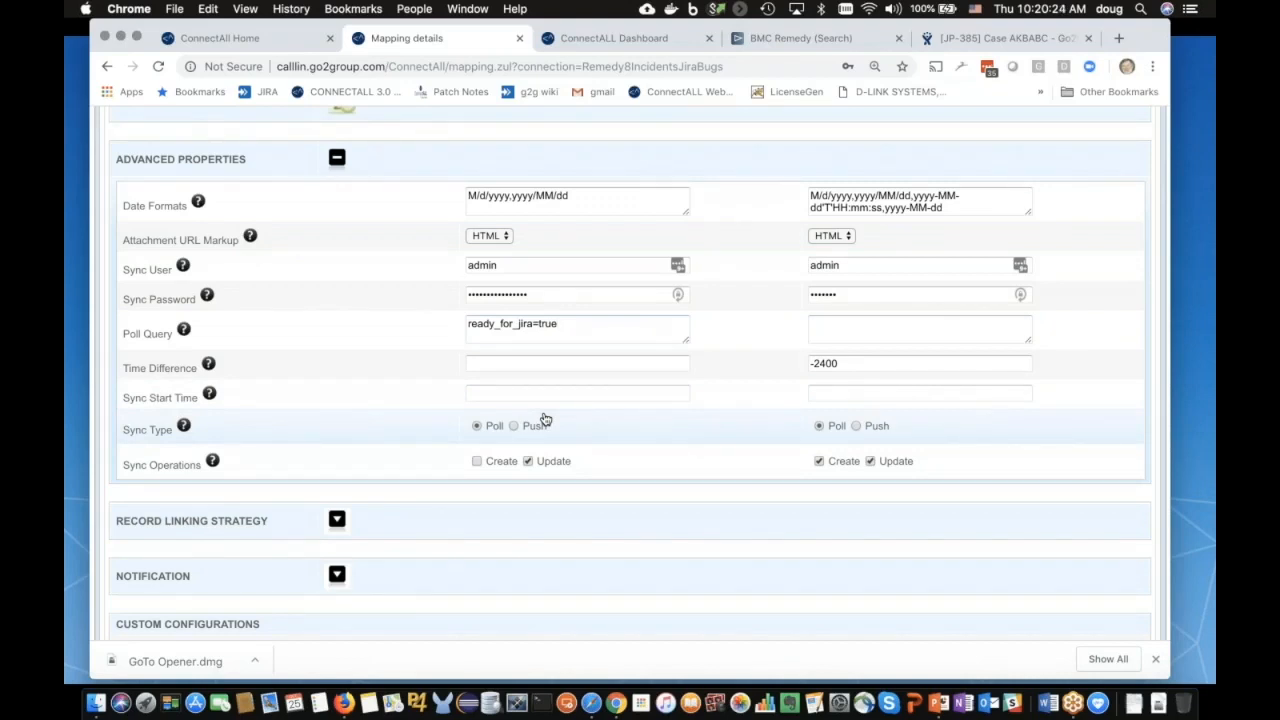
mouse_move(671, 445)
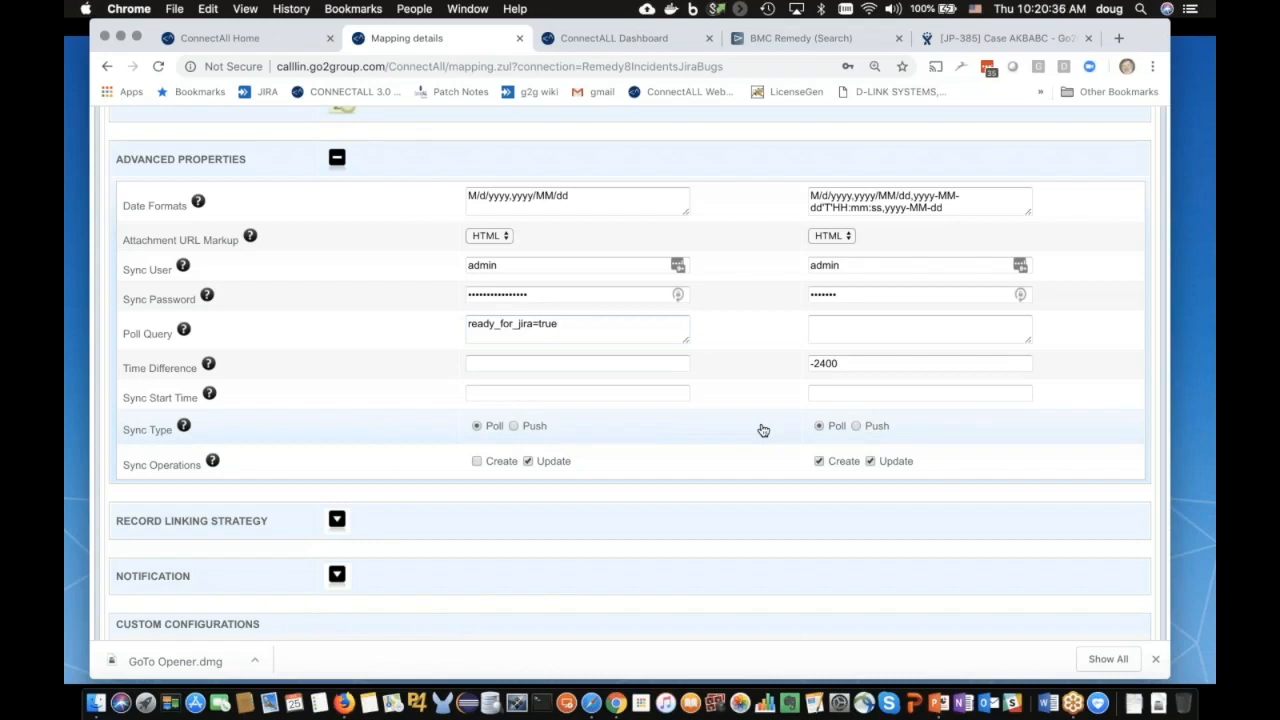
mouse_move(593, 509)
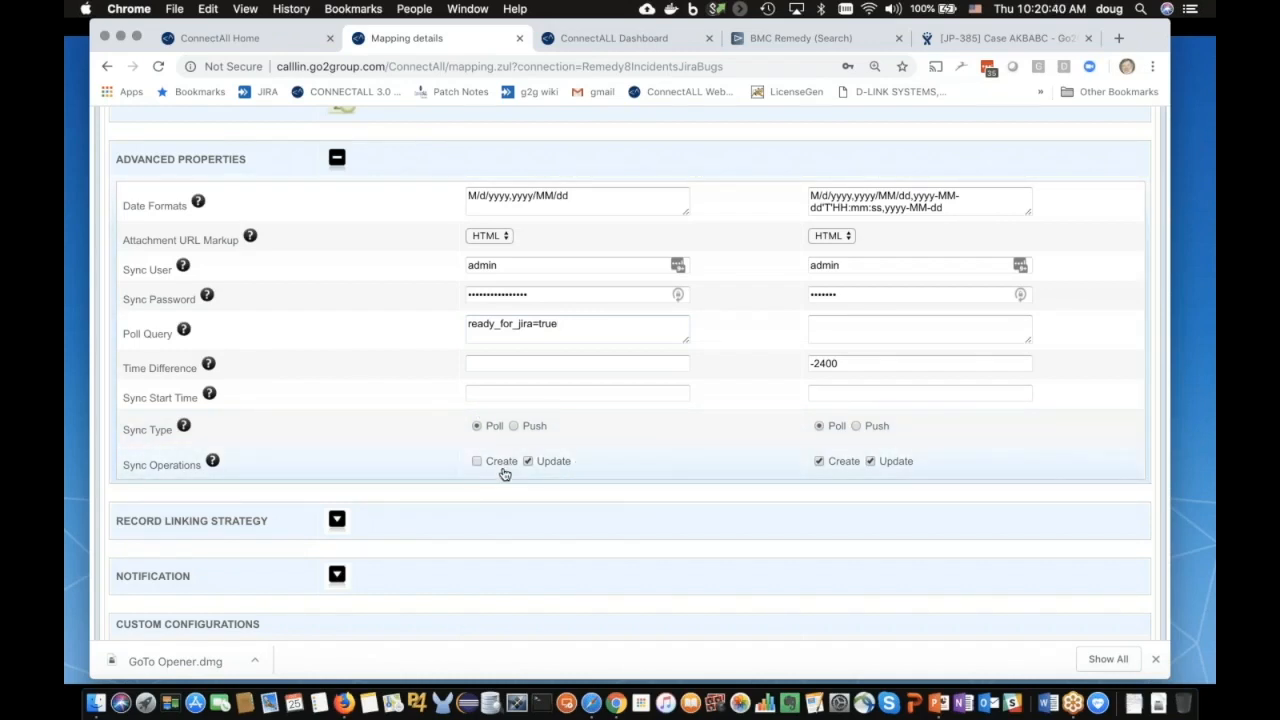
mouse_move(677, 463)
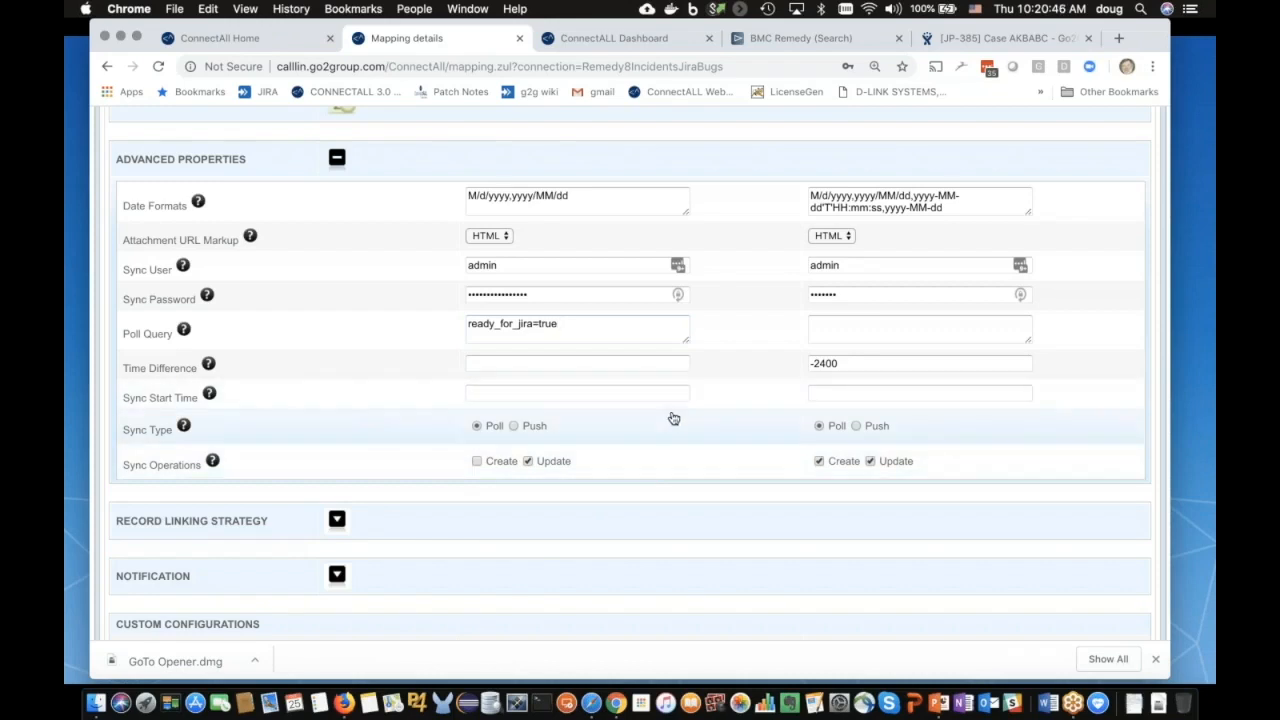
scroll(up, 3)
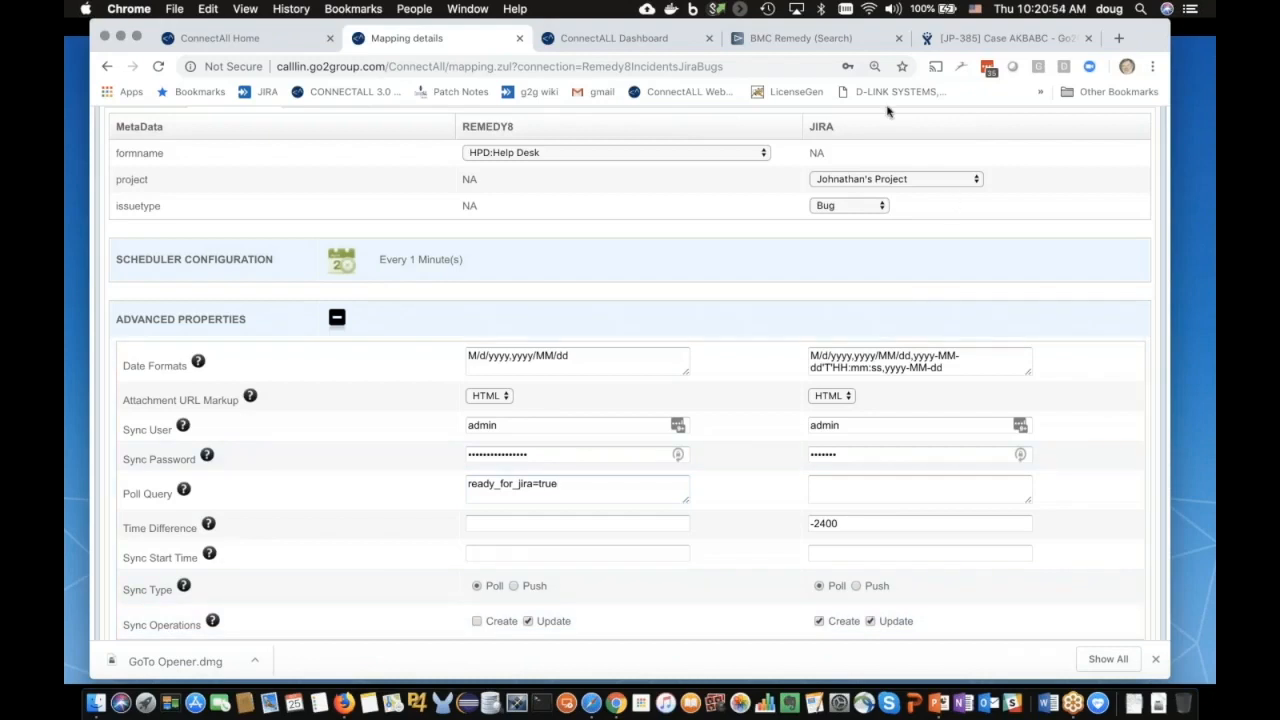
mouse_move(375, 549)
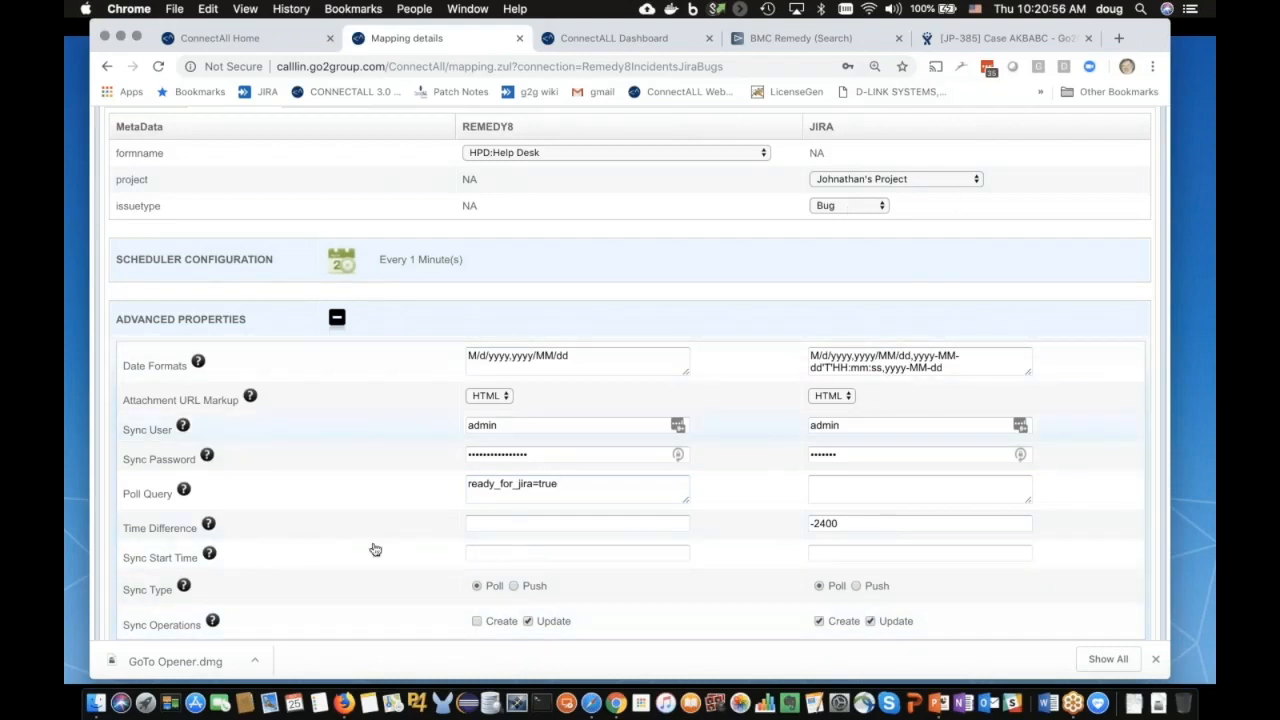
scroll(down, 3)
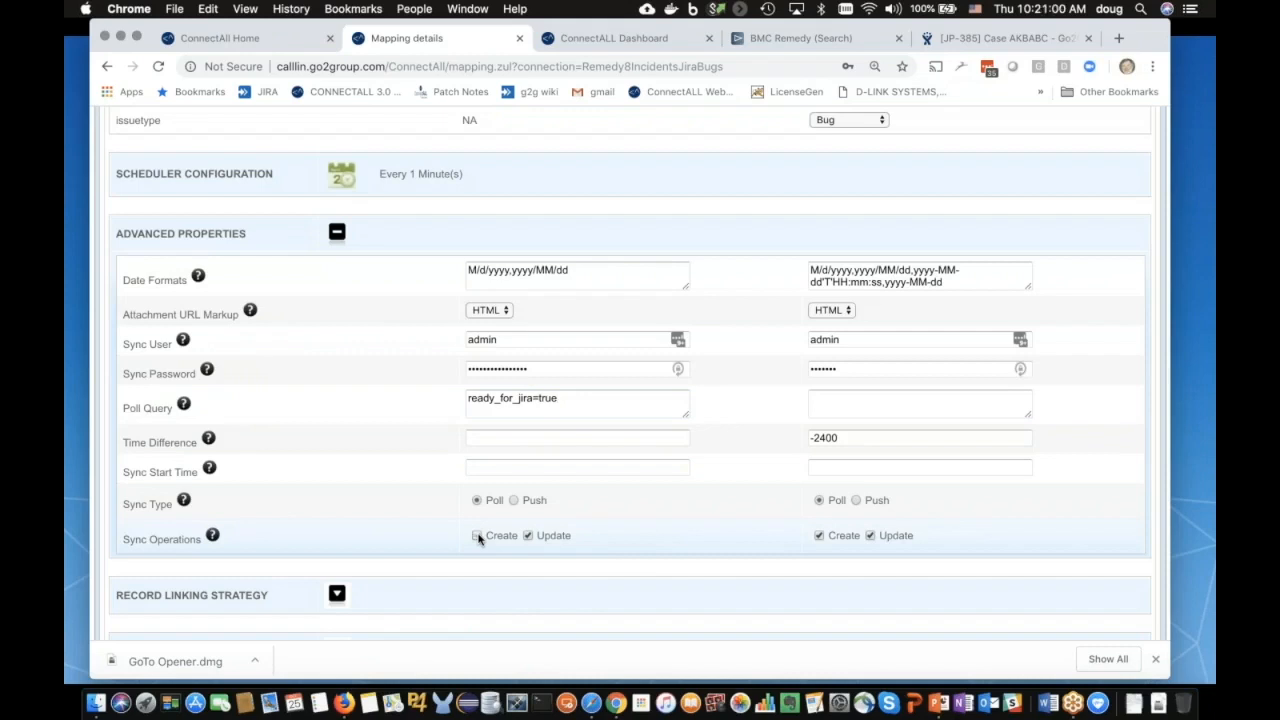
click(477, 535)
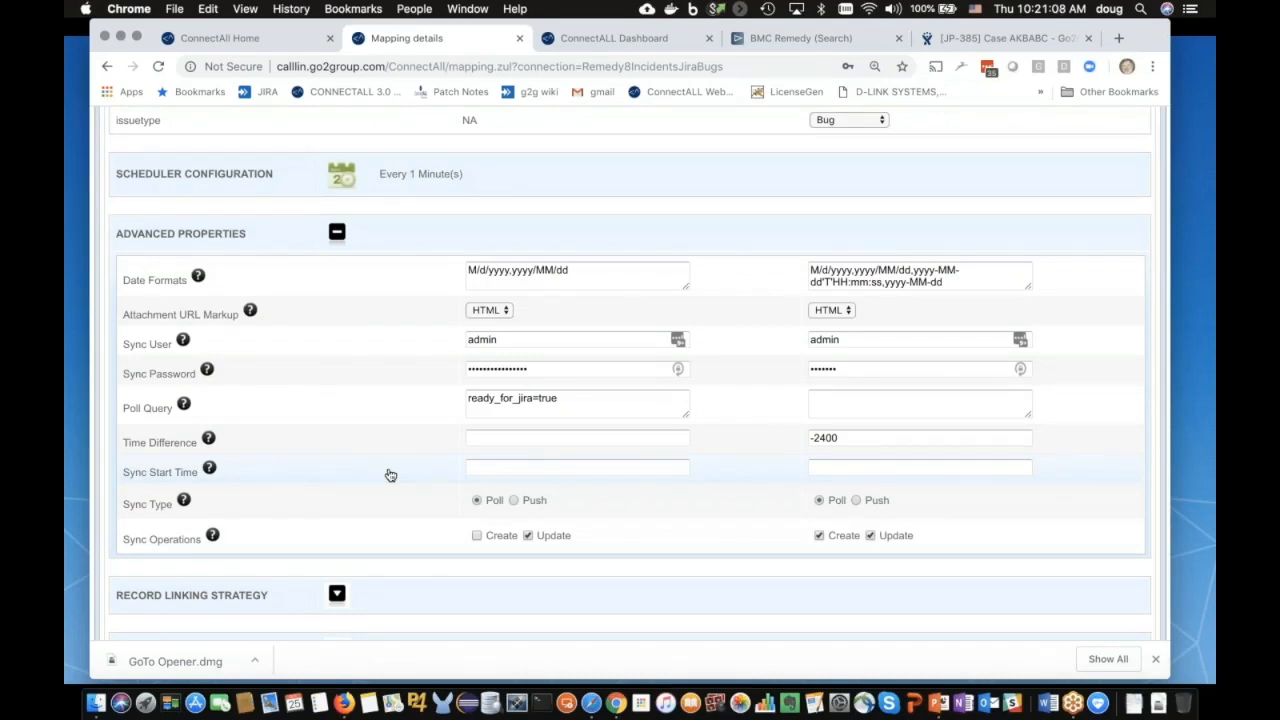
scroll(up, 3)
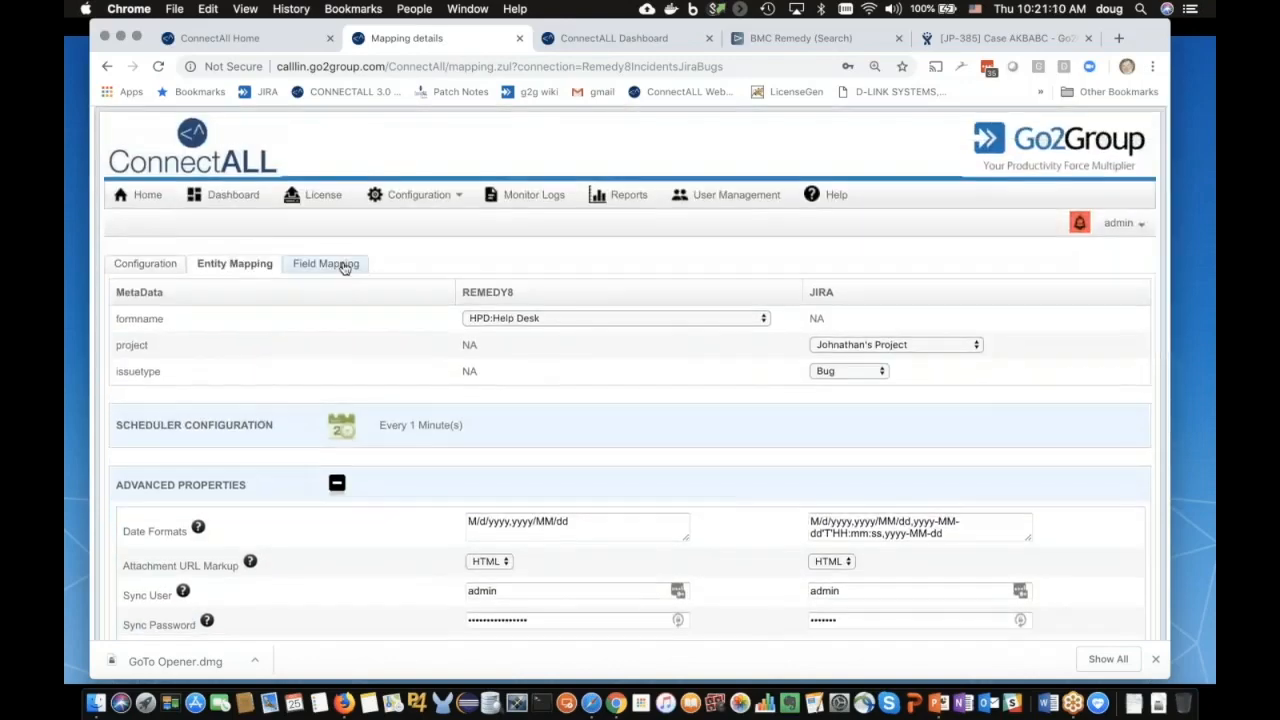
Step: Show the Field Mapping tab and scroll through the Remedy8 field list
click(323, 263)
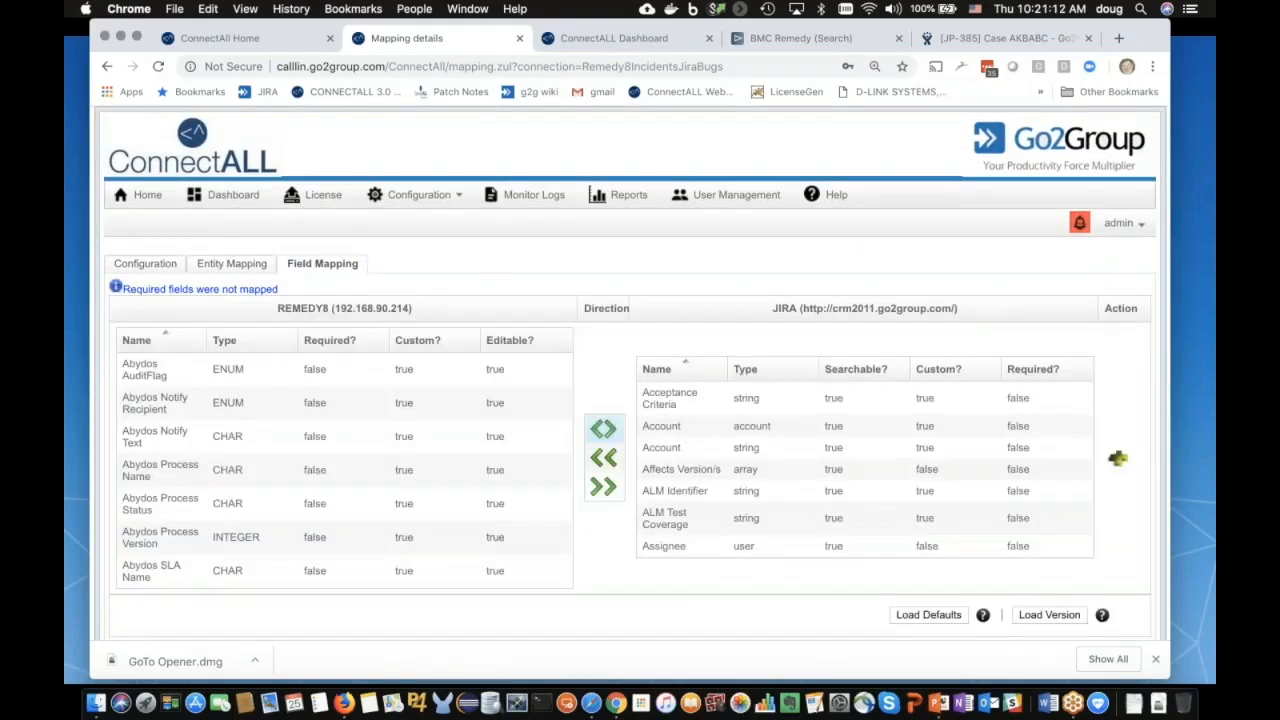
mouse_move(270, 295)
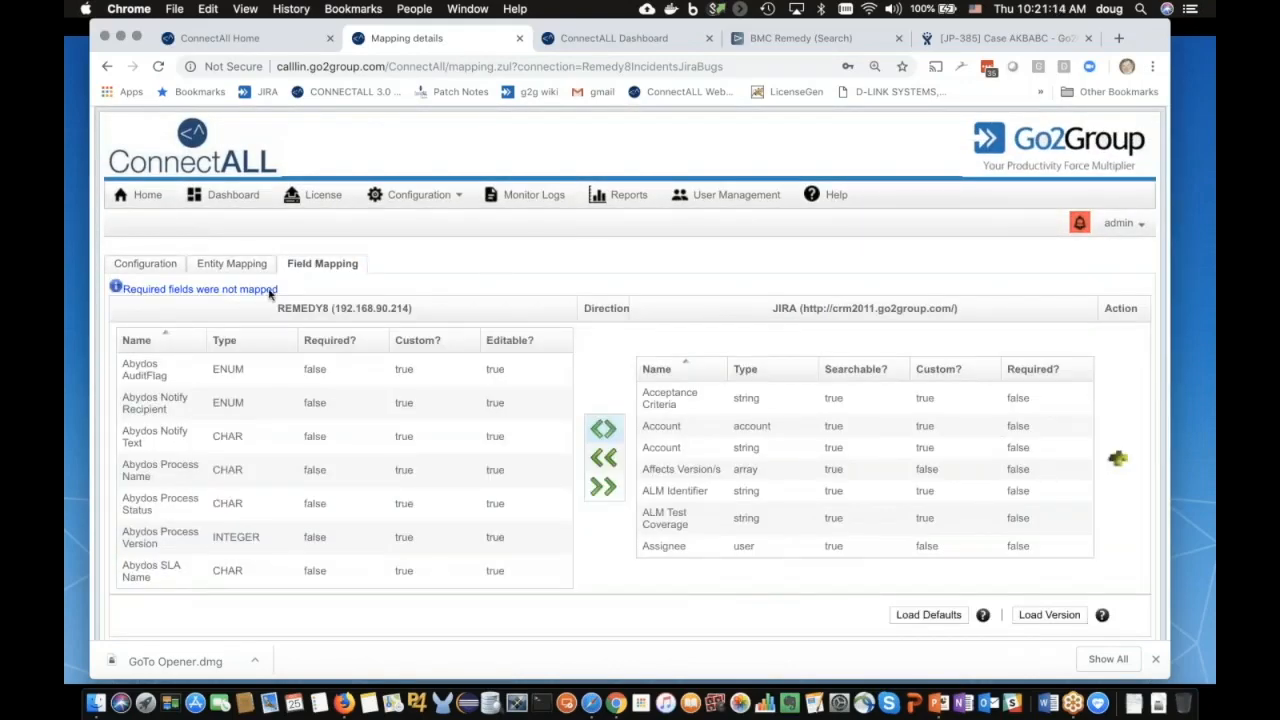
mouse_move(238, 435)
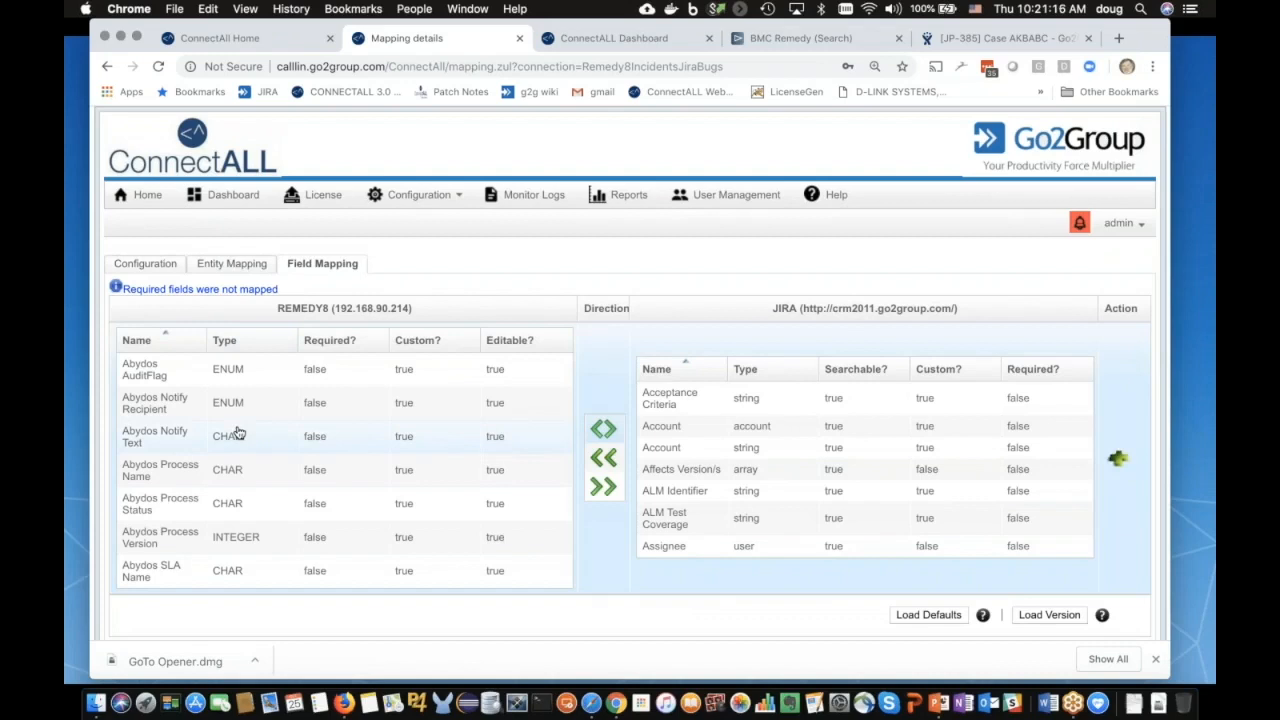
mouse_move(213, 418)
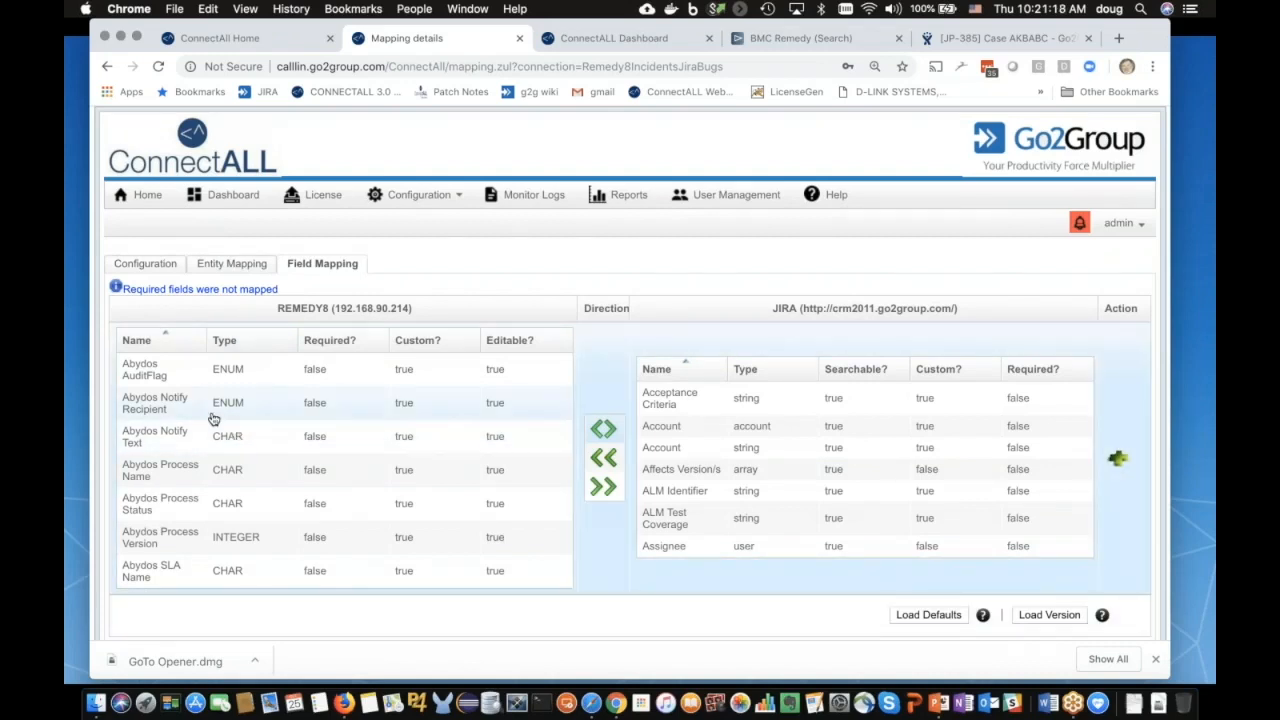
scroll(down, 3)
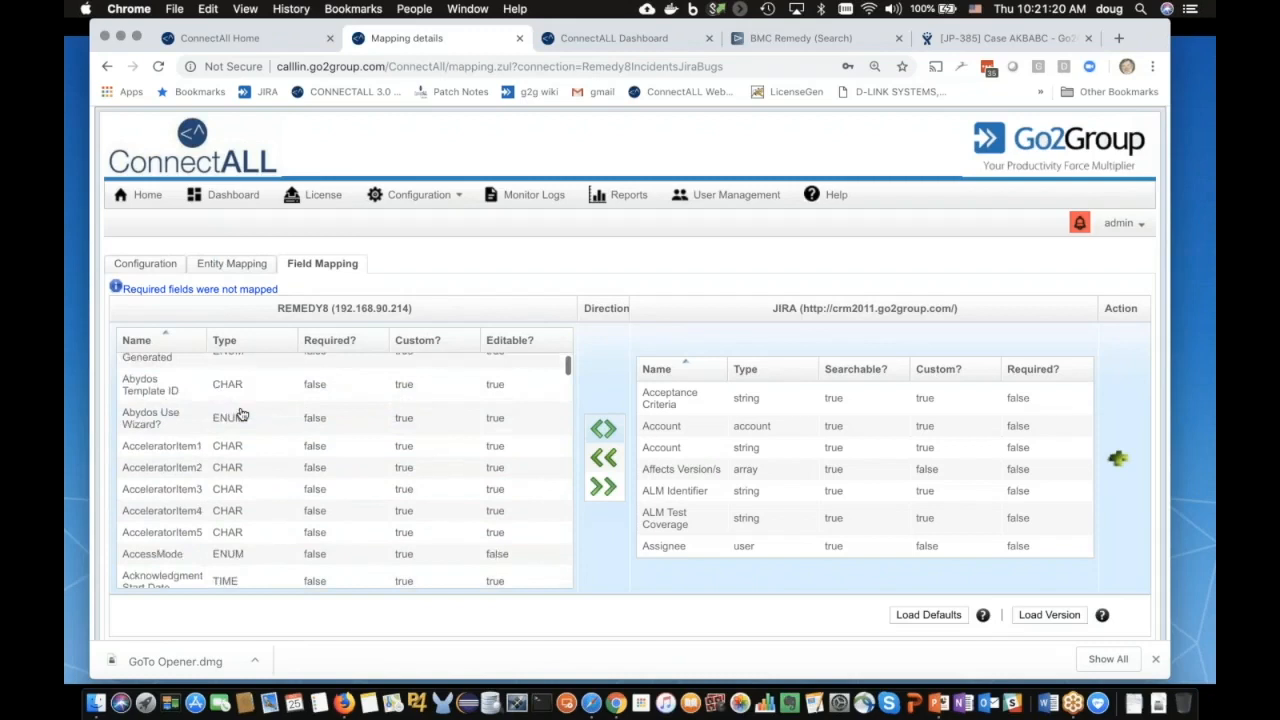
scroll(up, 3)
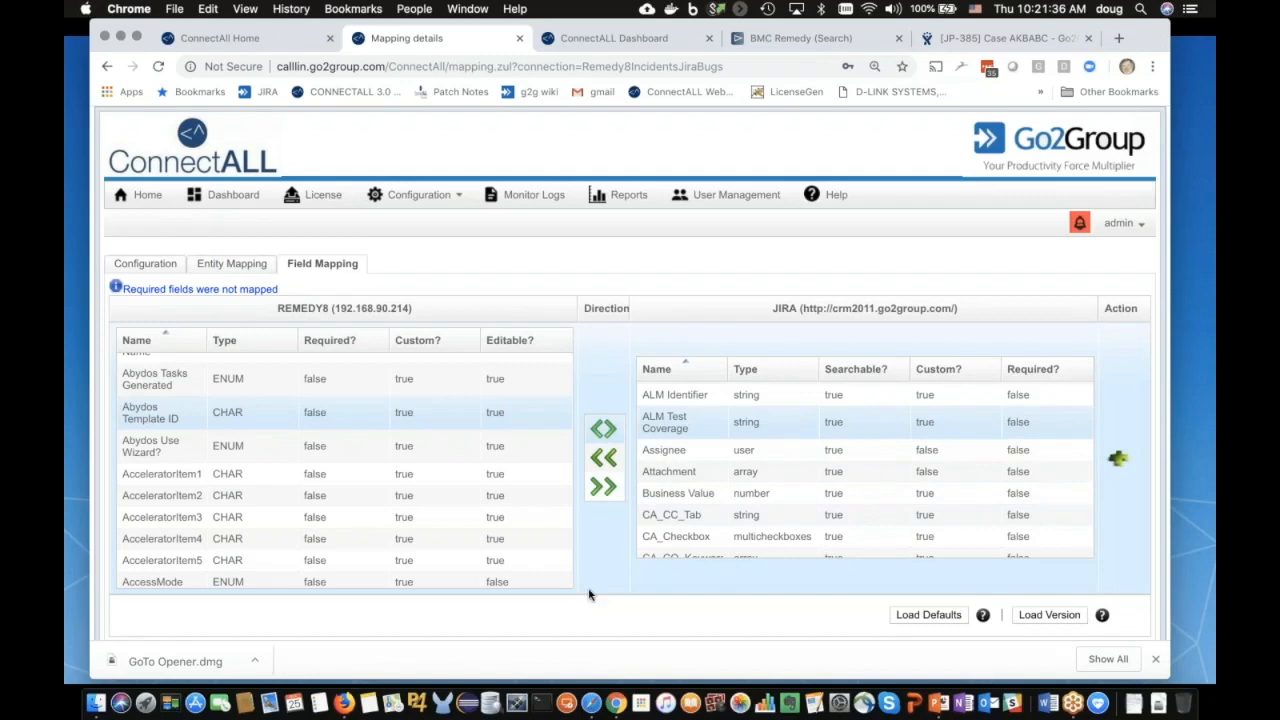
scroll(down, 3)
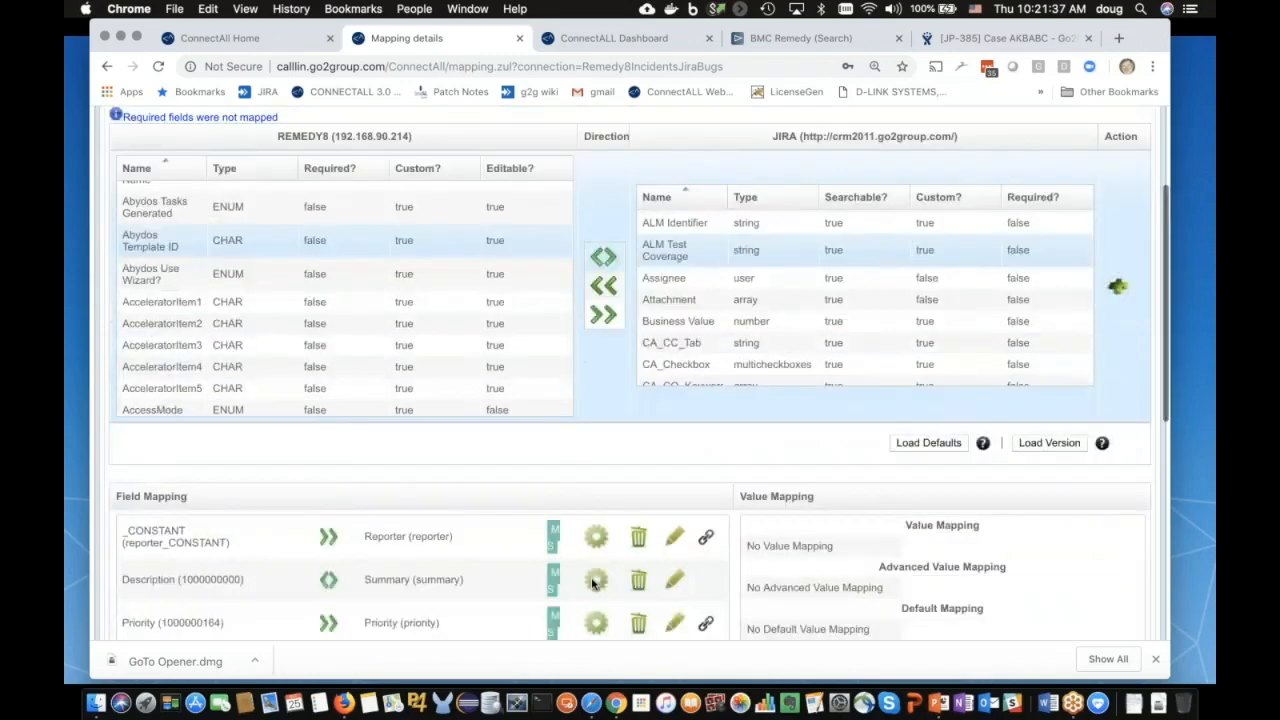
Step: View the Status (7) value mapping, e.g. New to To Do, Resolved to Done
scroll(down, 3)
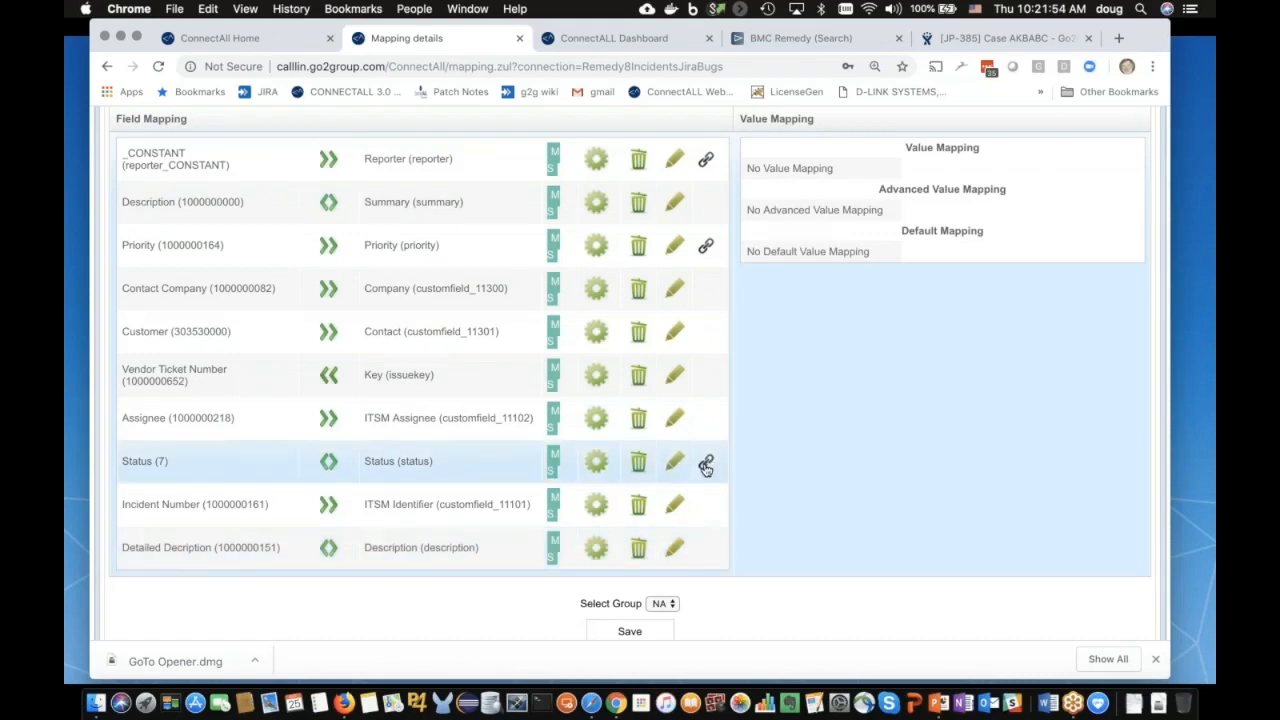
click(706, 461)
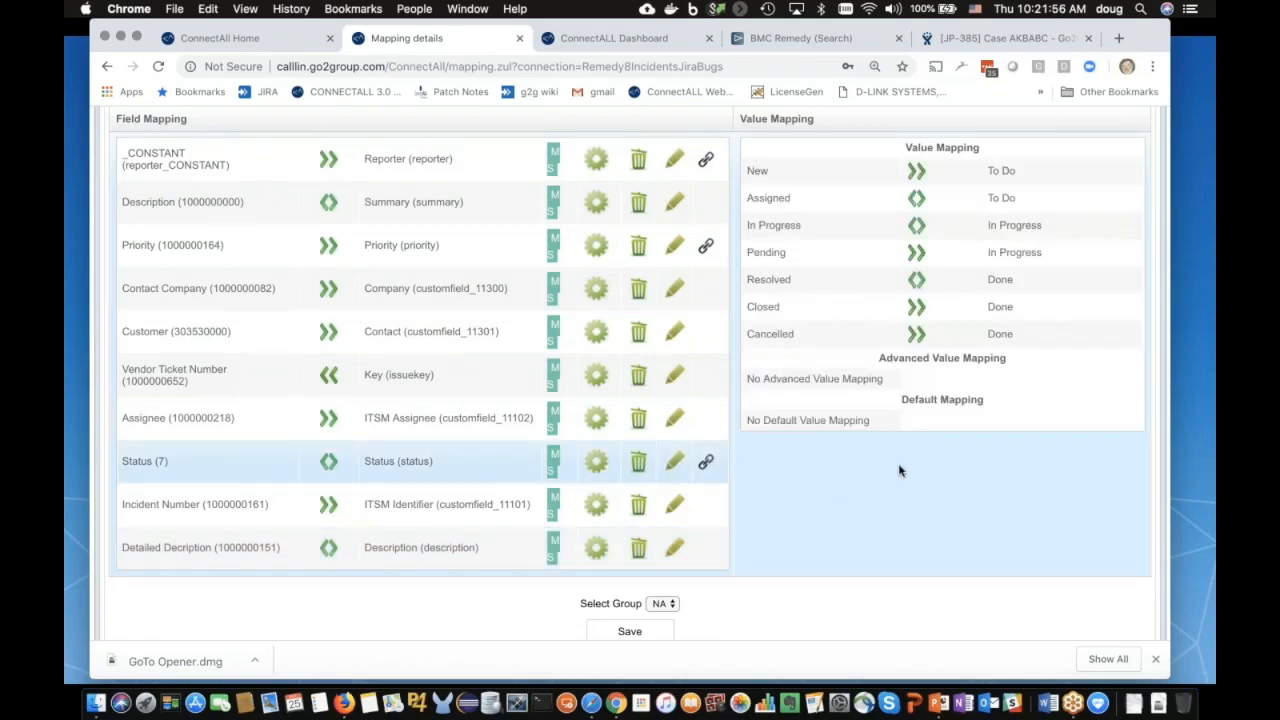
scroll(up, 3)
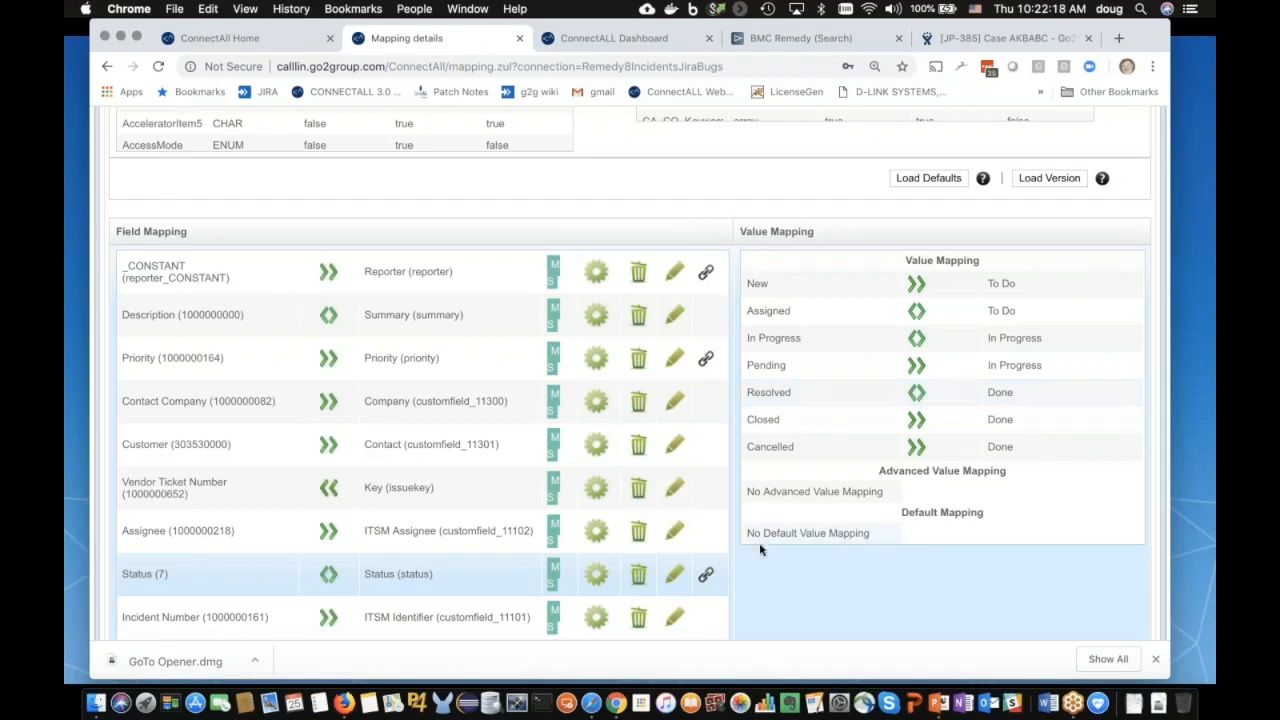
mouse_move(810, 557)
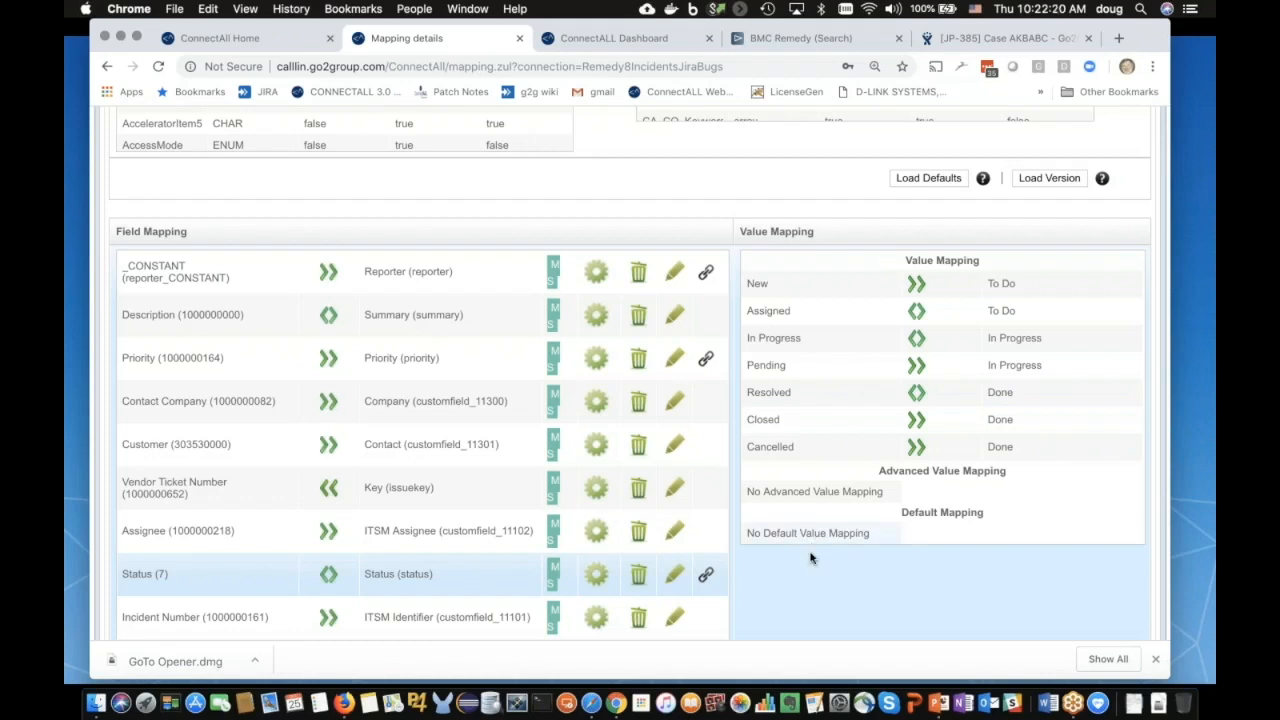
mouse_move(802, 537)
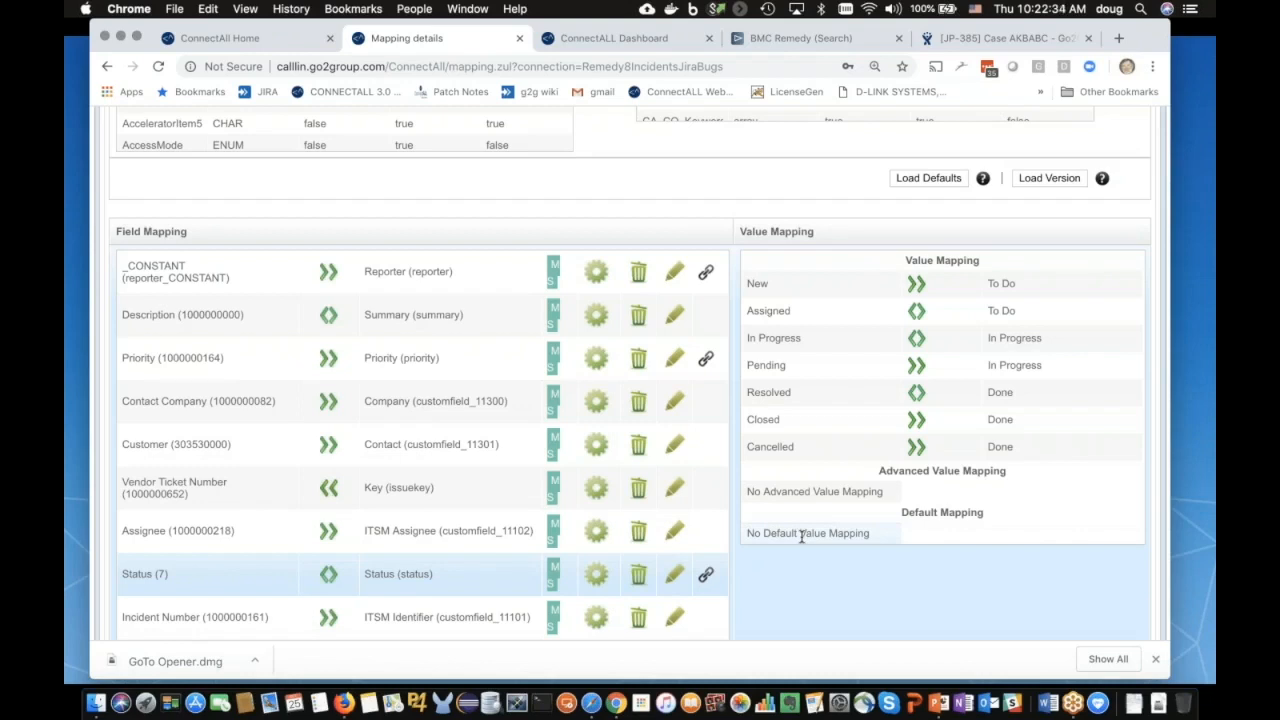
mouse_move(783, 593)
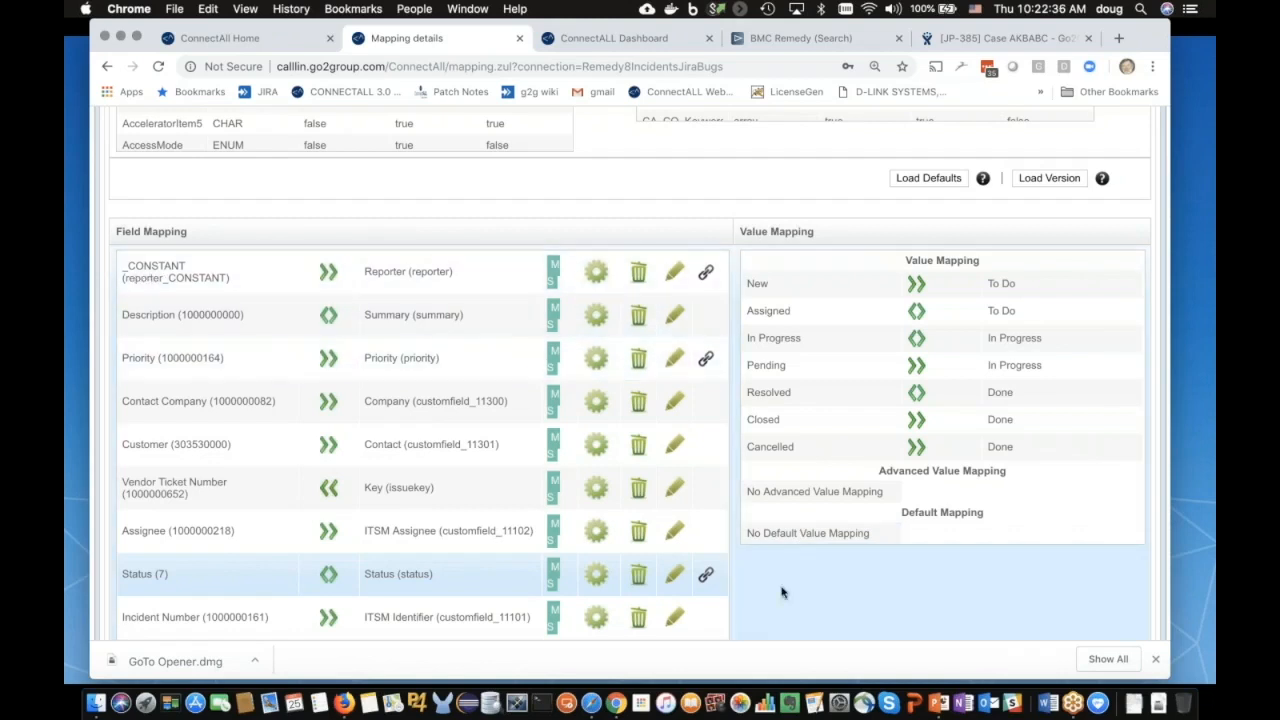
mouse_move(800, 574)
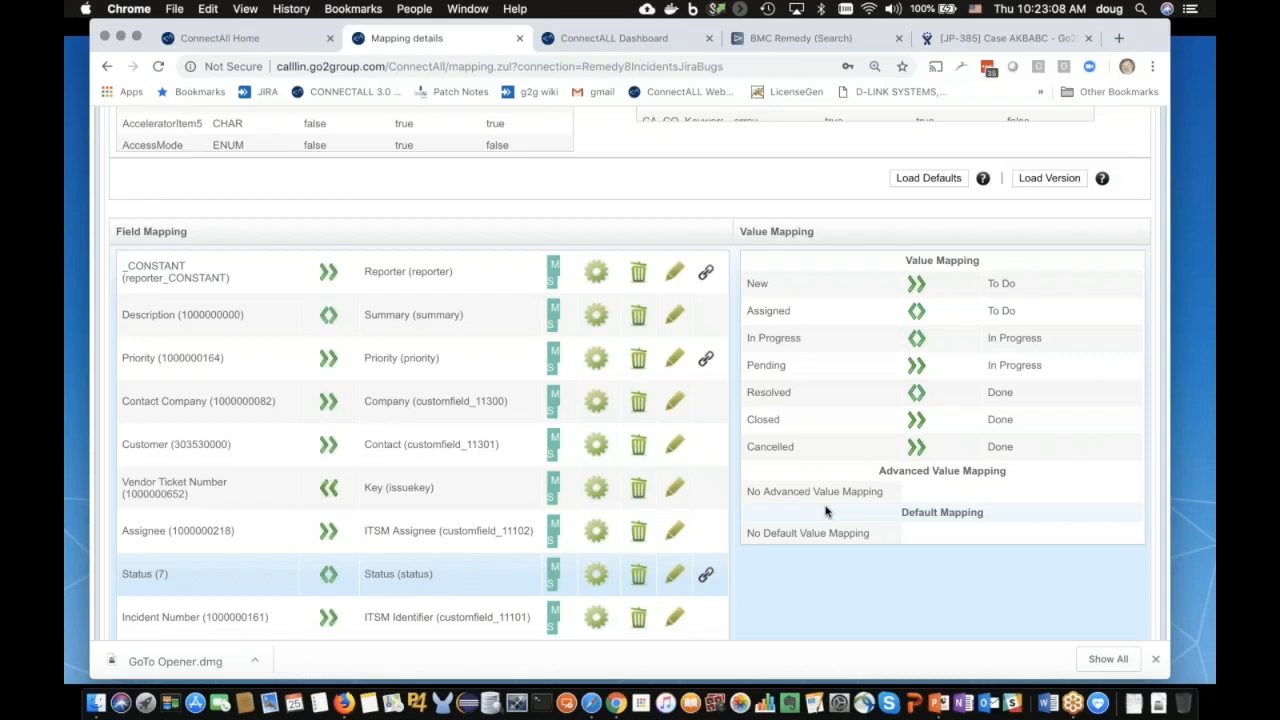
mouse_move(825, 437)
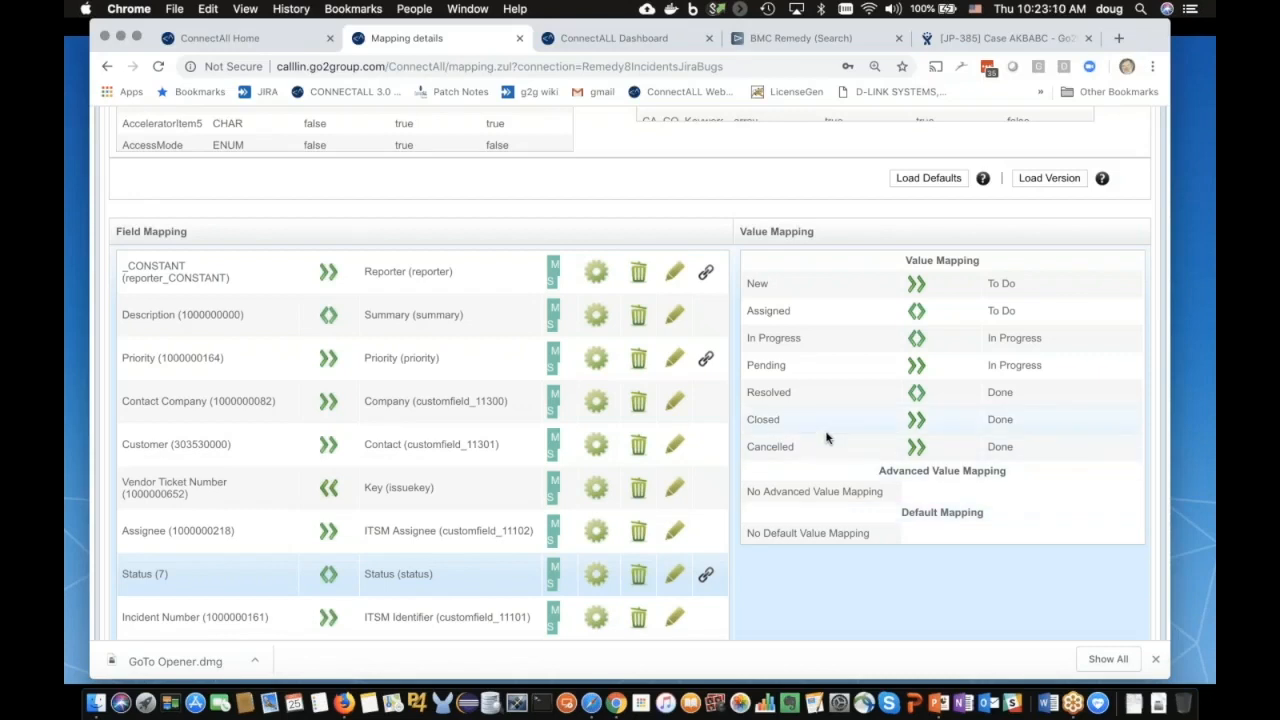
scroll(down, 3)
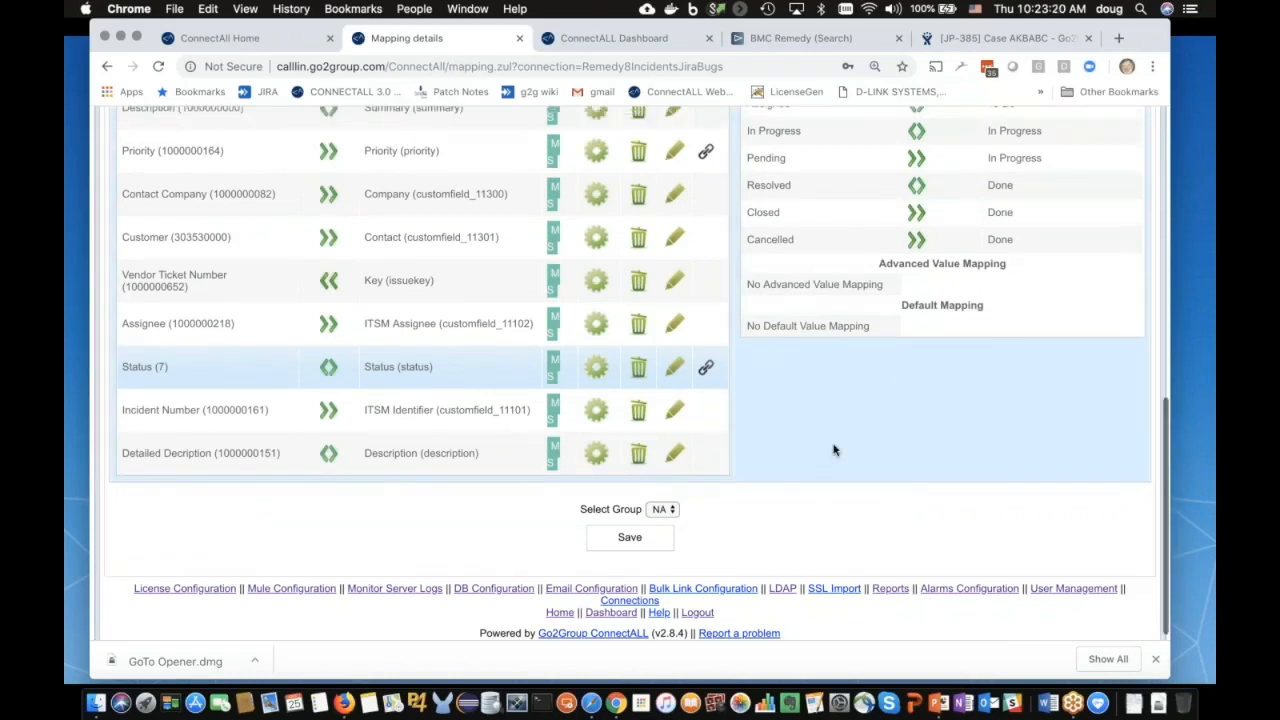
Step: Return to the page top and switch to the ConnectALL Dashboard tab
scroll(up, 3)
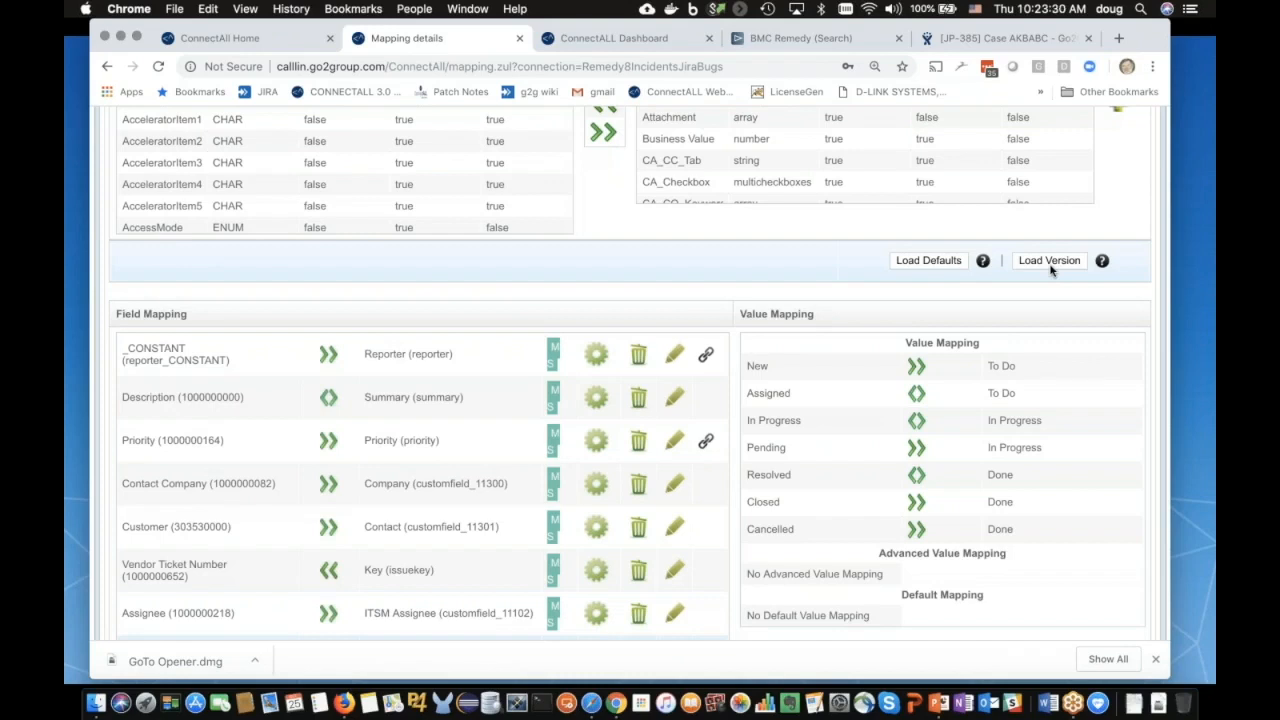
mouse_move(1021, 233)
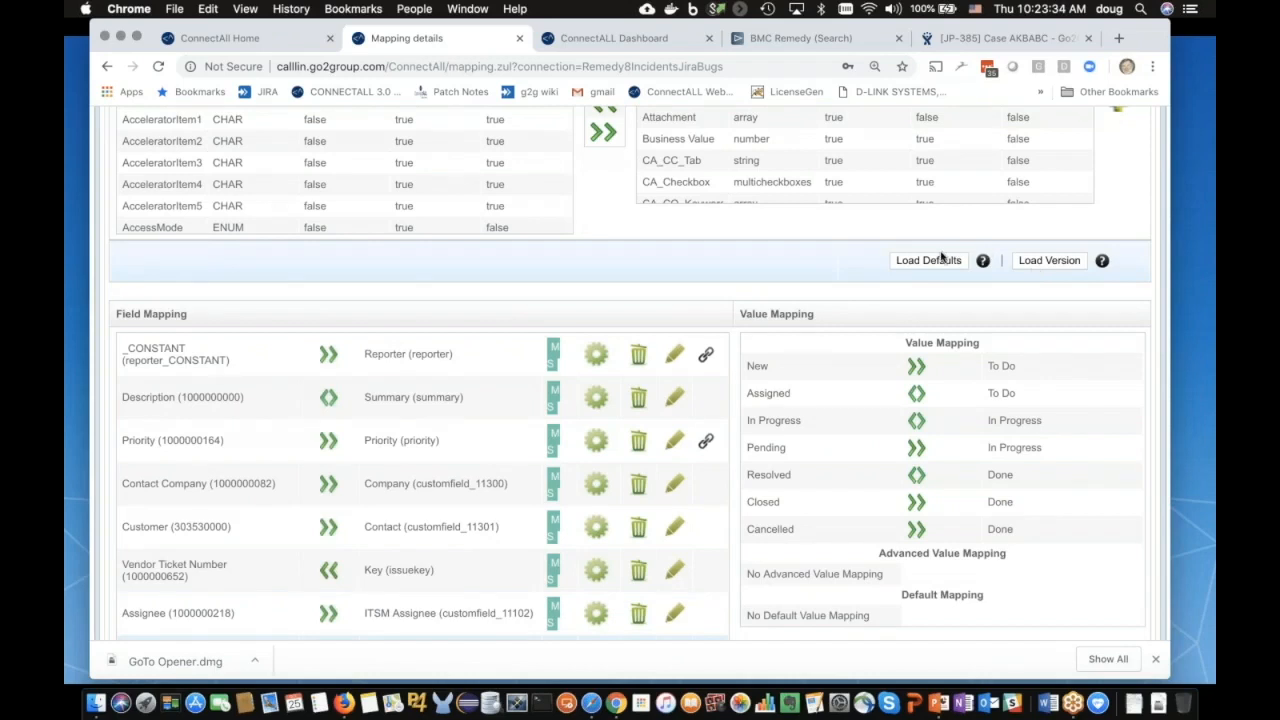
mouse_move(768, 265)
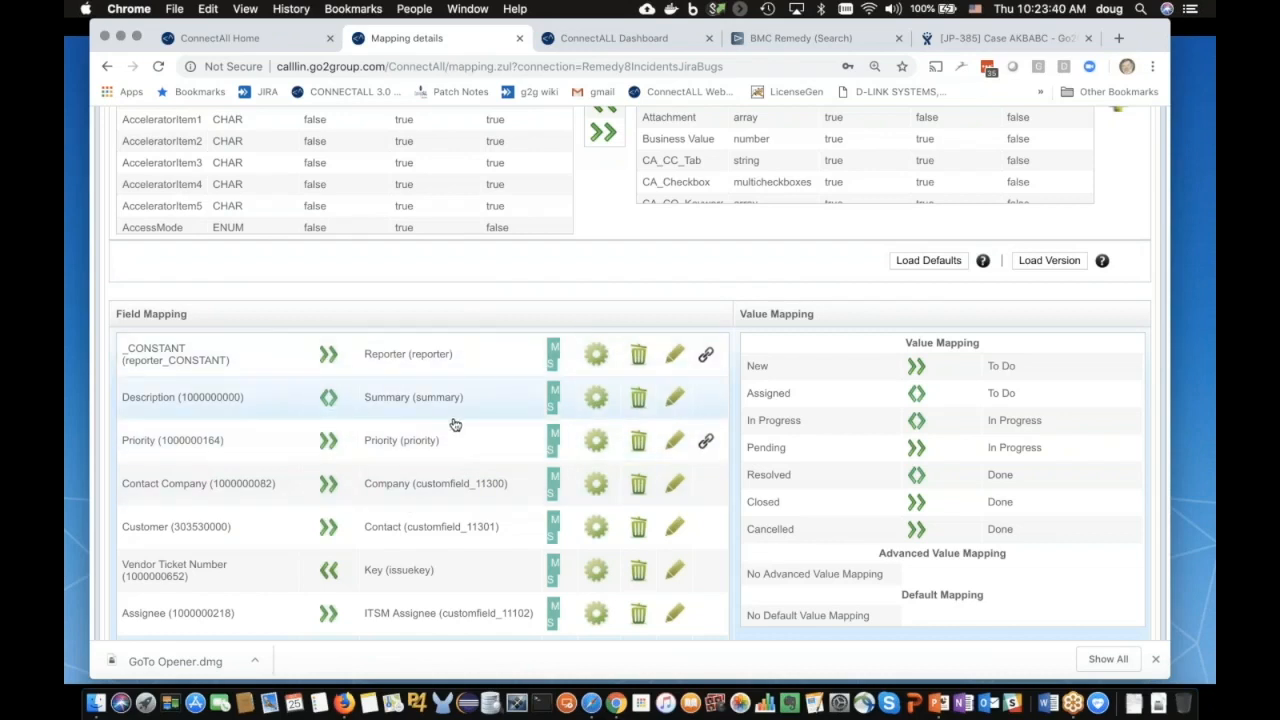
mouse_move(474, 291)
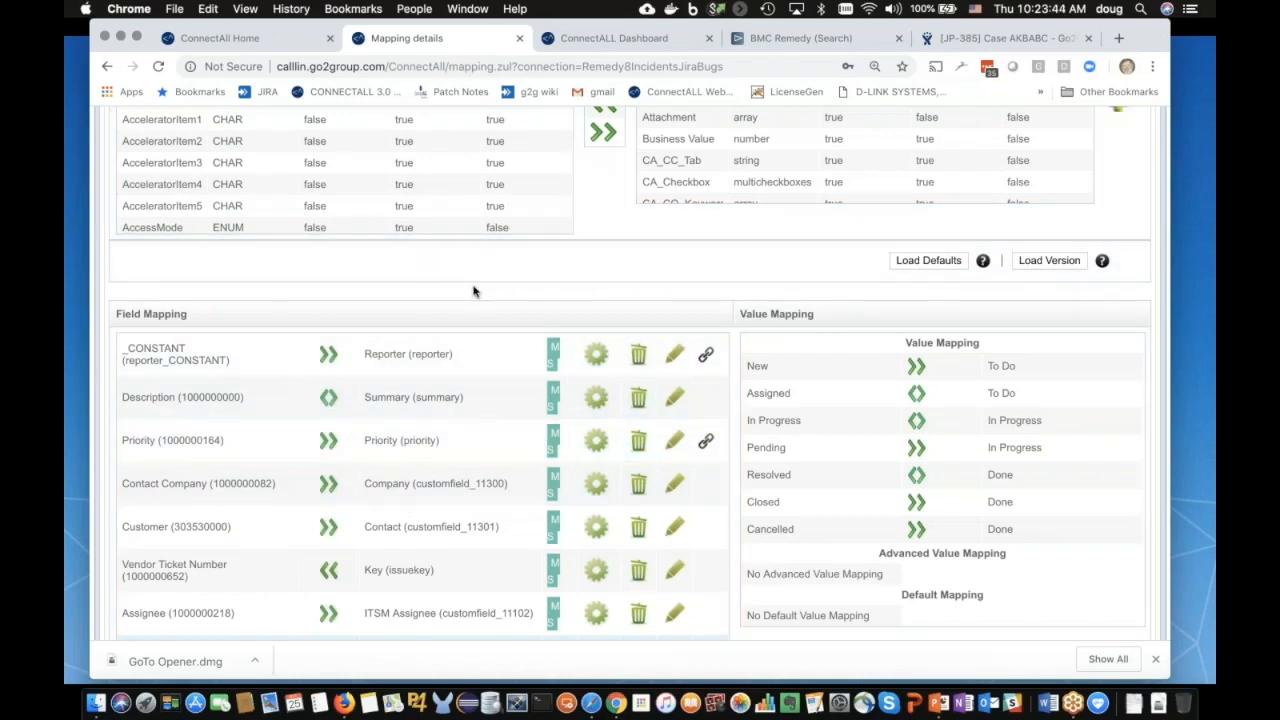
scroll(up, 3)
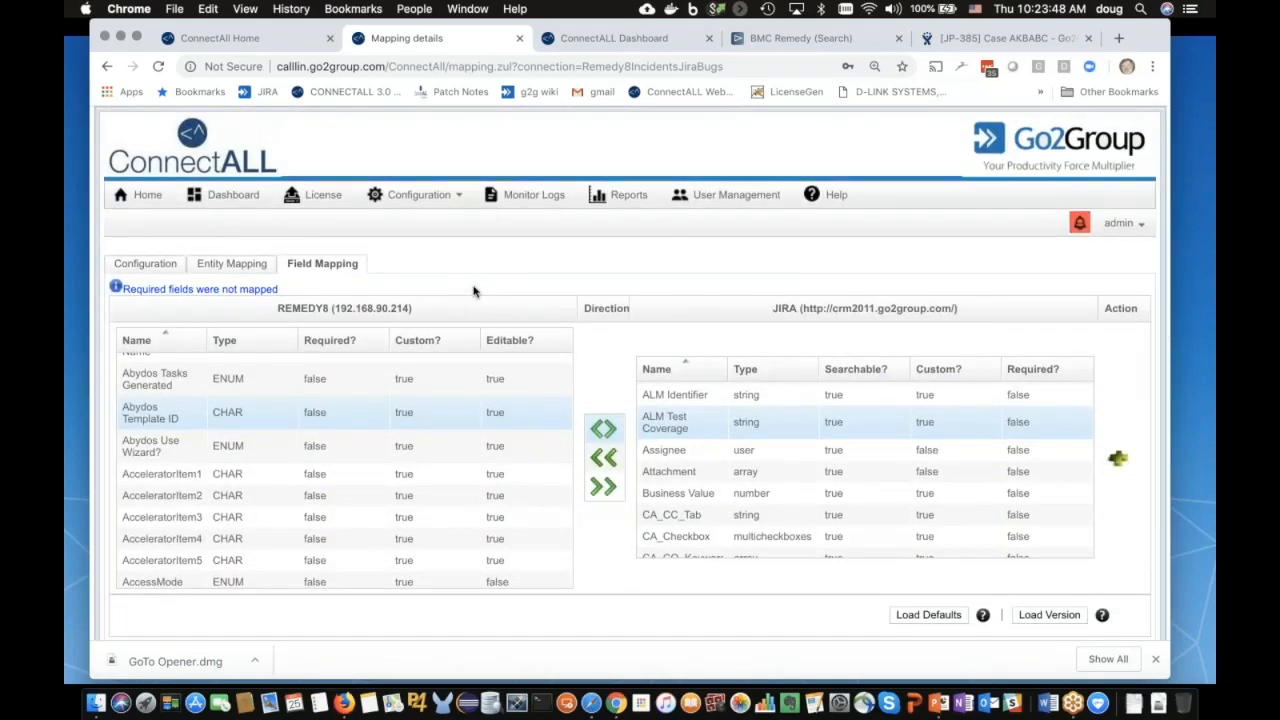
mouse_move(443, 180)
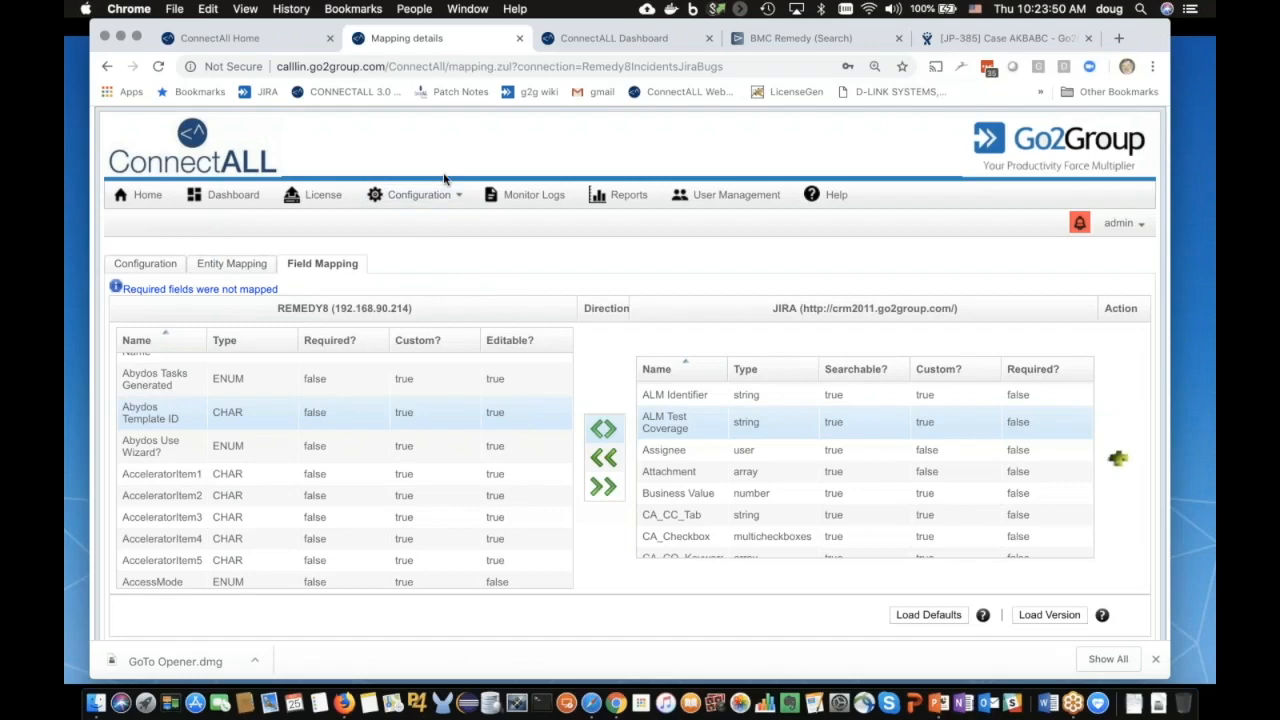
click(610, 38)
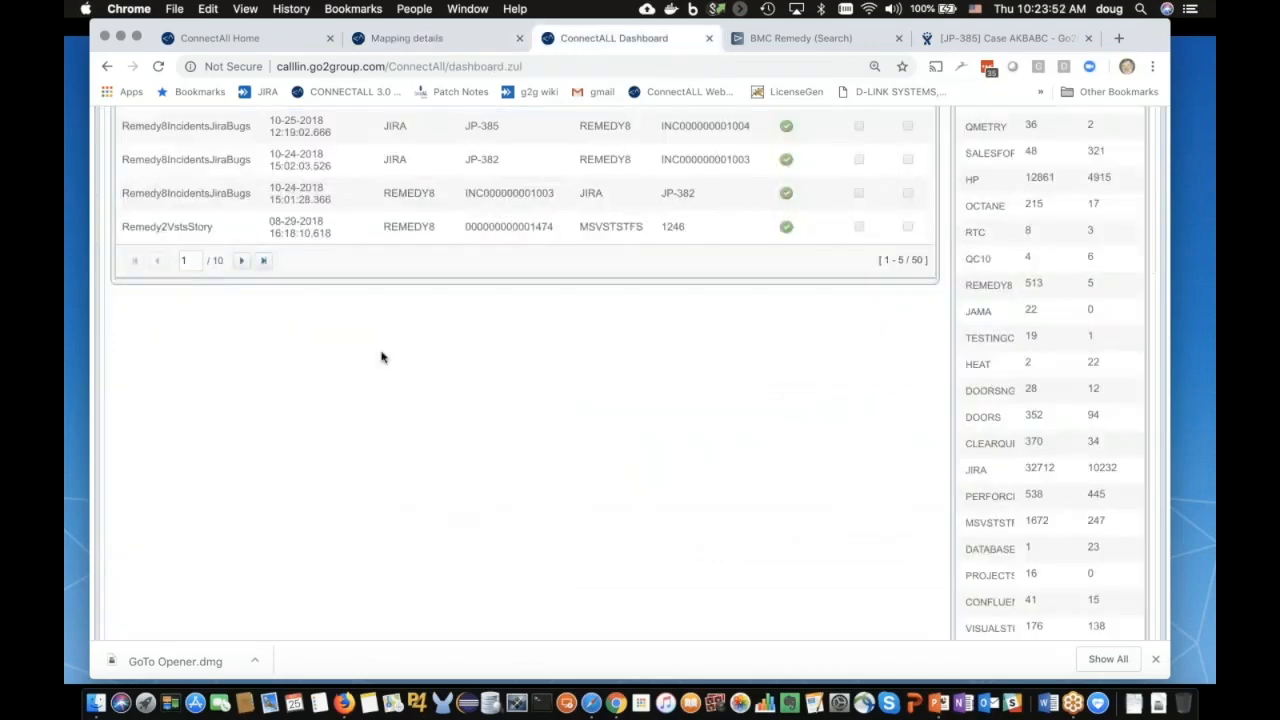
scroll(up, 3)
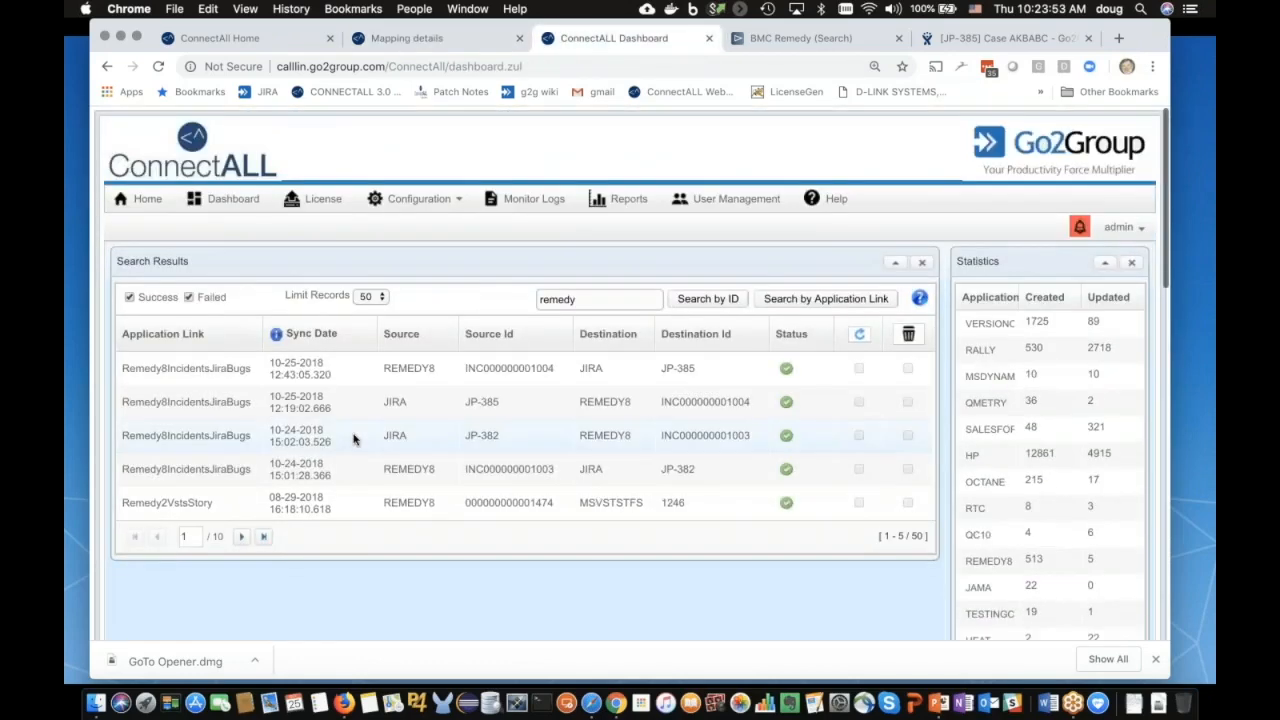
scroll(down, 3)
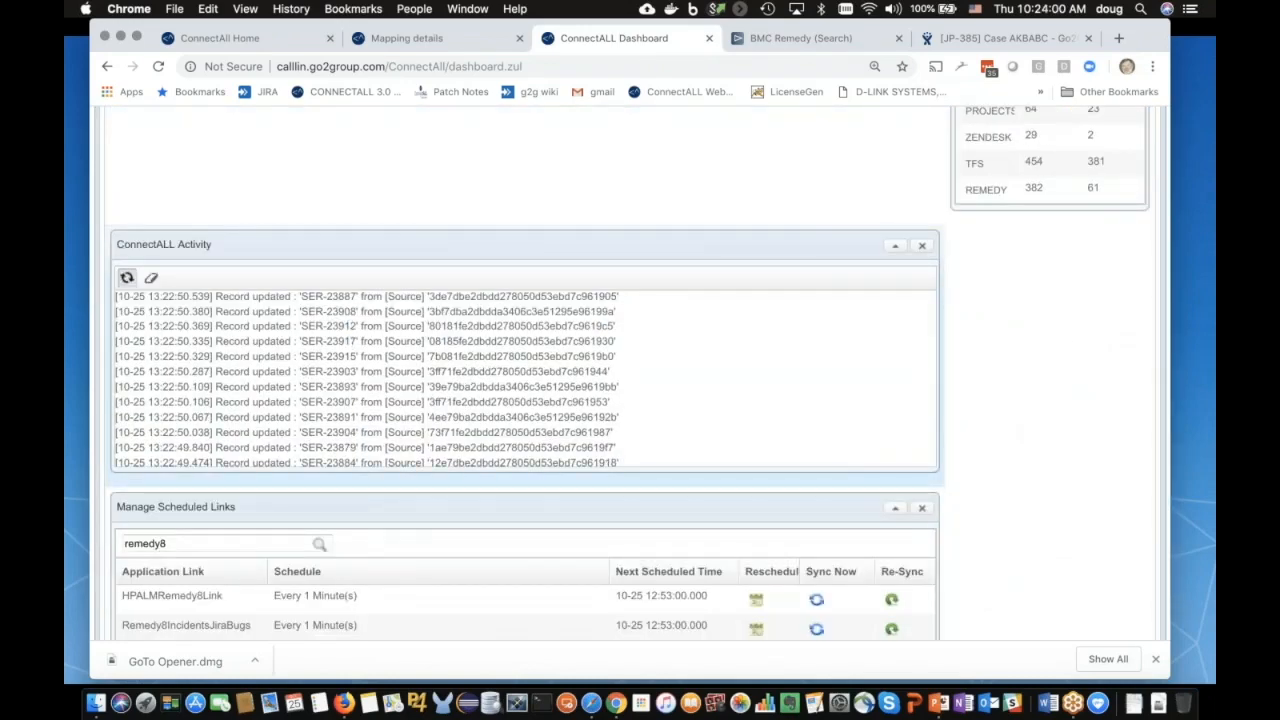
scroll(down, 3)
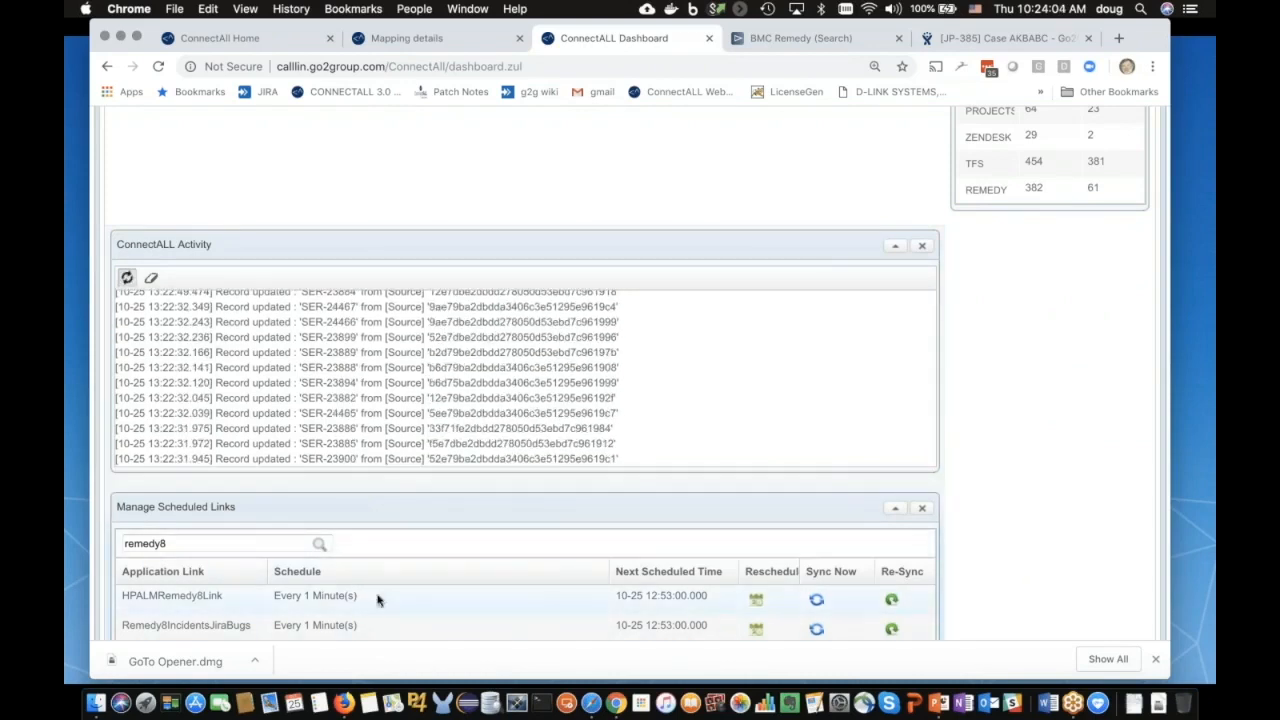
mouse_move(550, 615)
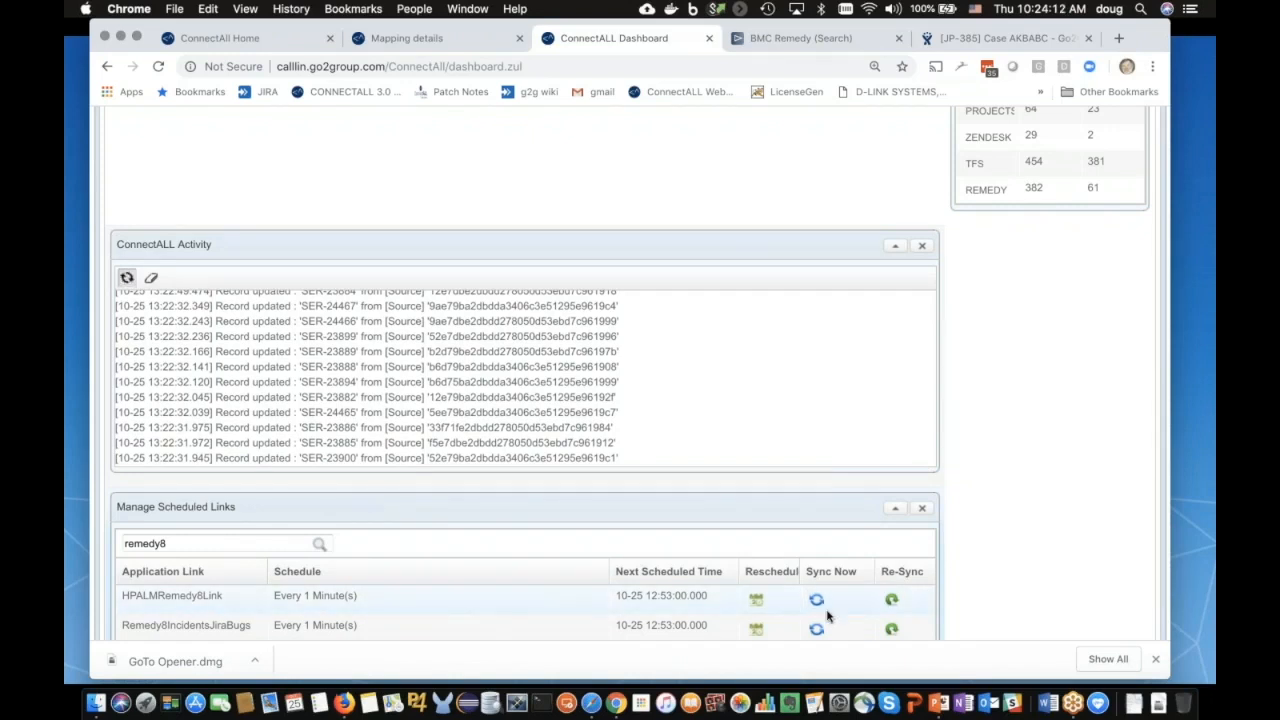
mouse_move(817, 598)
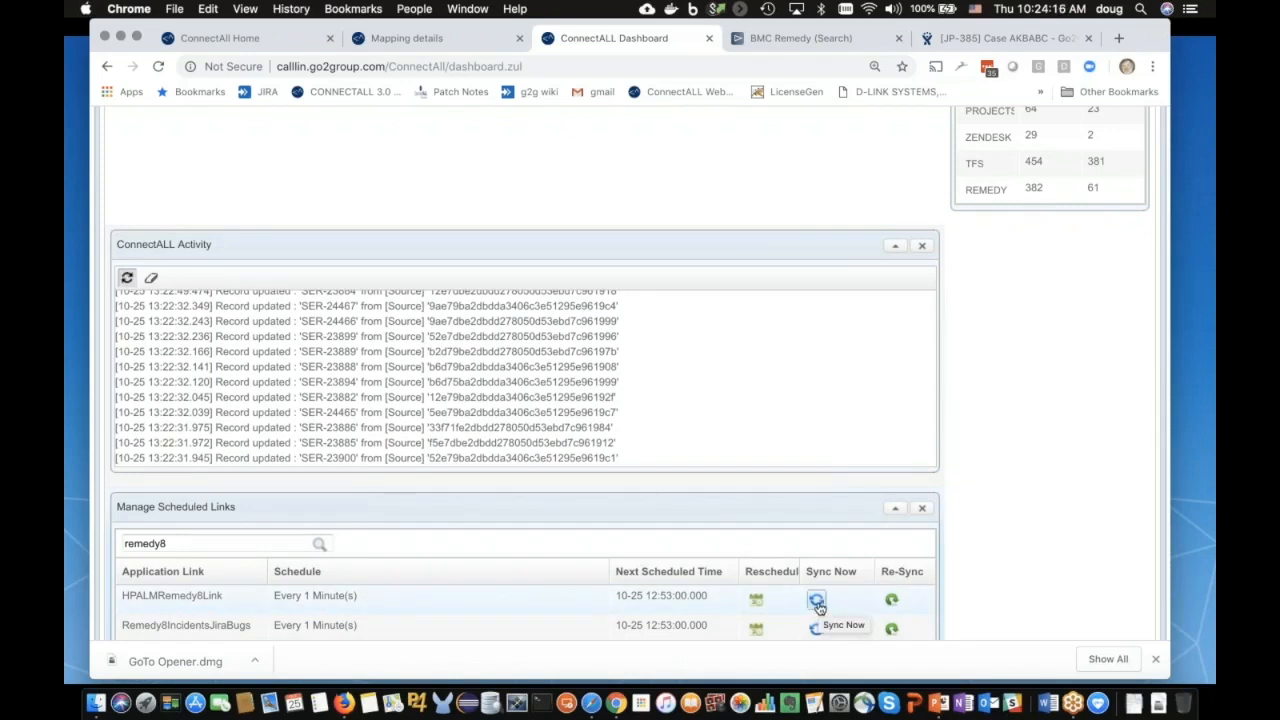
mouse_move(757, 599)
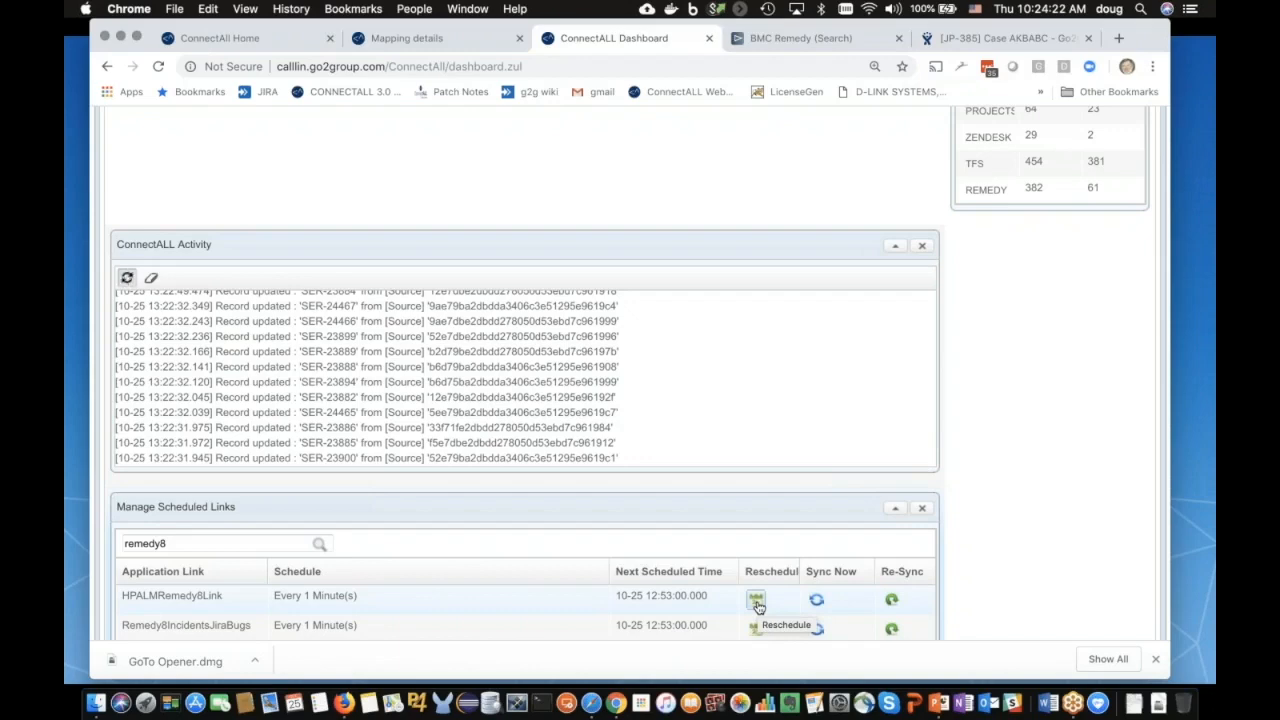
click(756, 599)
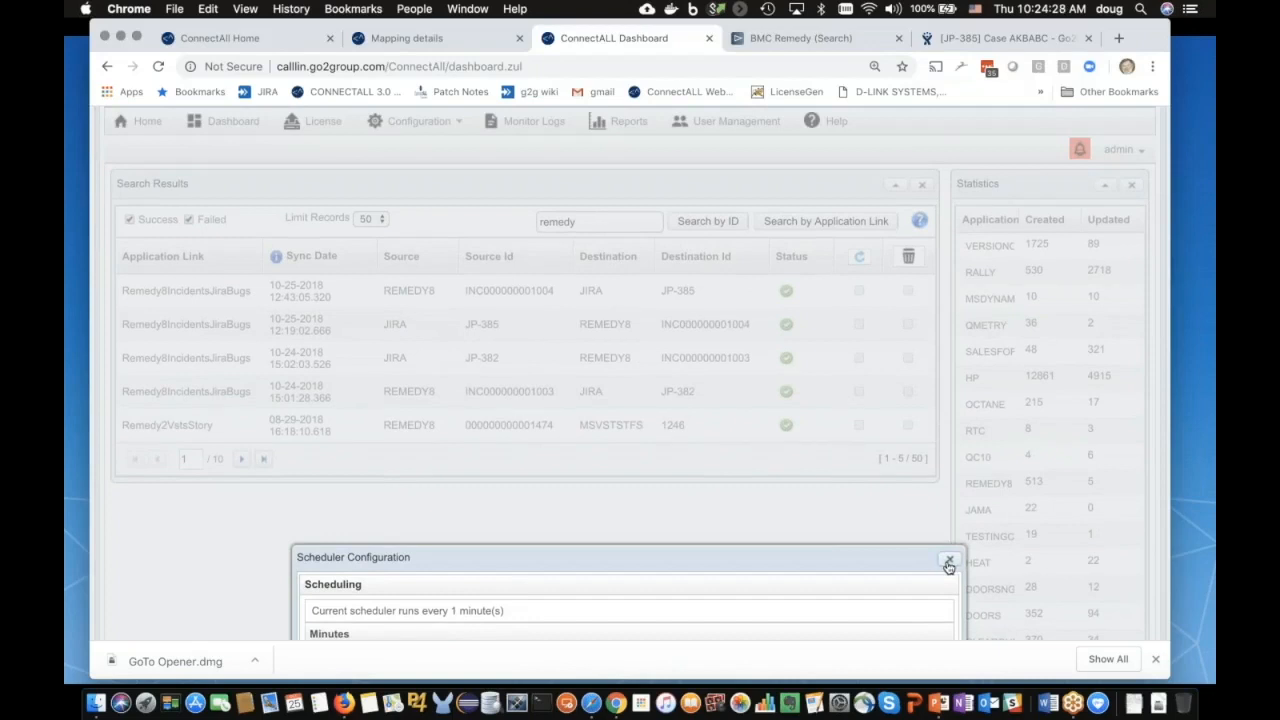
click(948, 561)
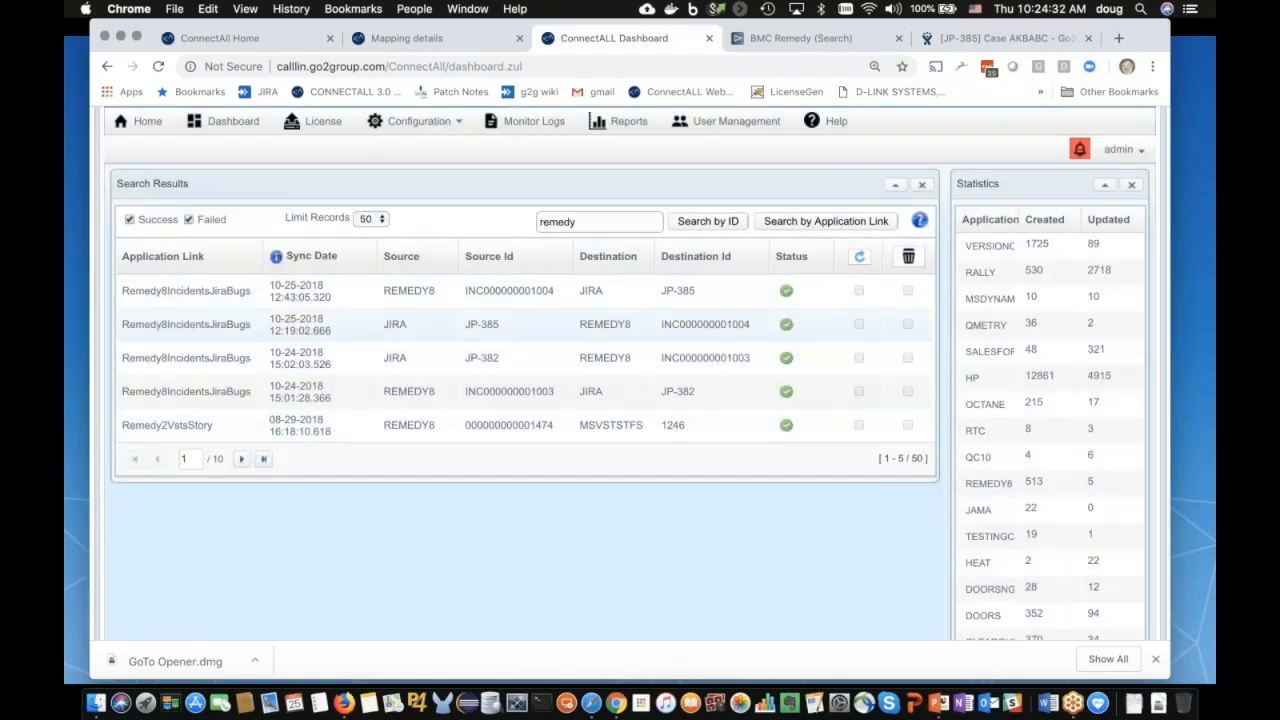
click(130, 219)
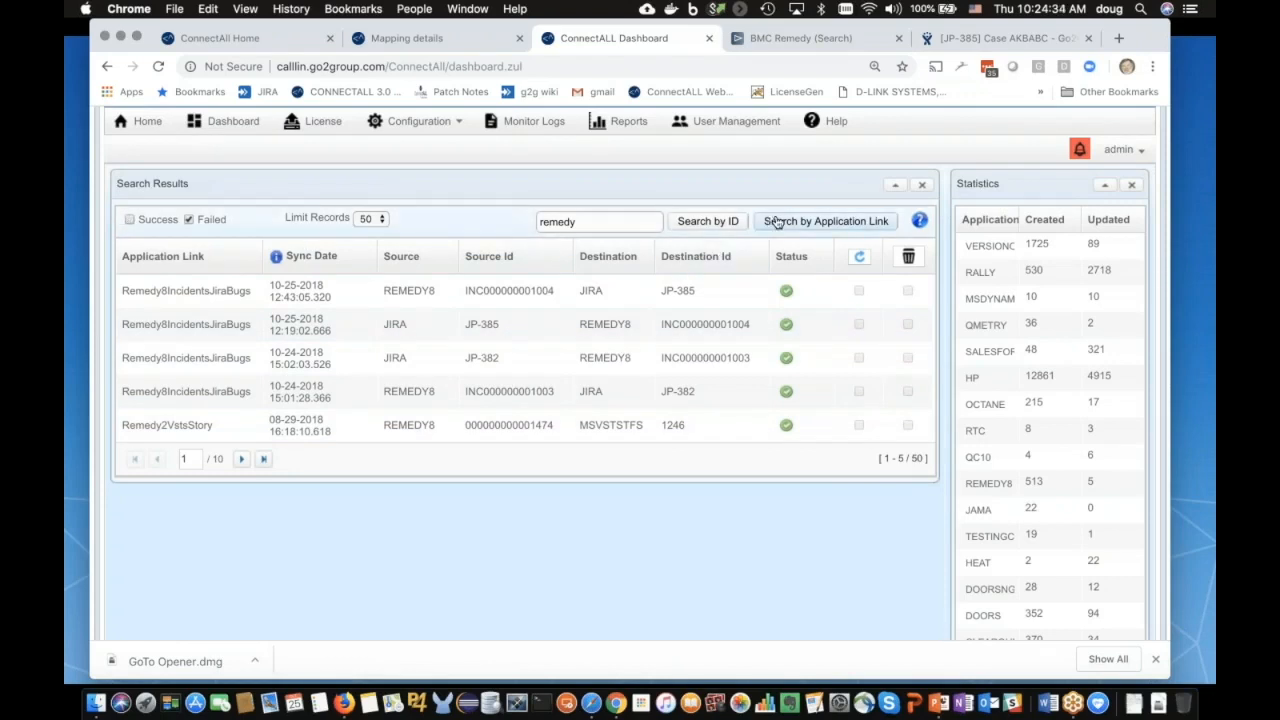
Step: List failed remedy syncs, tick the DemoRemedyJira 03-15-2018 record, and show the REMEDY8 statistics chart
click(824, 221)
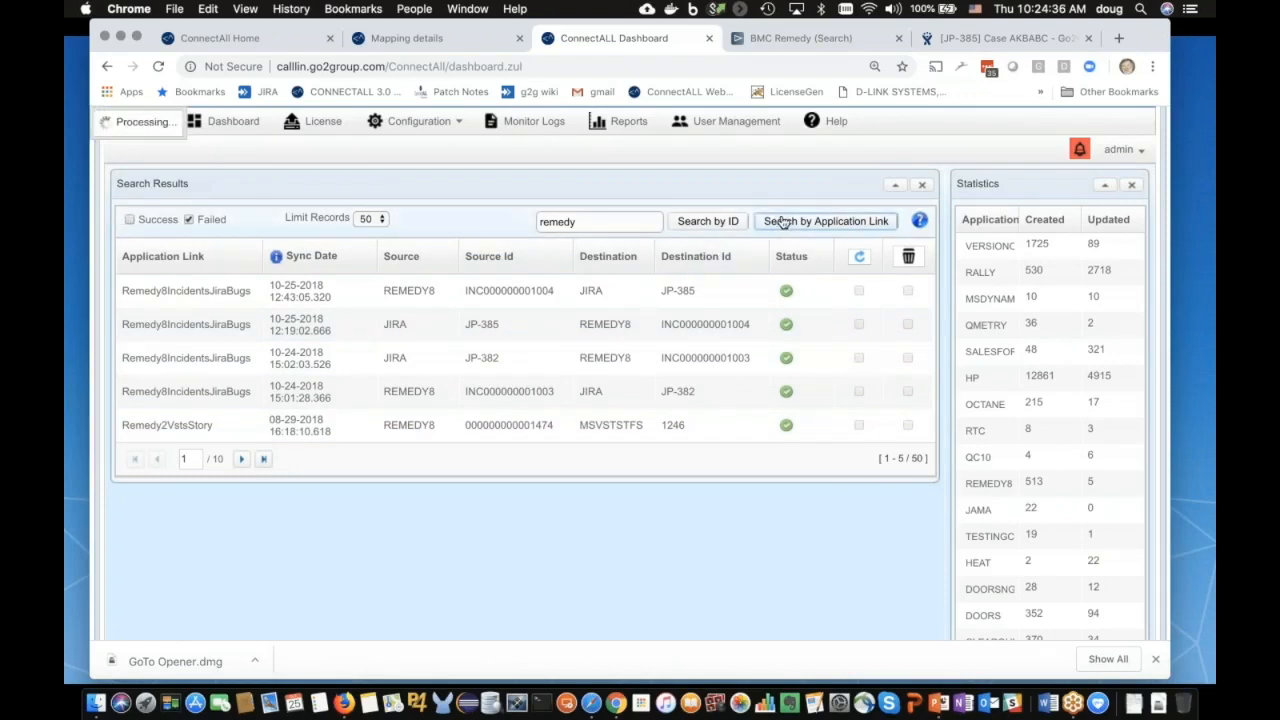
click(824, 221)
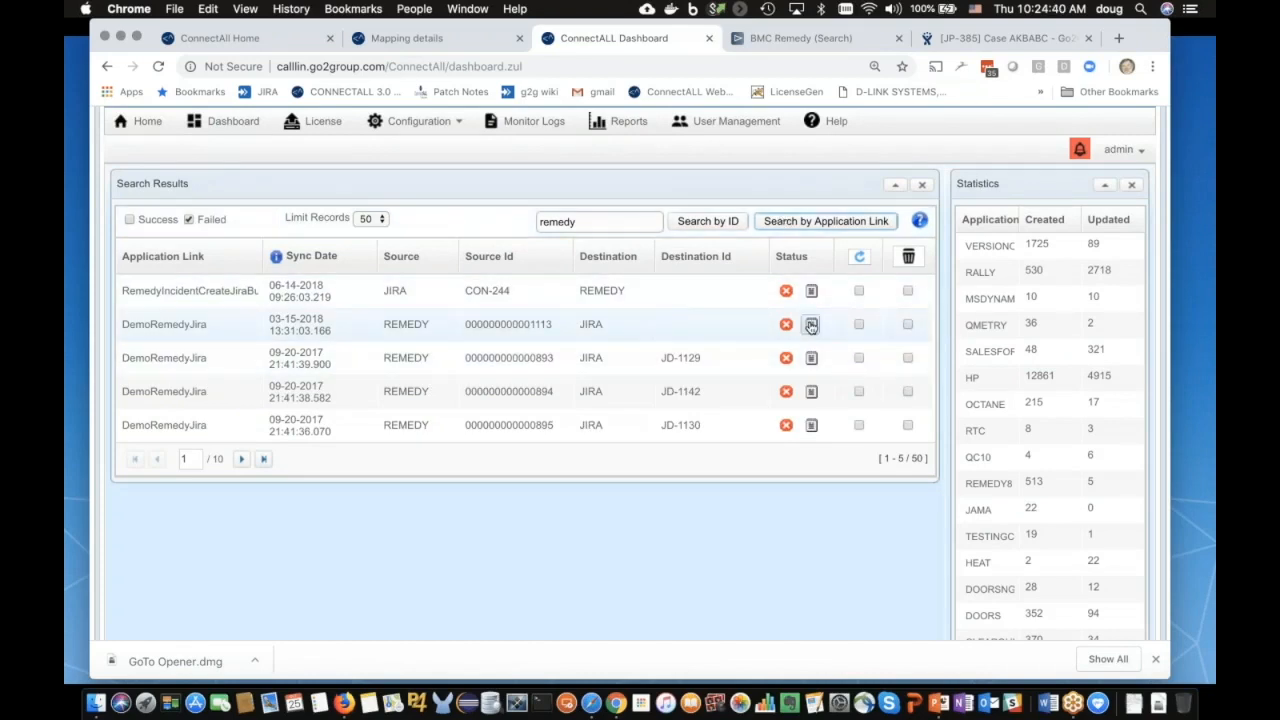
mouse_move(811, 323)
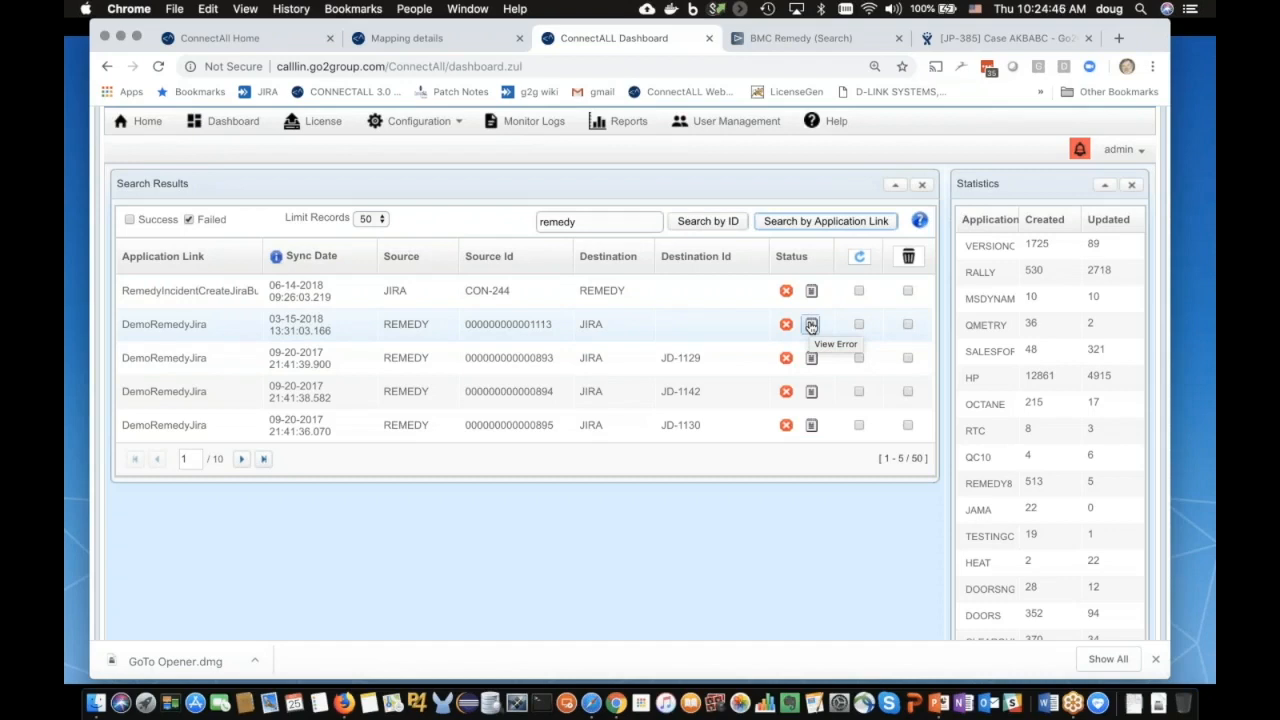
mouse_move(858, 323)
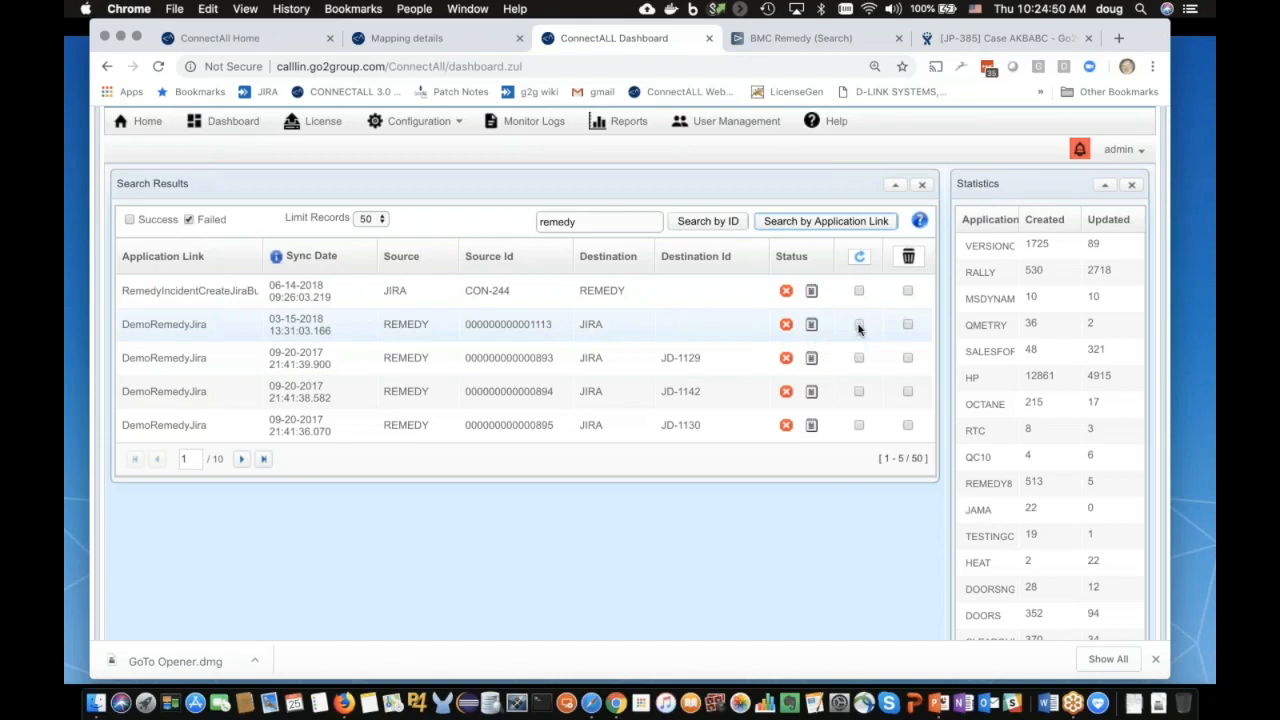
click(858, 324)
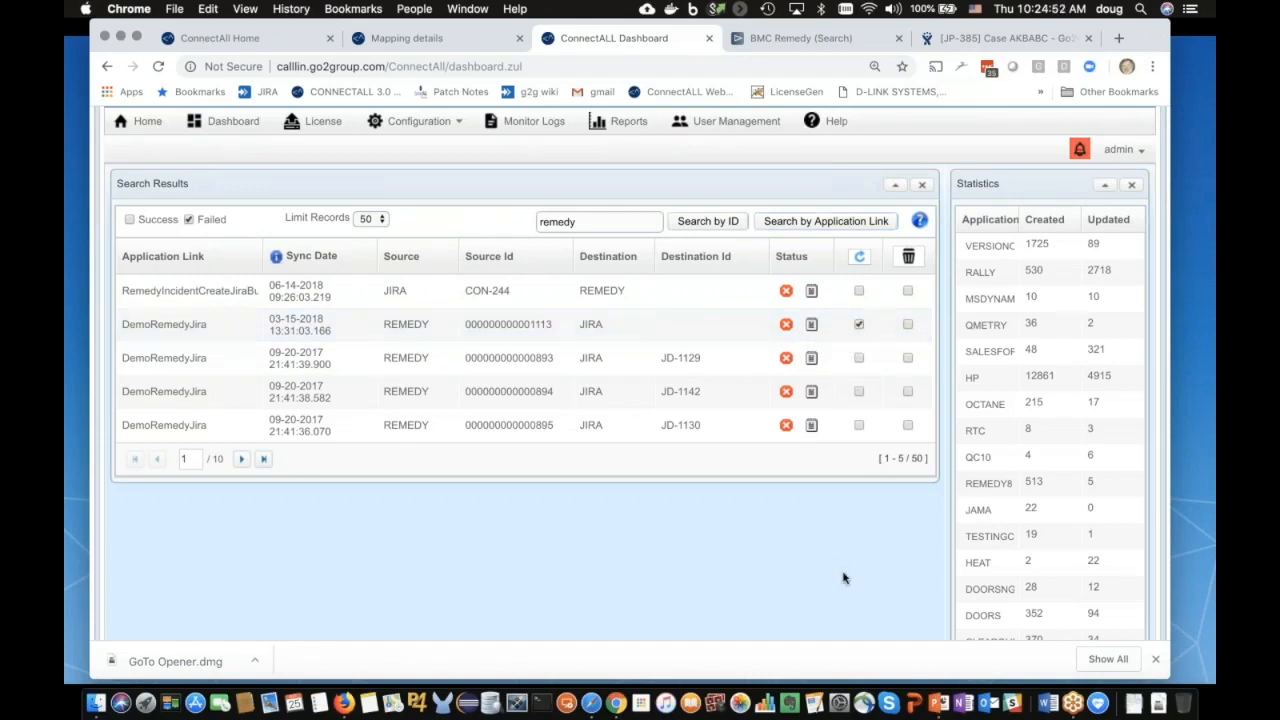
mouse_move(988, 483)
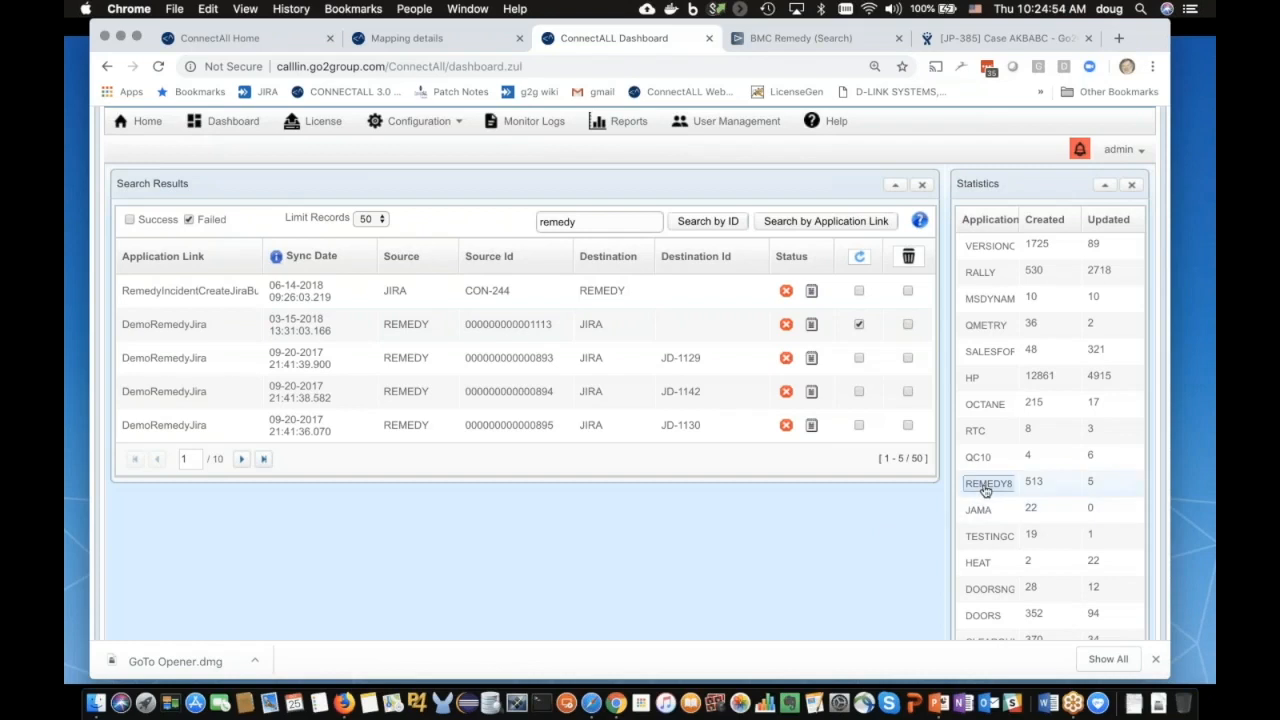
click(988, 483)
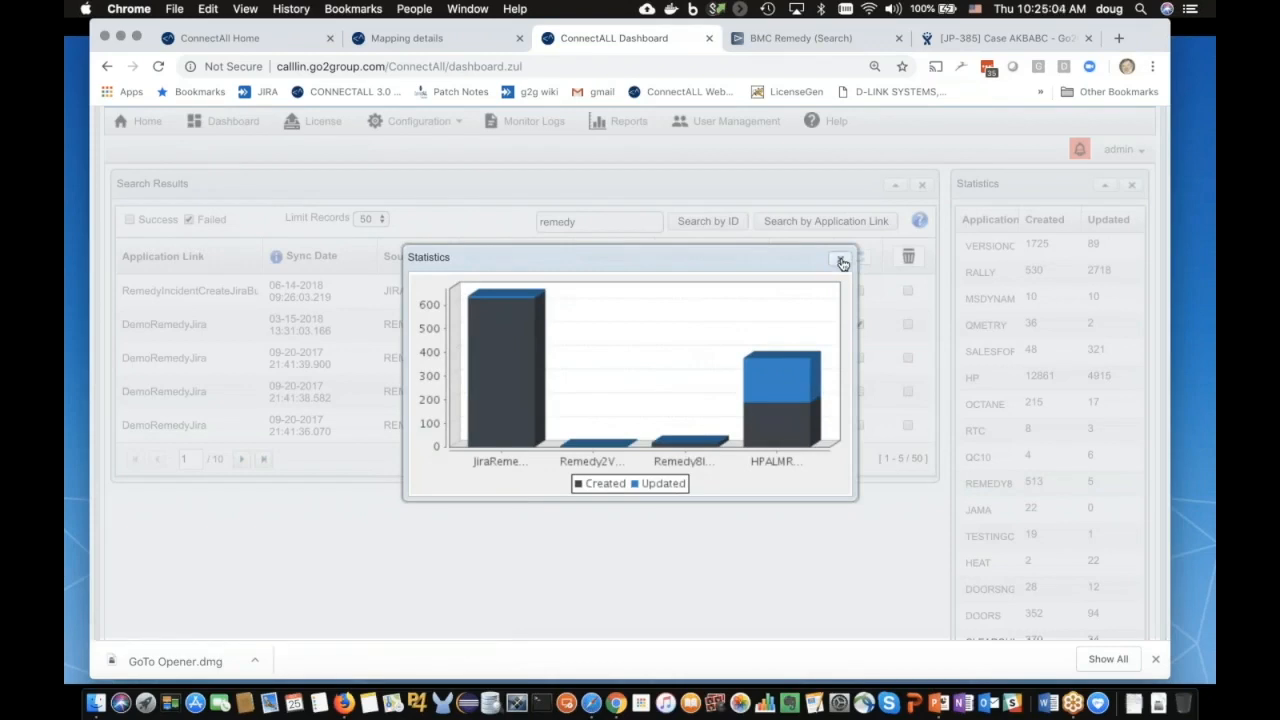
click(842, 260)
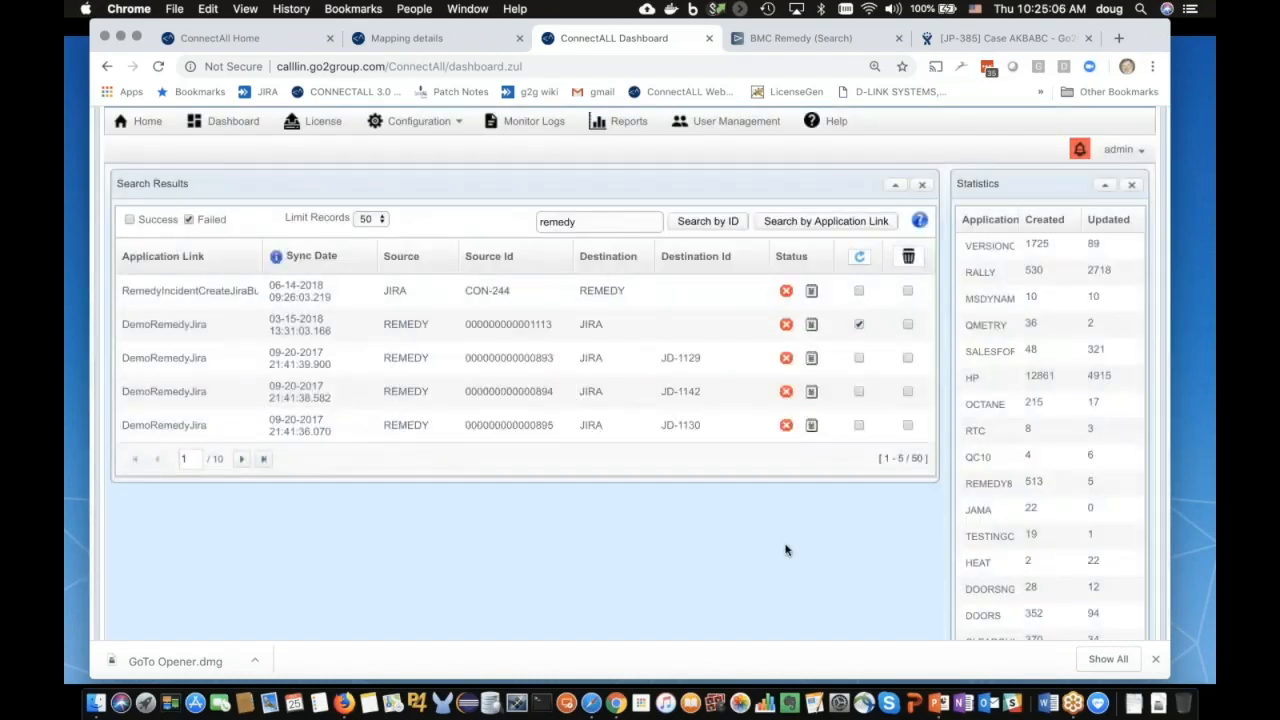
scroll(down, 3)
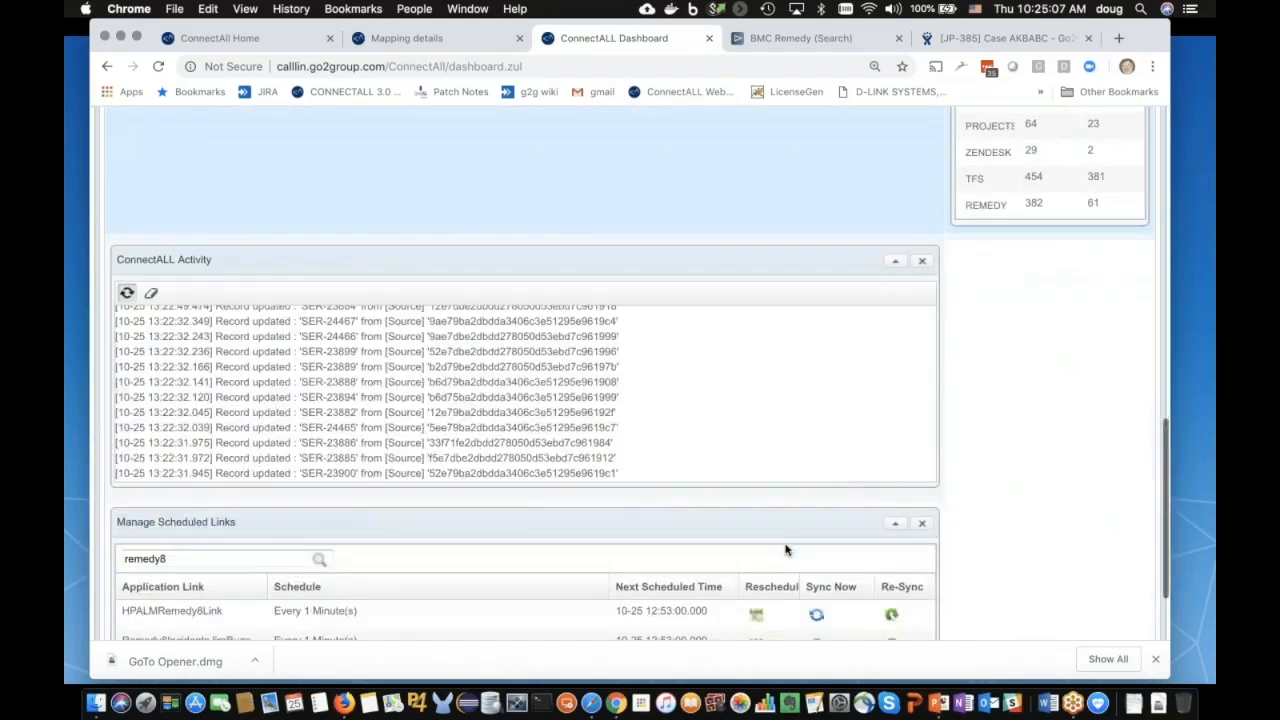
Step: Open Alarms Configuration from the footer below the remedy8 scheduled links and activity log
scroll(down, 3)
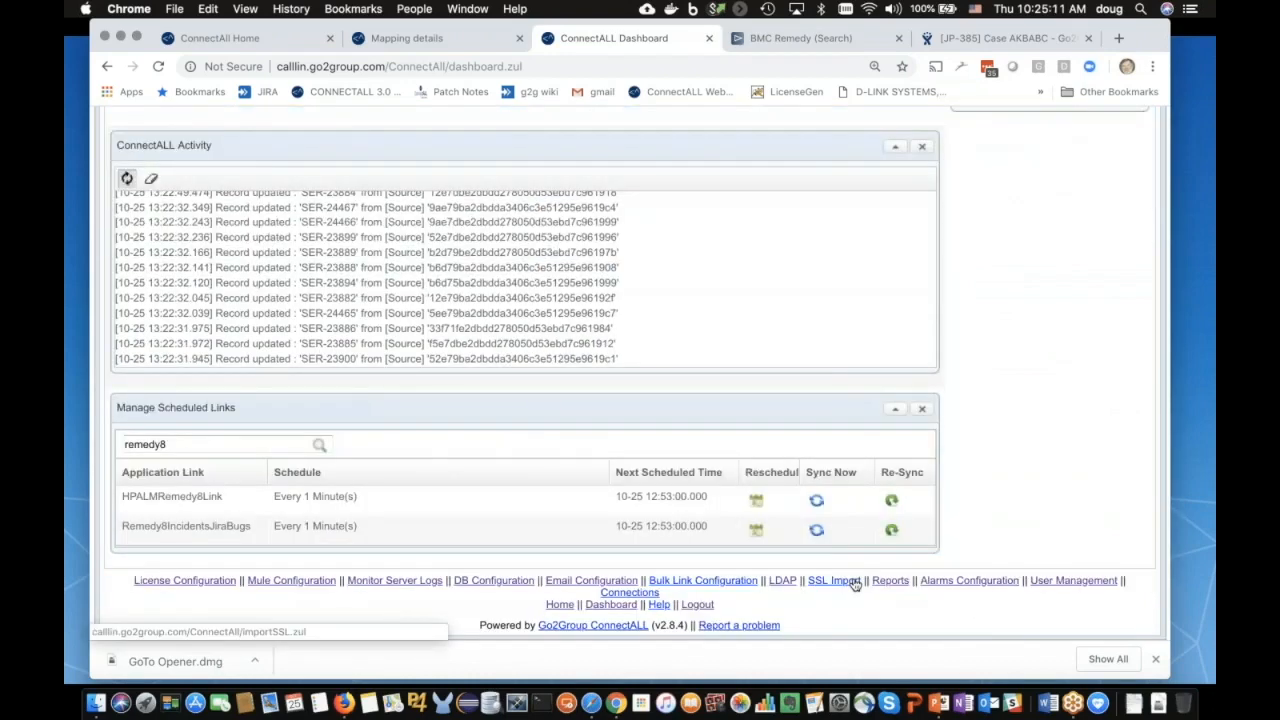
mouse_move(969, 580)
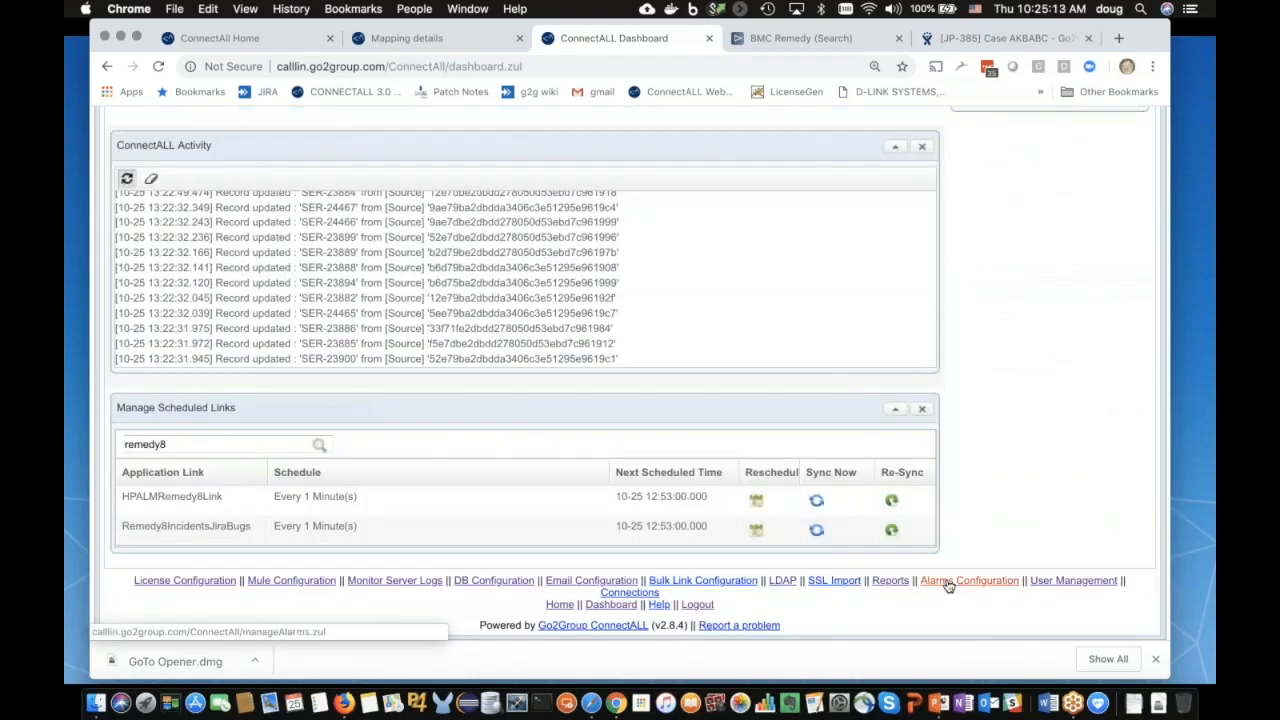
click(969, 580)
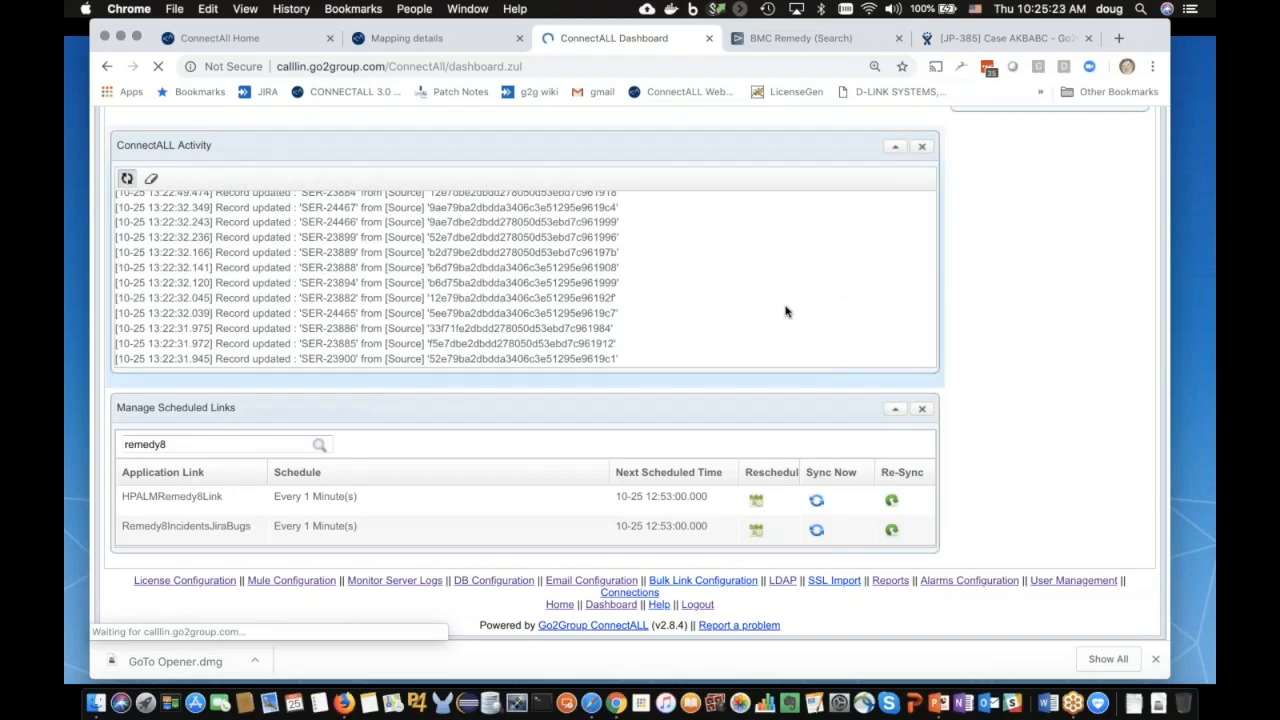
Step: Review the Manage Alarms table, then open User Management listing users and roles
click(968, 580)
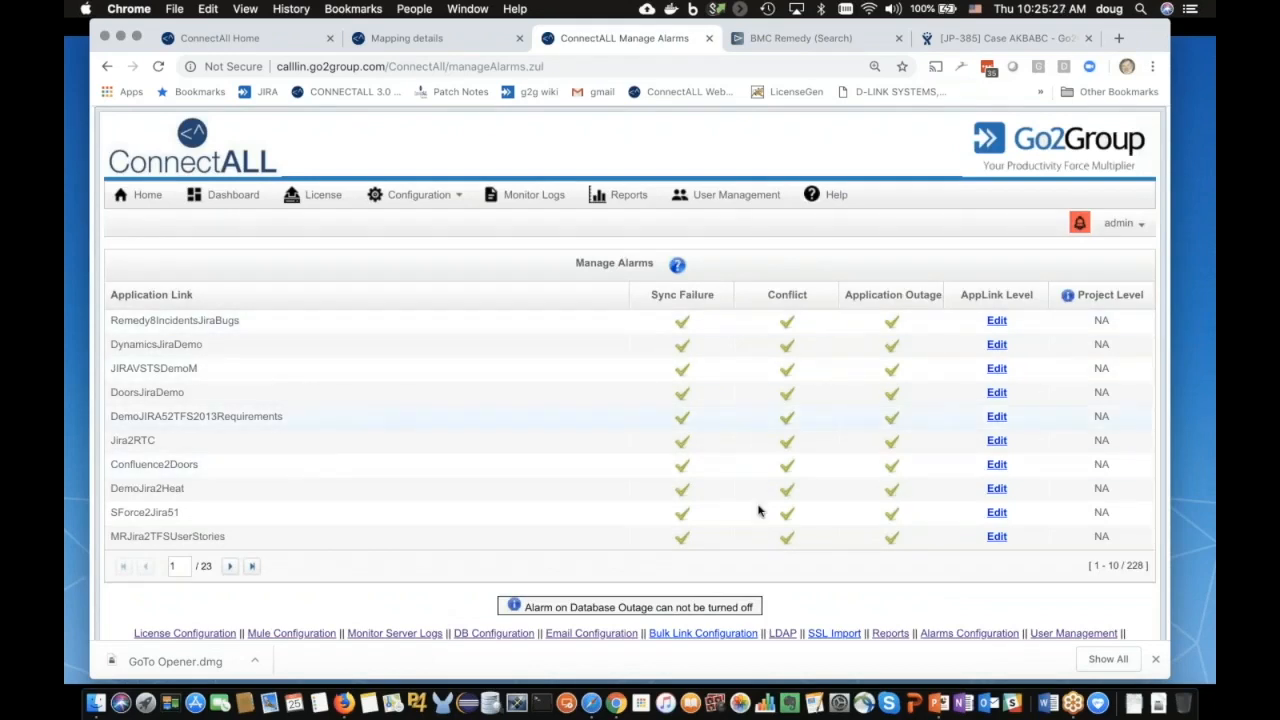
mouse_move(743, 343)
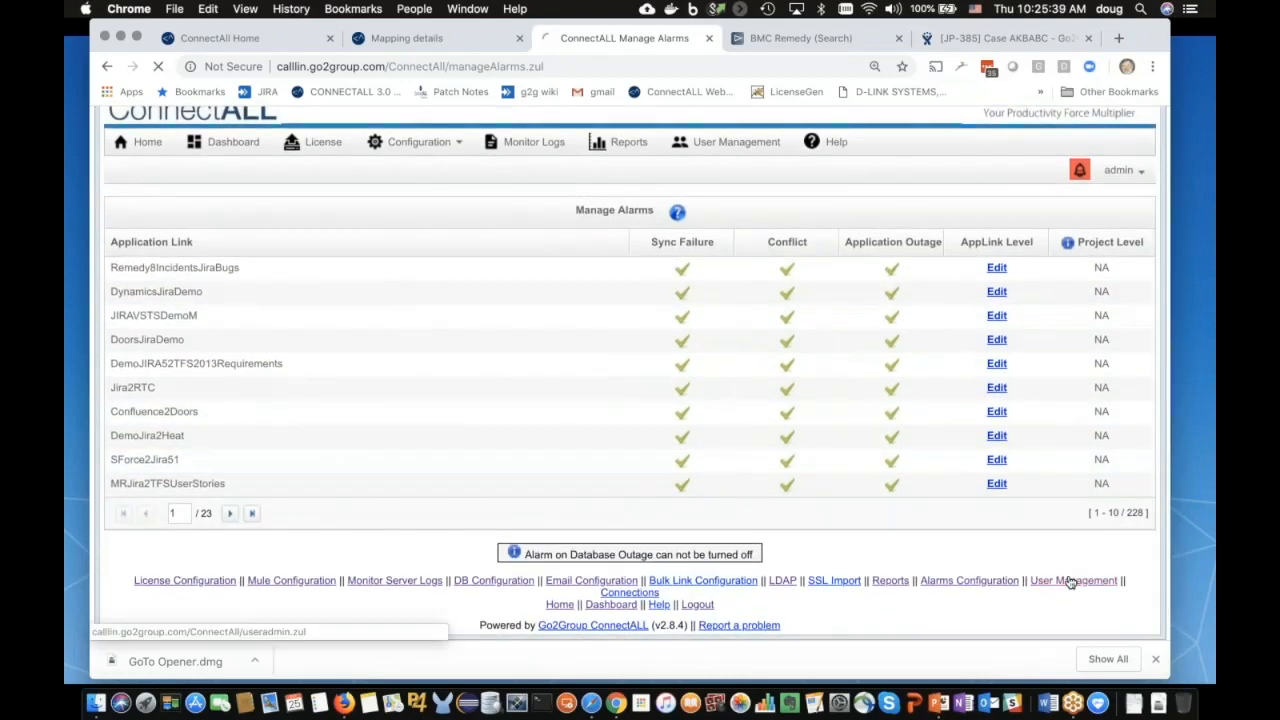
click(1072, 580)
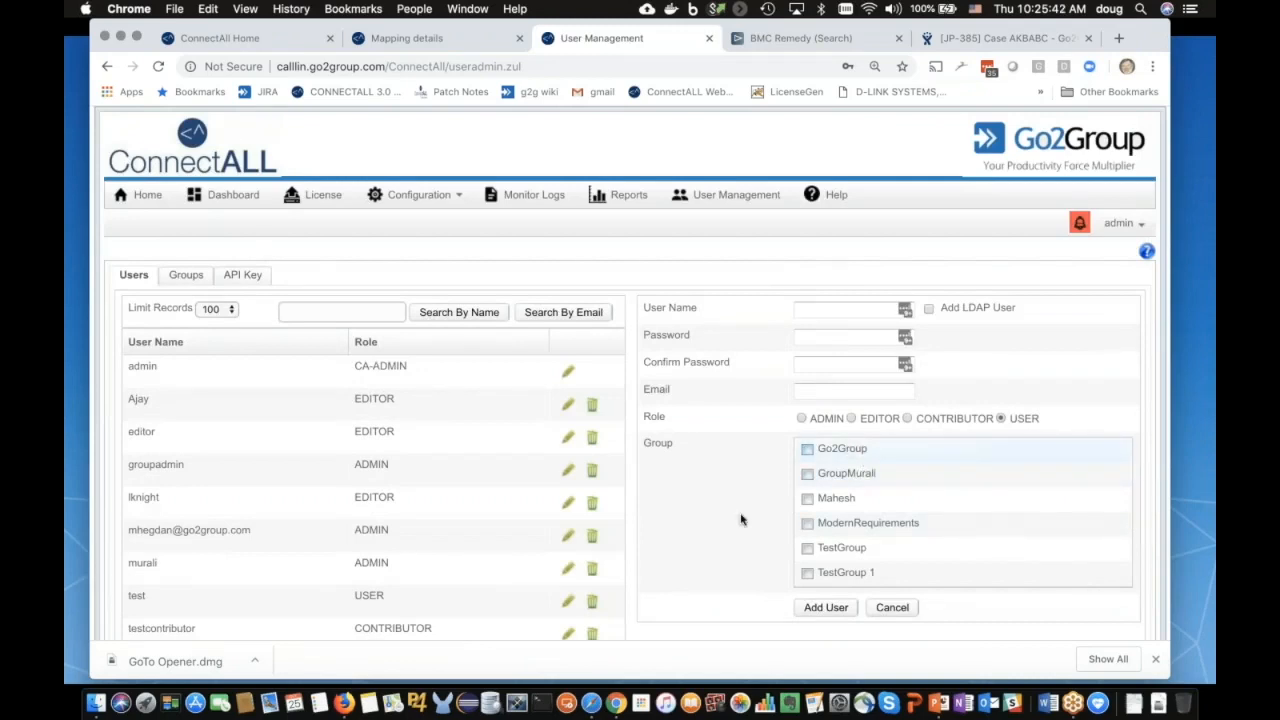
mouse_move(747, 441)
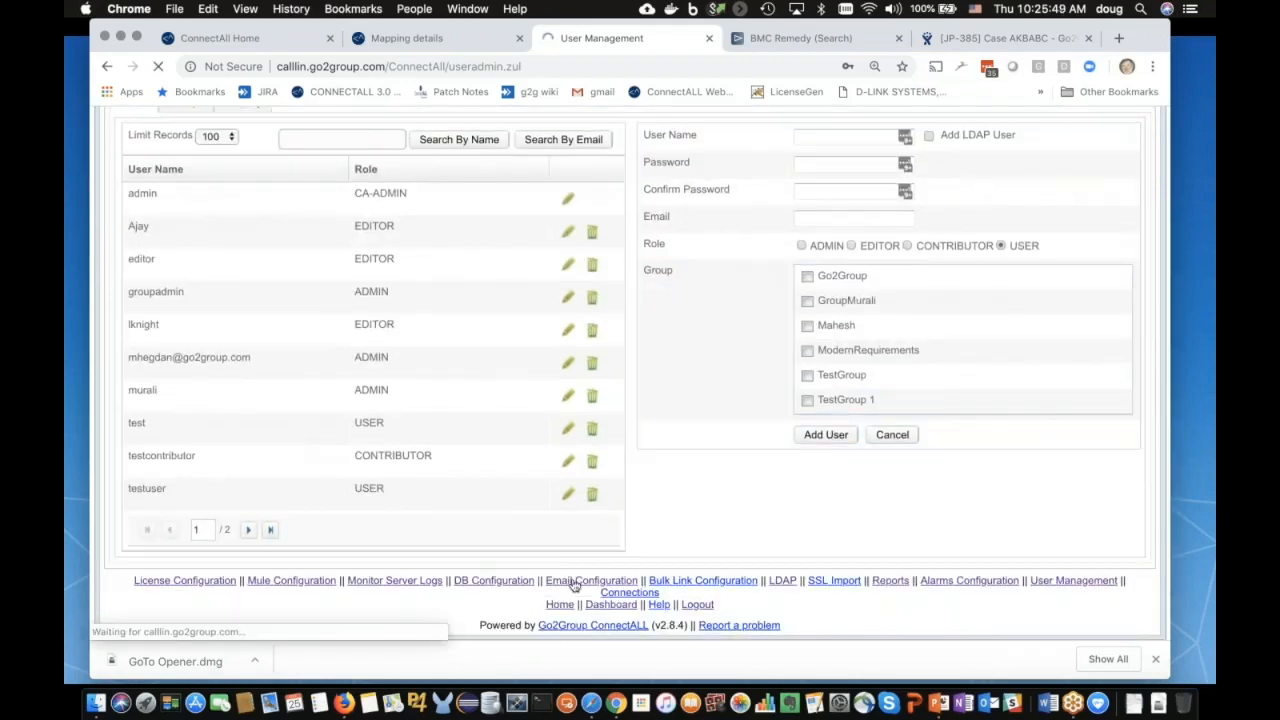
click(591, 580)
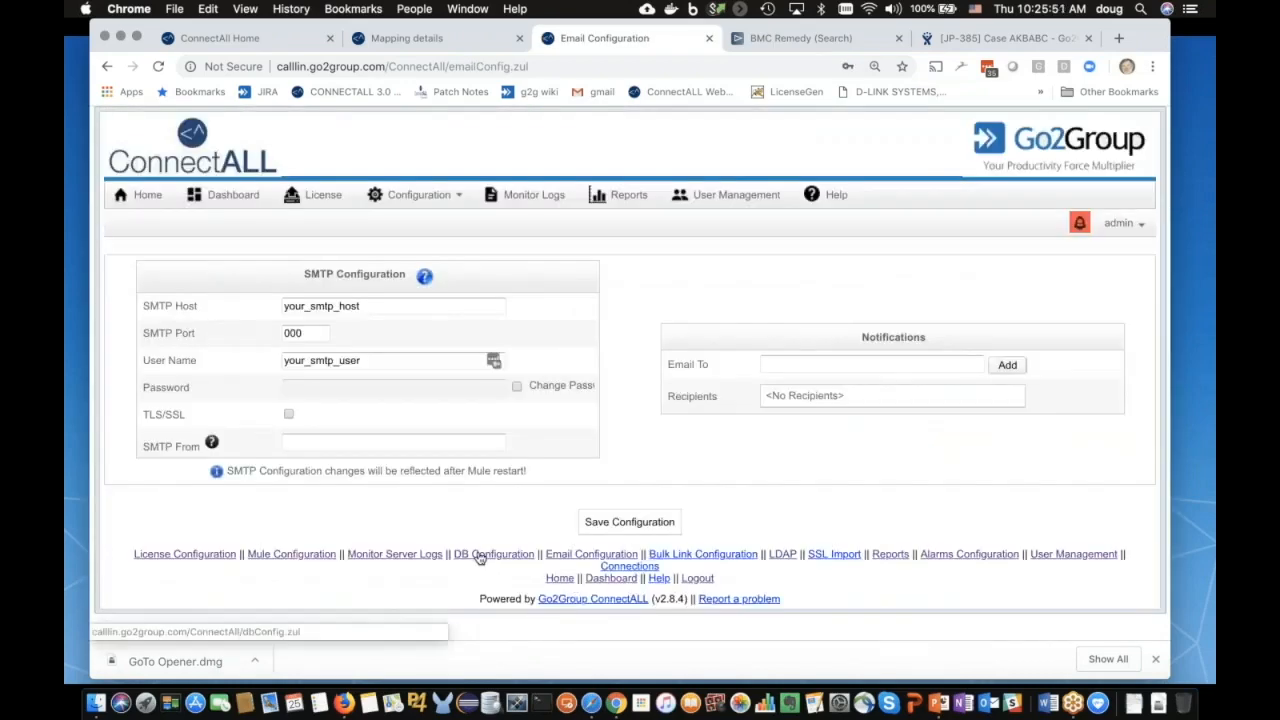
click(494, 554)
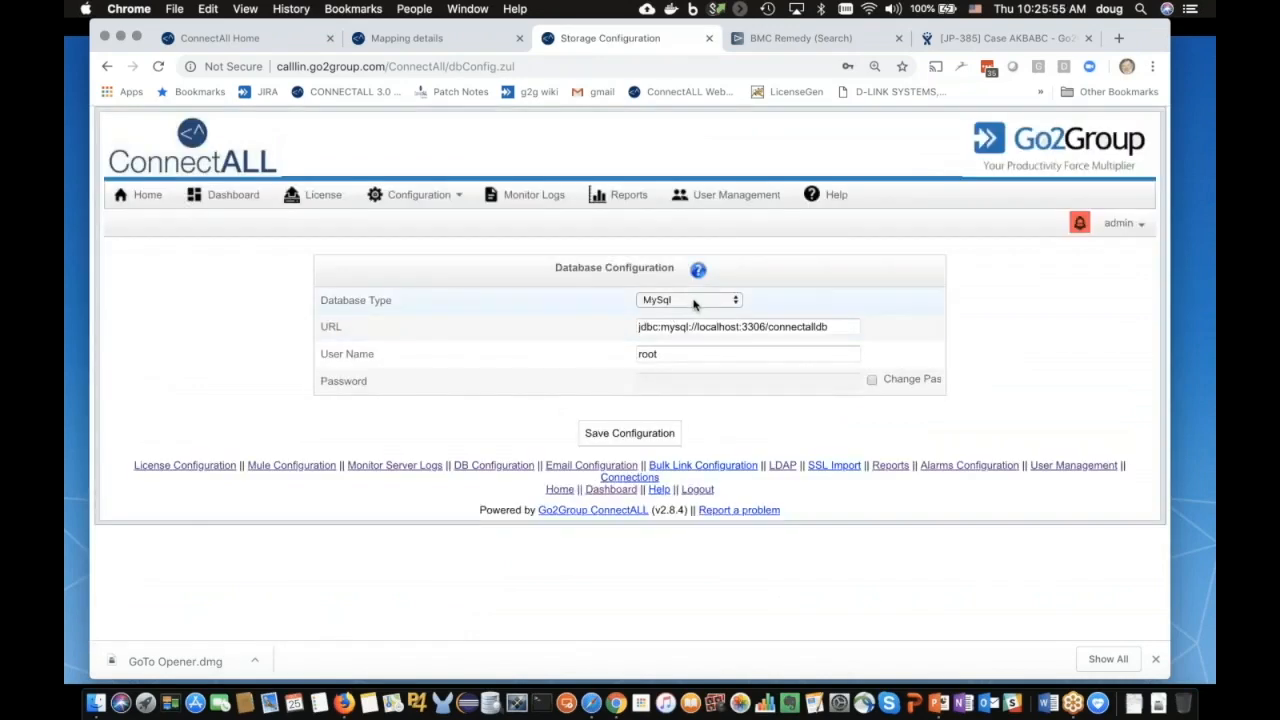
click(688, 300)
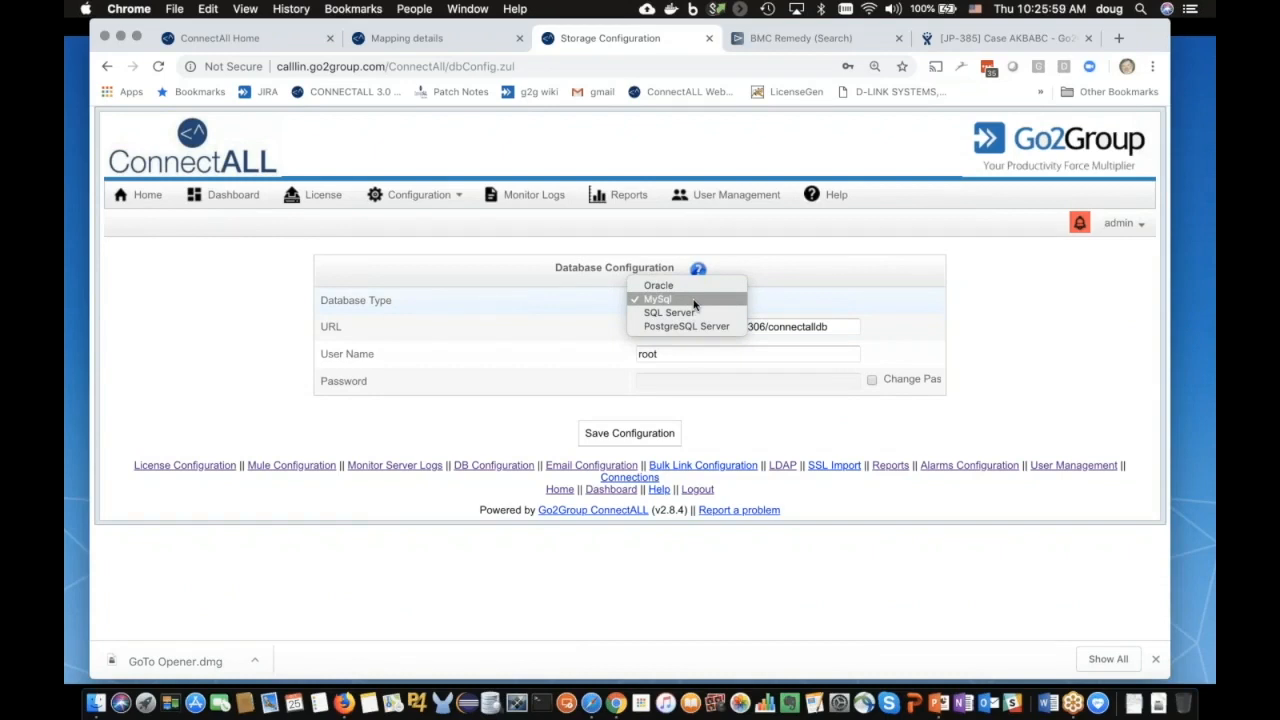
mouse_move(478, 424)
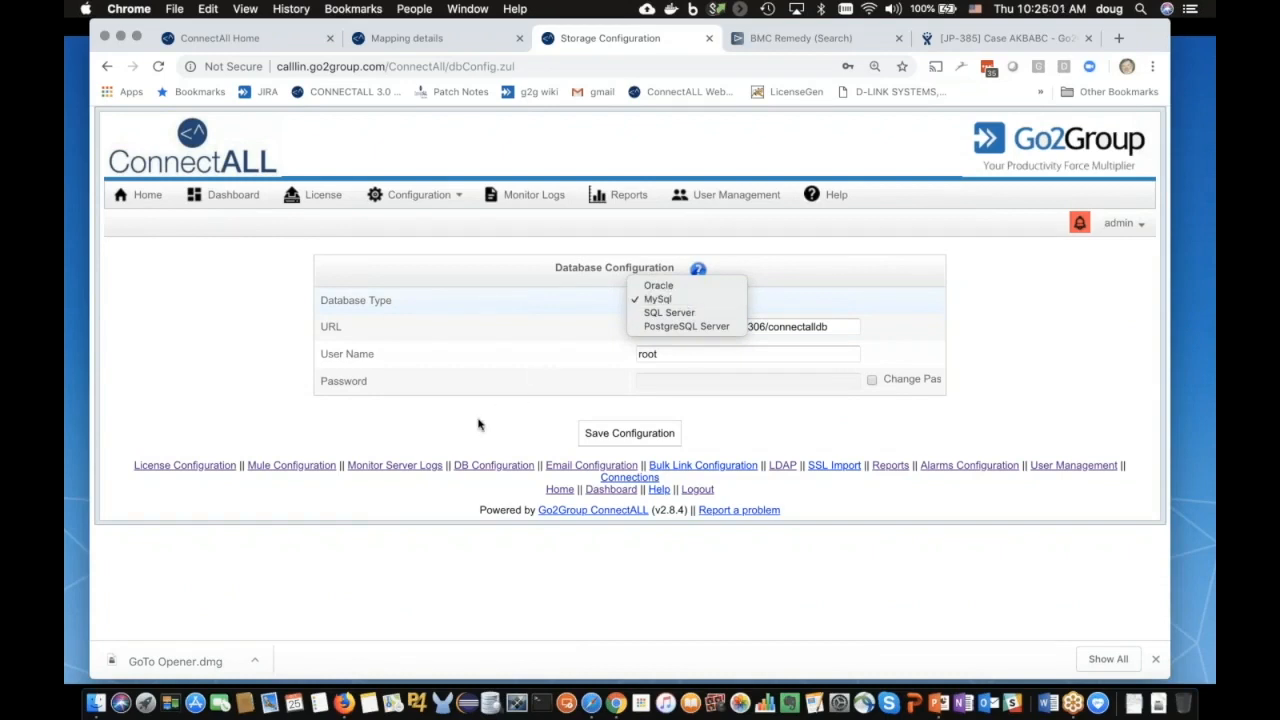
click(657, 299)
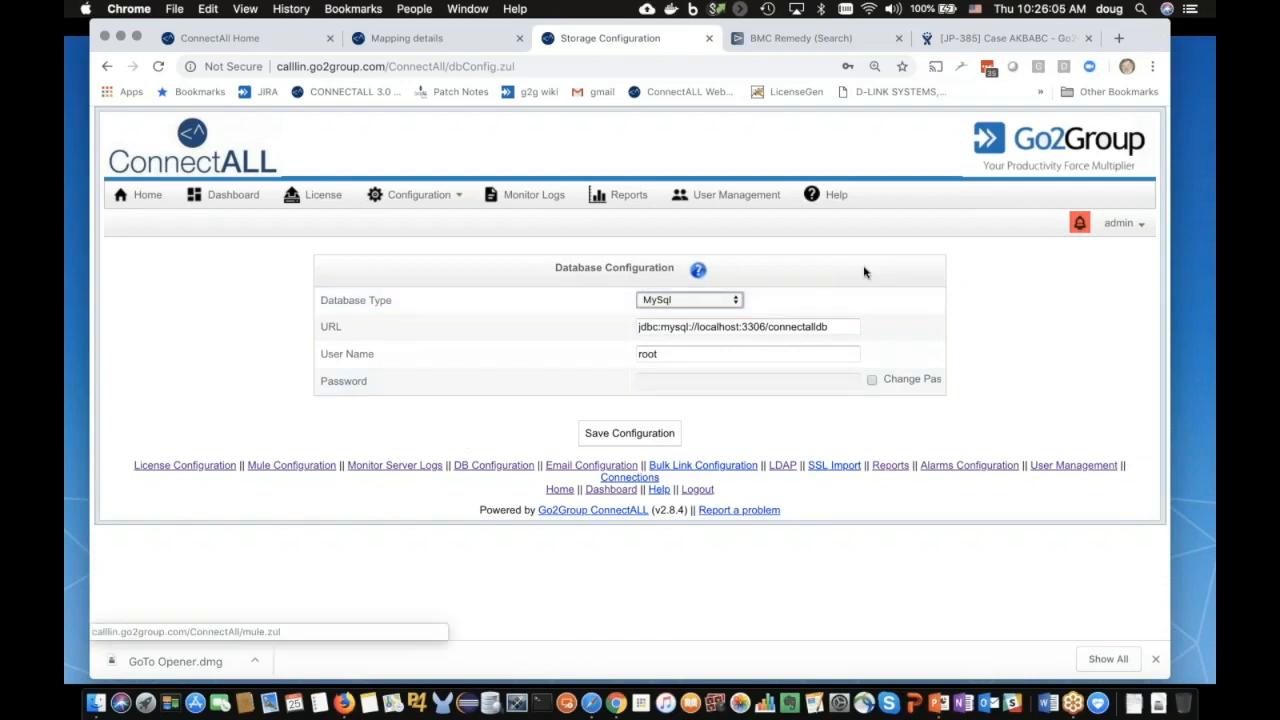
mouse_move(800, 119)
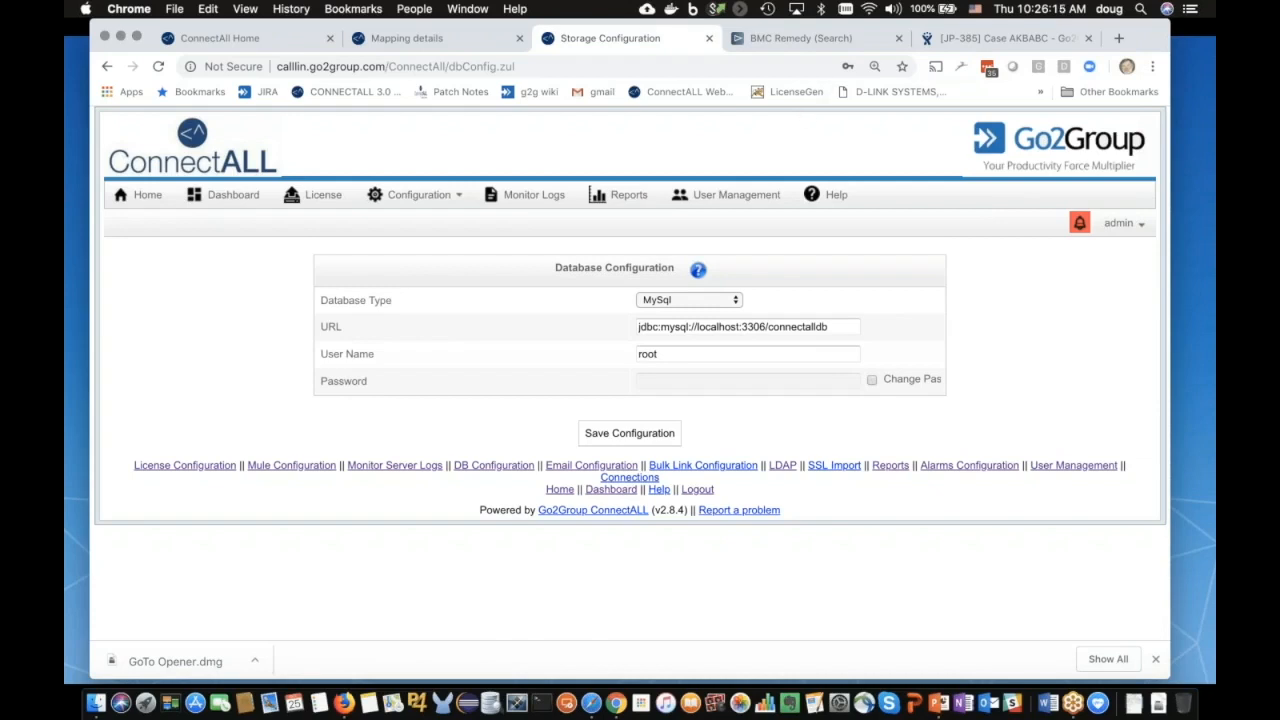
click(800, 38)
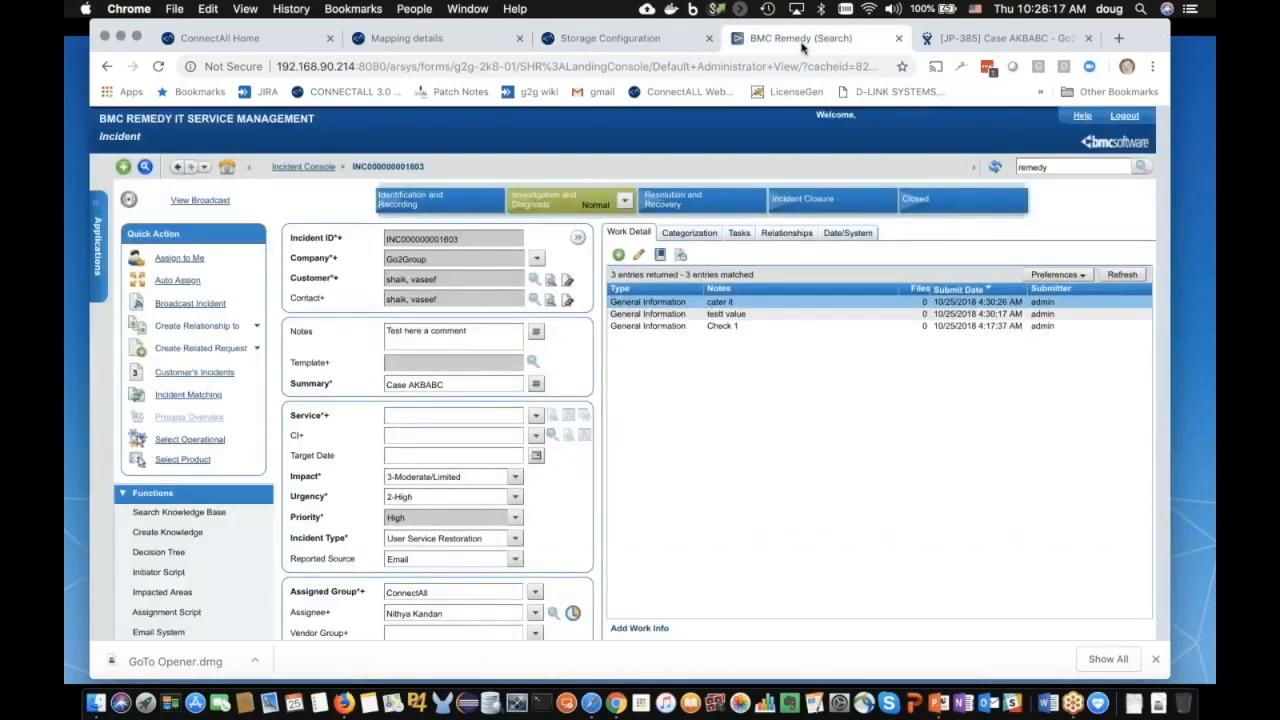
mouse_move(690, 445)
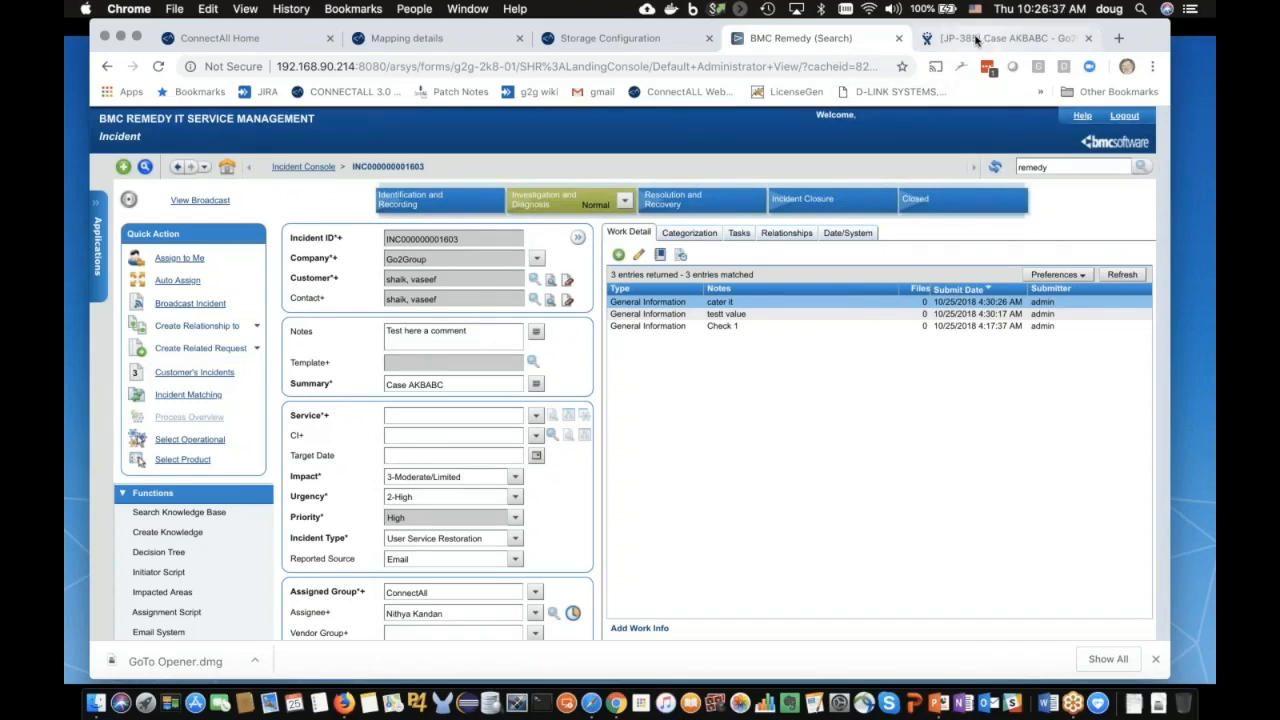
click(1000, 38)
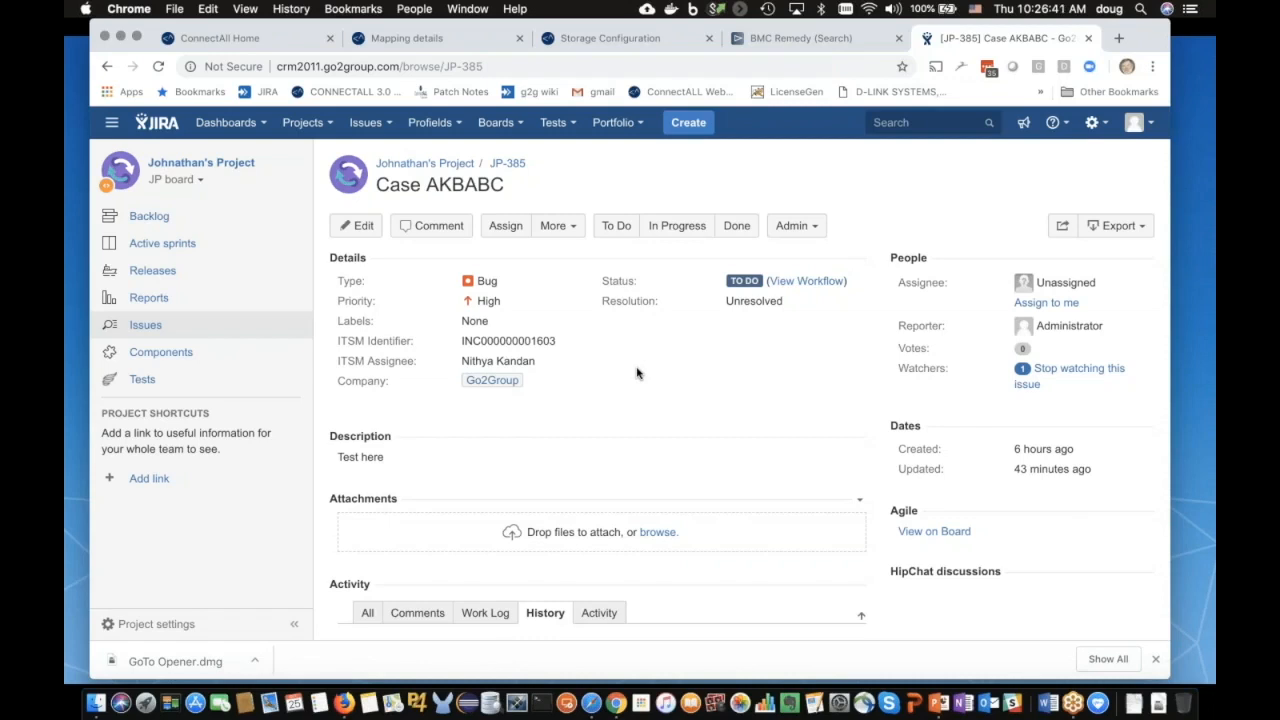
mouse_move(661, 347)
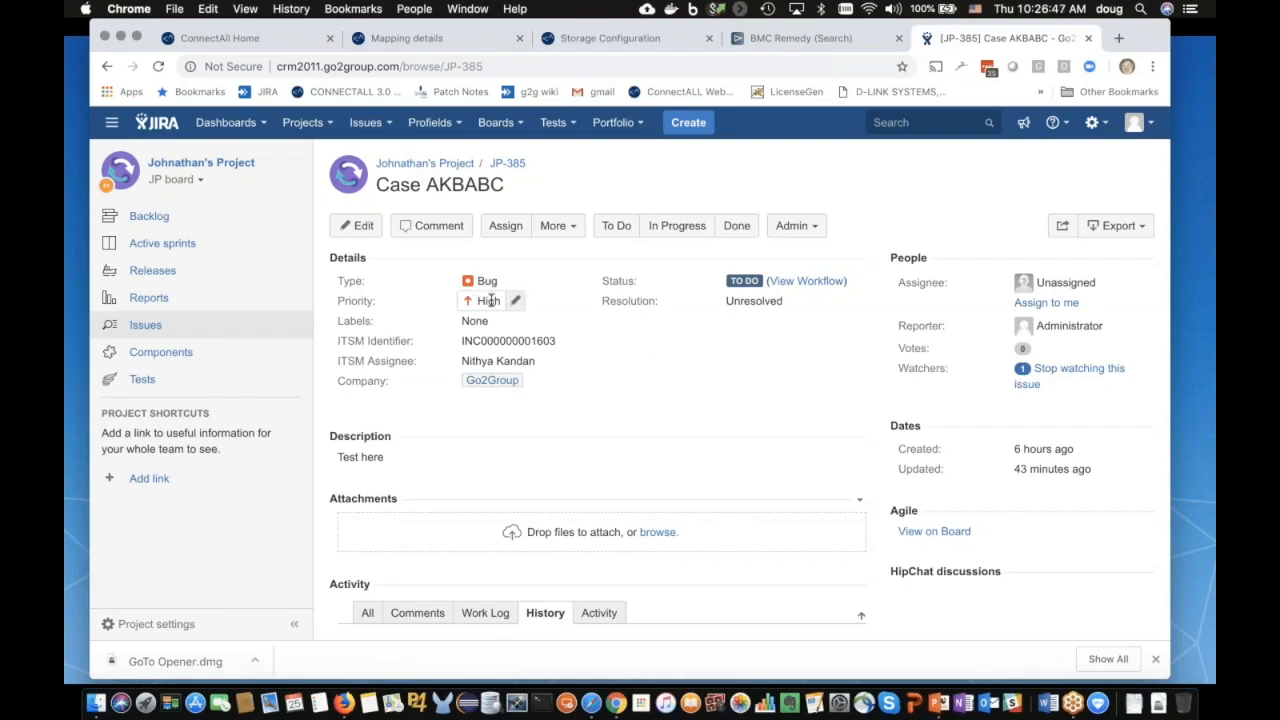
mouse_move(474, 321)
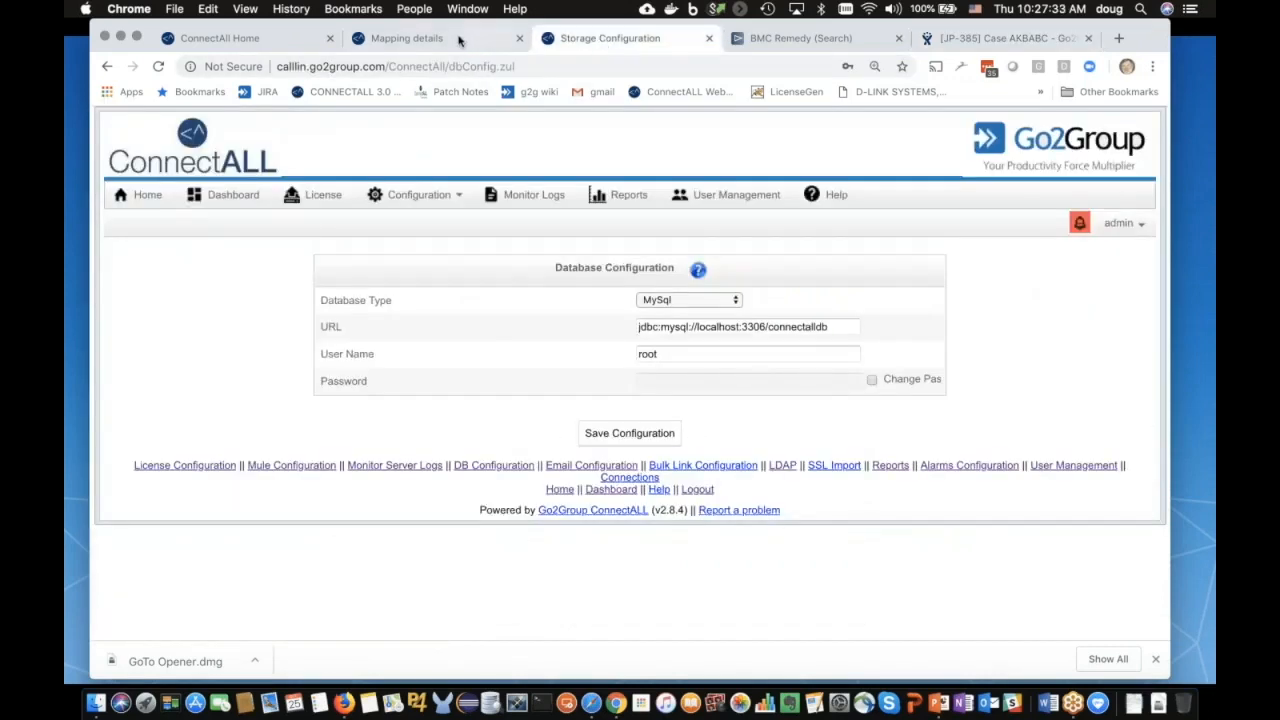
Step: Return to the Remedy8IncidentsJiraBugs field mapping page in ConnectALL
click(405, 38)
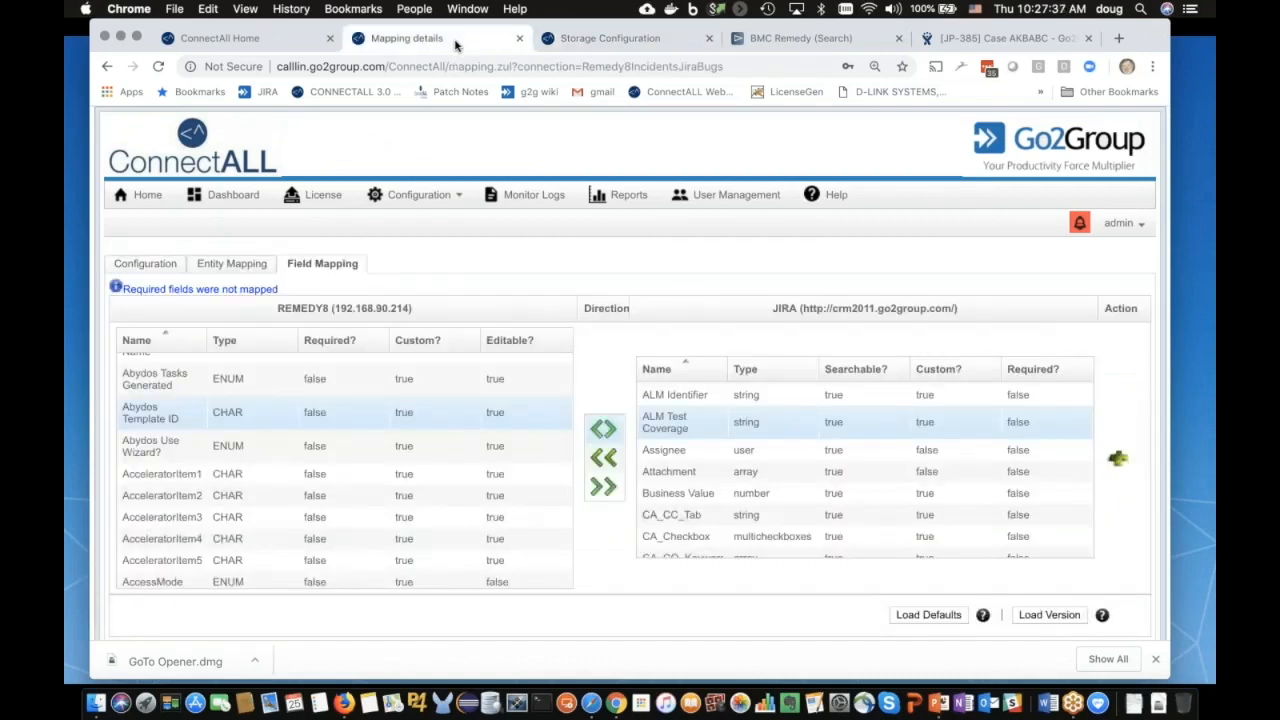
mouse_move(470, 141)
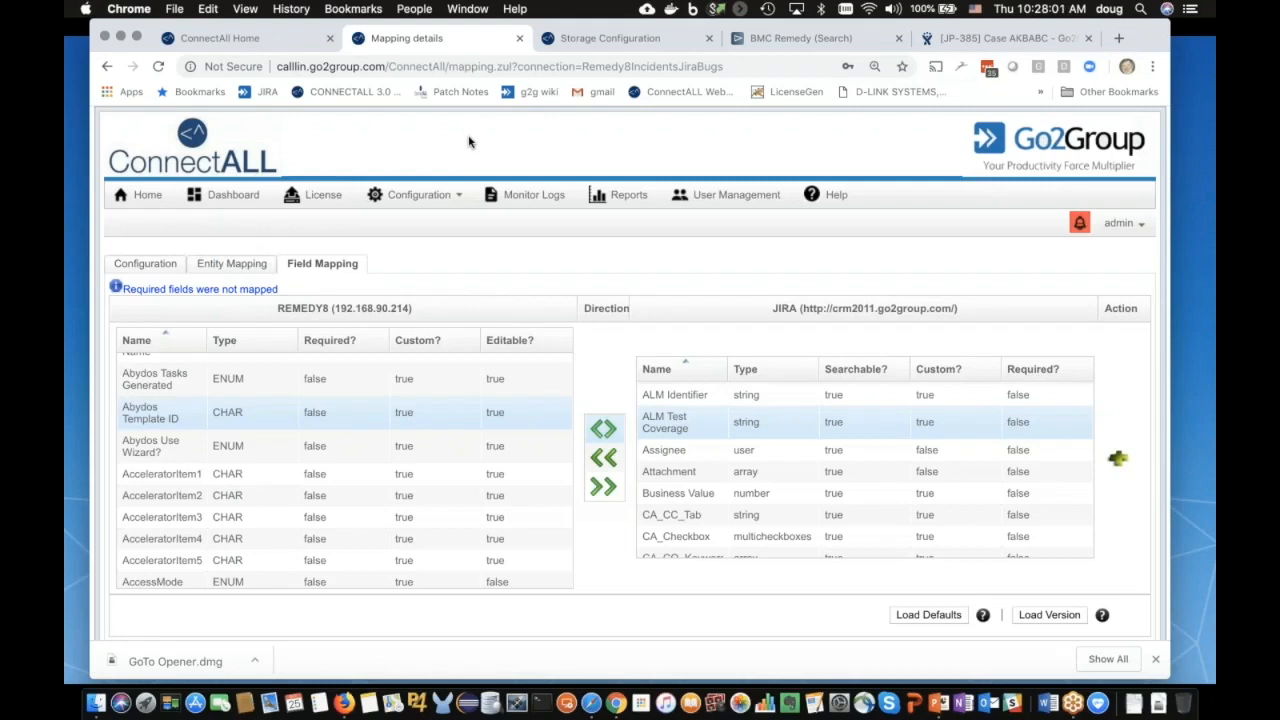
mouse_move(130, 258)
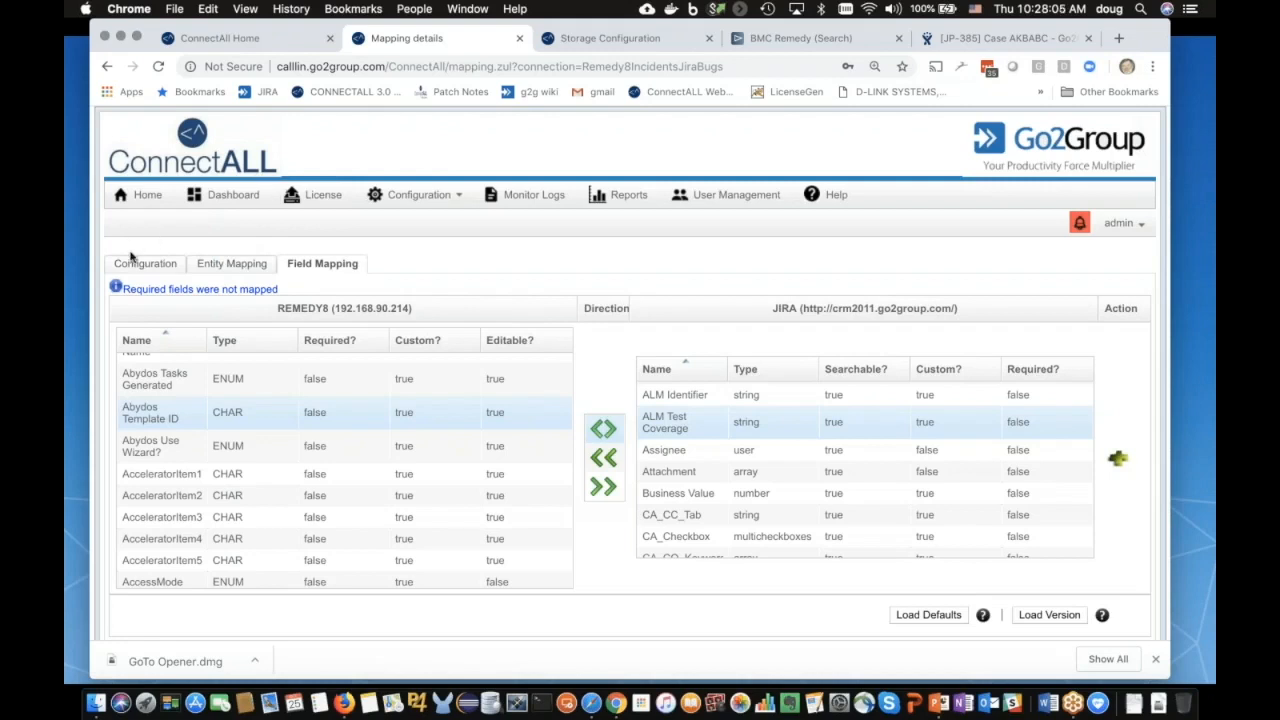
mouse_move(413, 261)
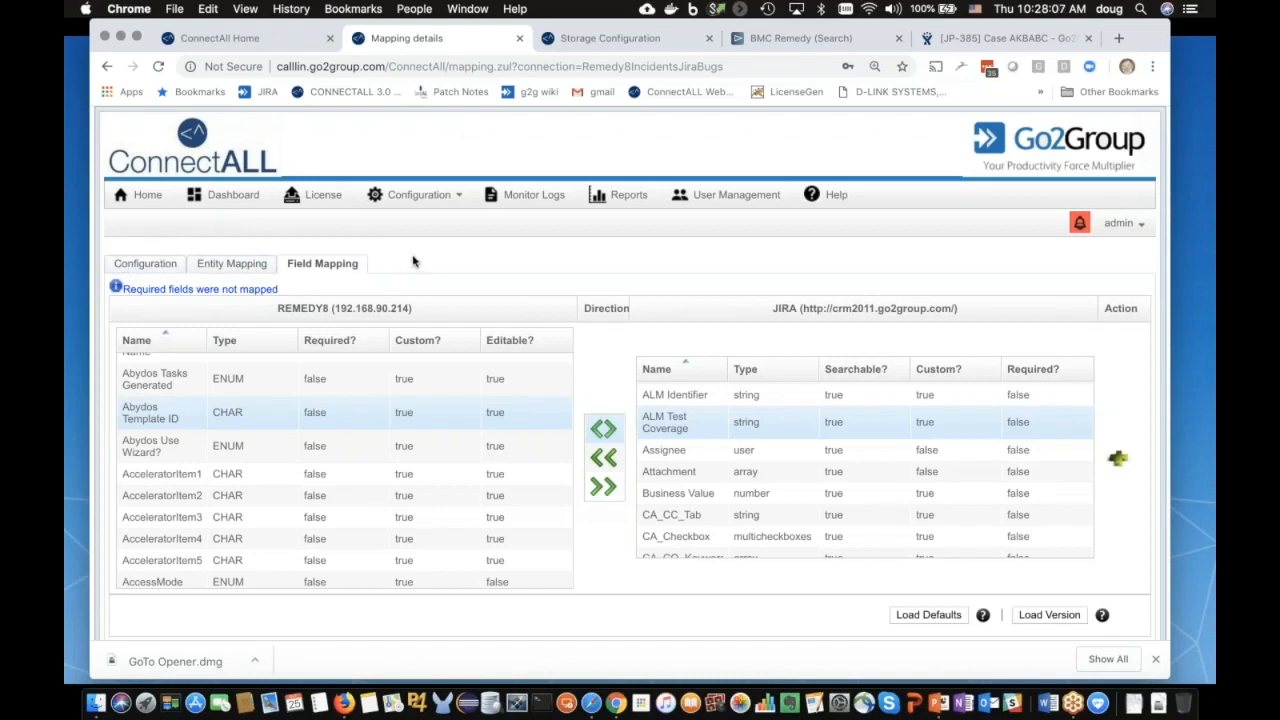
Step: Show the Configuration tab with Remedy8/JIRA URLs, admin users and Master - Slave strategy
click(148, 263)
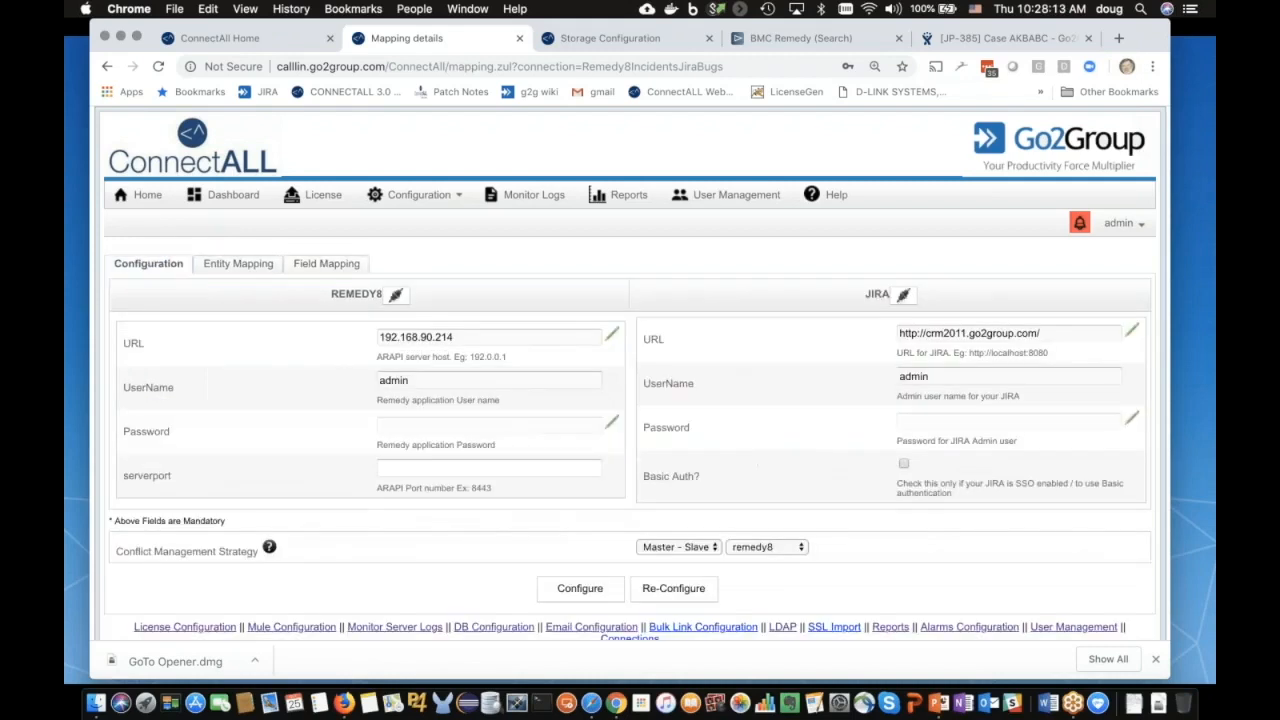
mouse_move(142, 353)
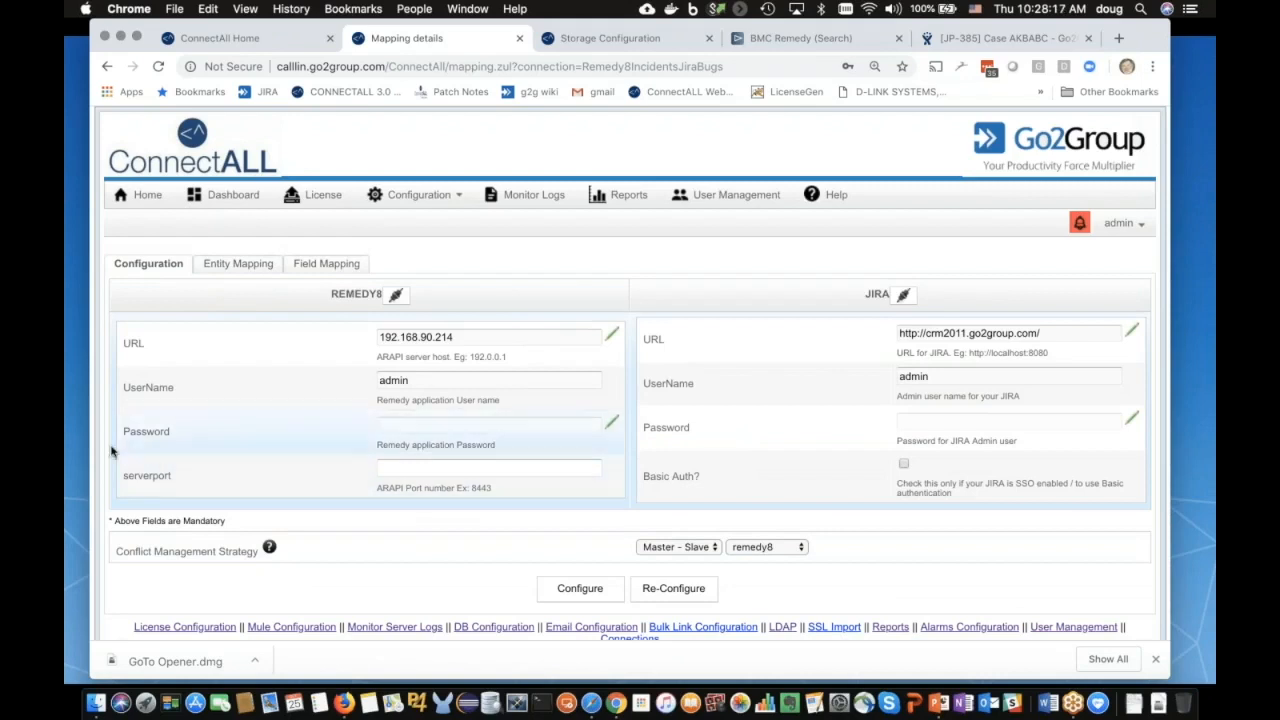
mouse_move(343, 487)
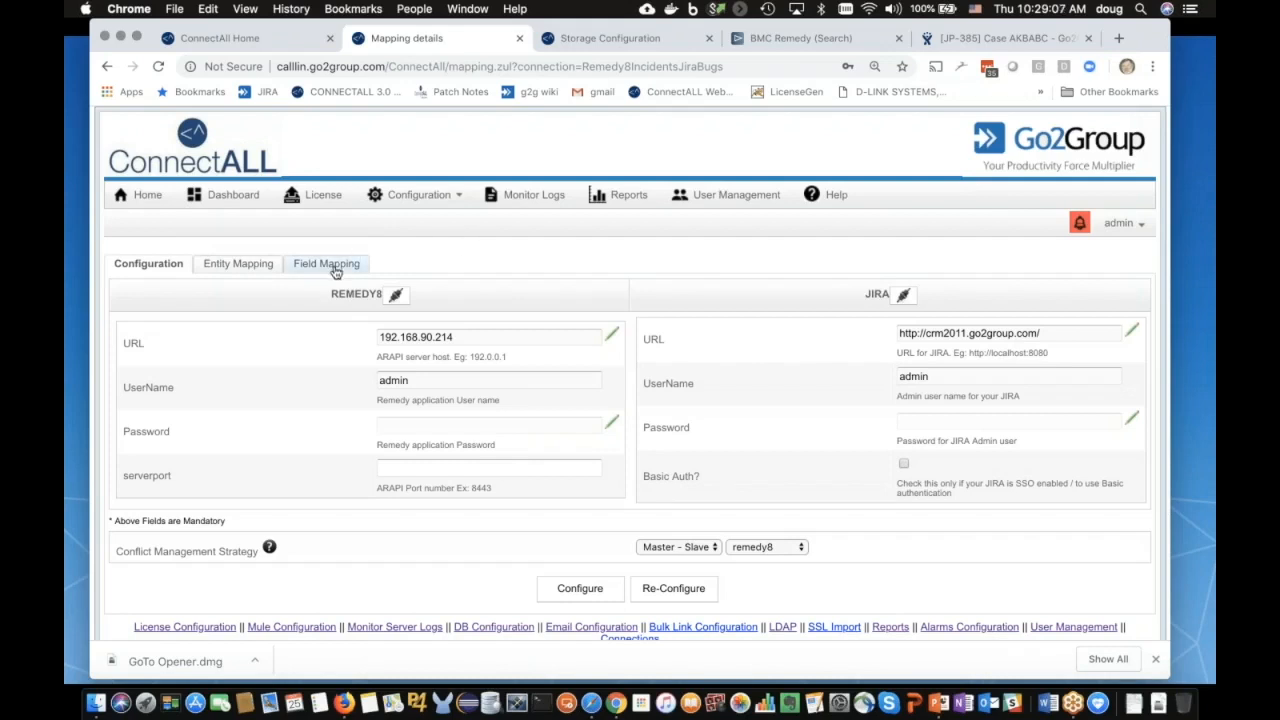
Step: Review the Remedy8–JIRA field mappings and status value mappings on the Field Mapping tab
click(326, 263)
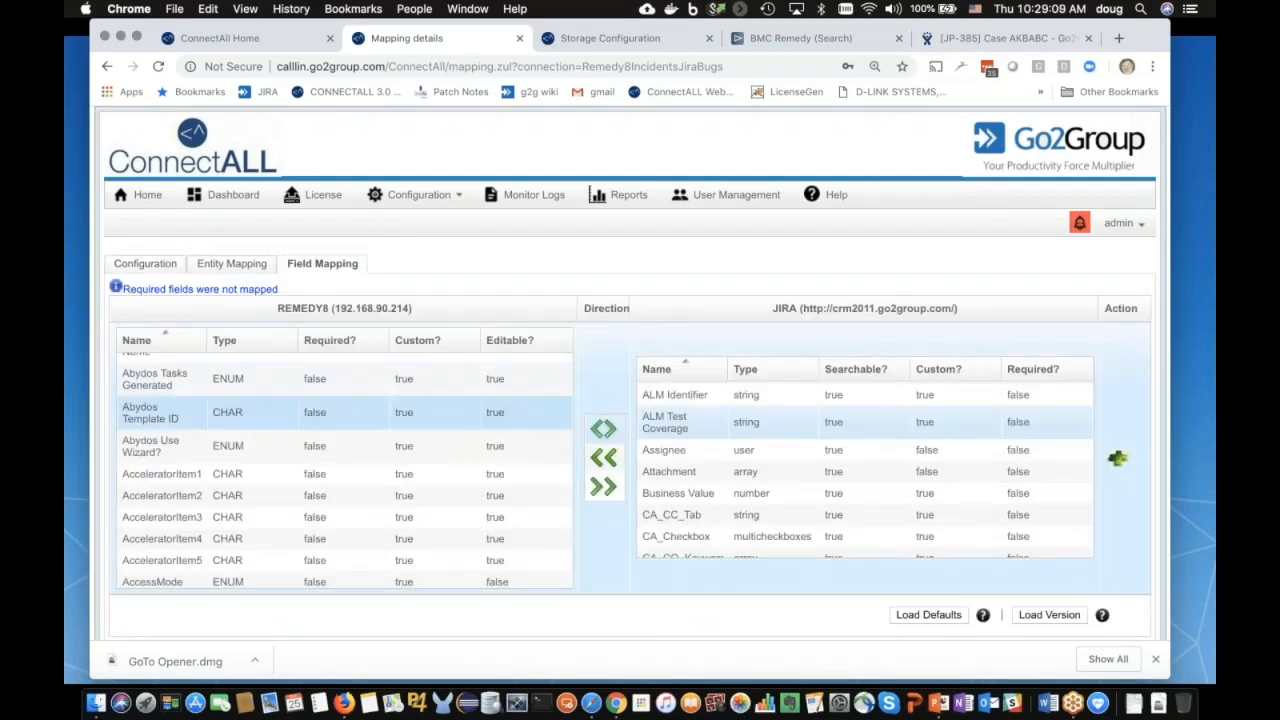
scroll(down, 3)
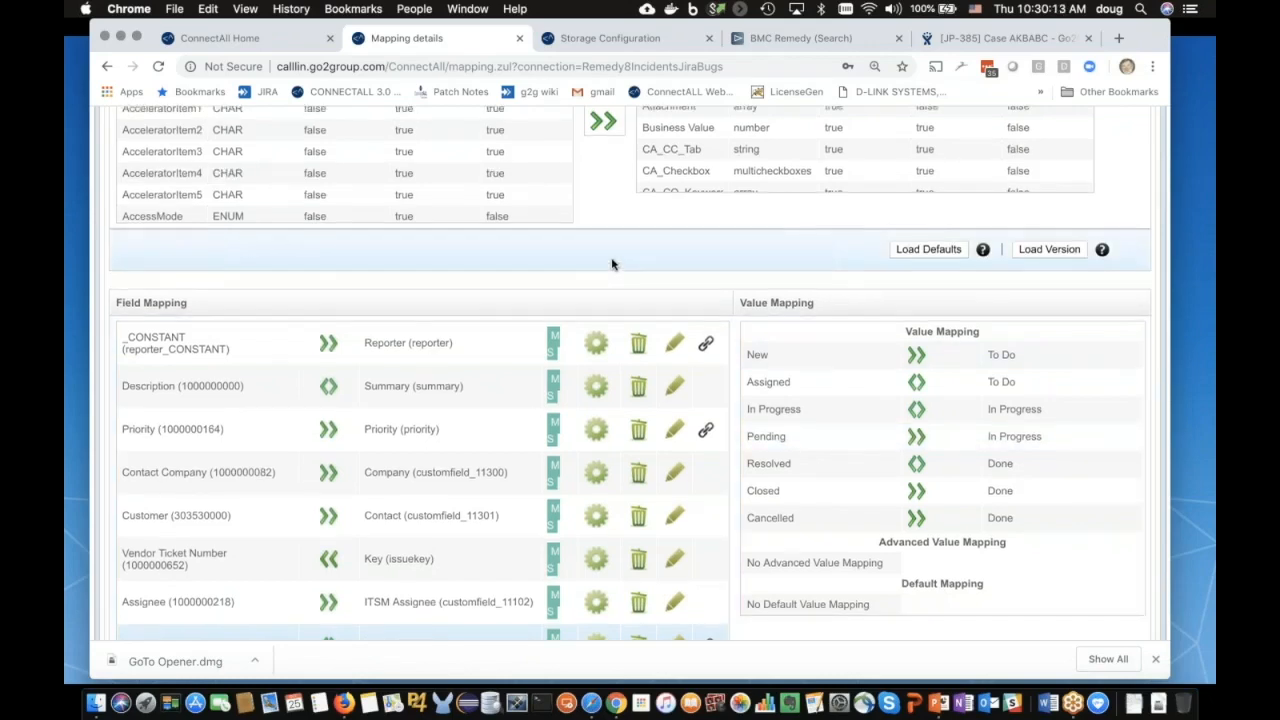
click(231, 263)
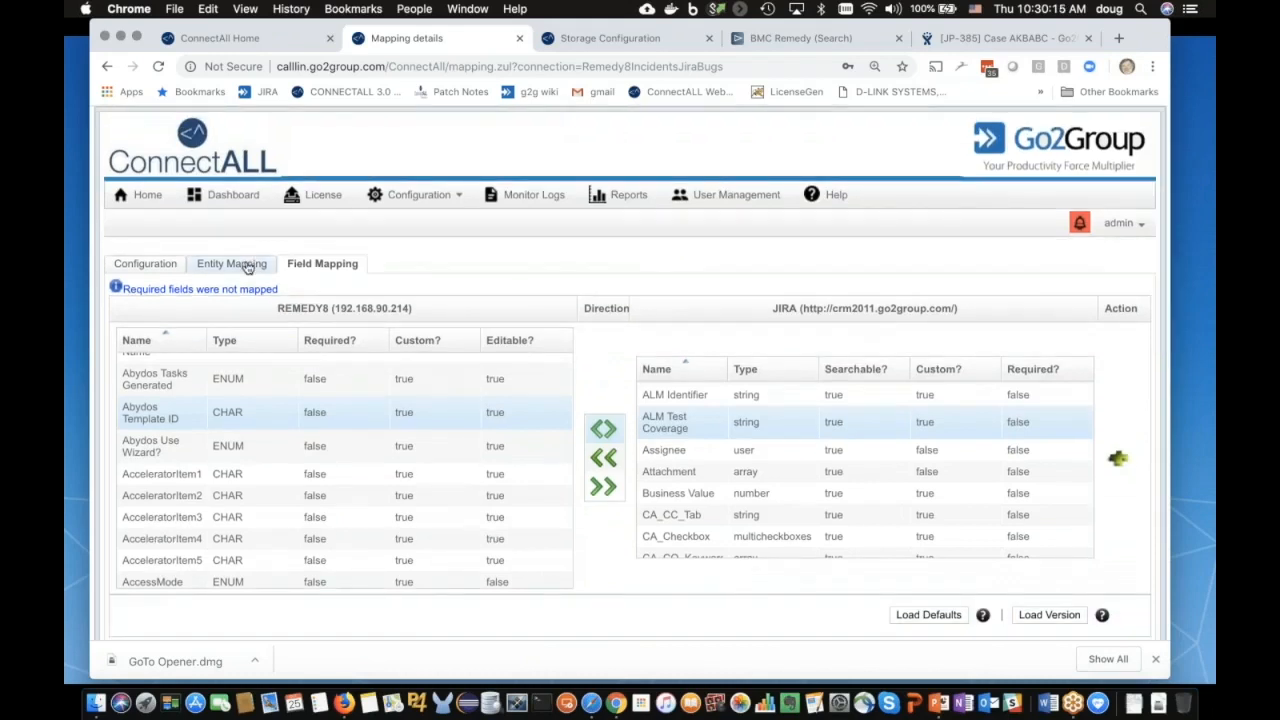
Step: Enter 'yyyy-MM-dd HH:mm:ss.SSS' as the Remedy8 Sync Start Time in Advanced Properties
click(231, 263)
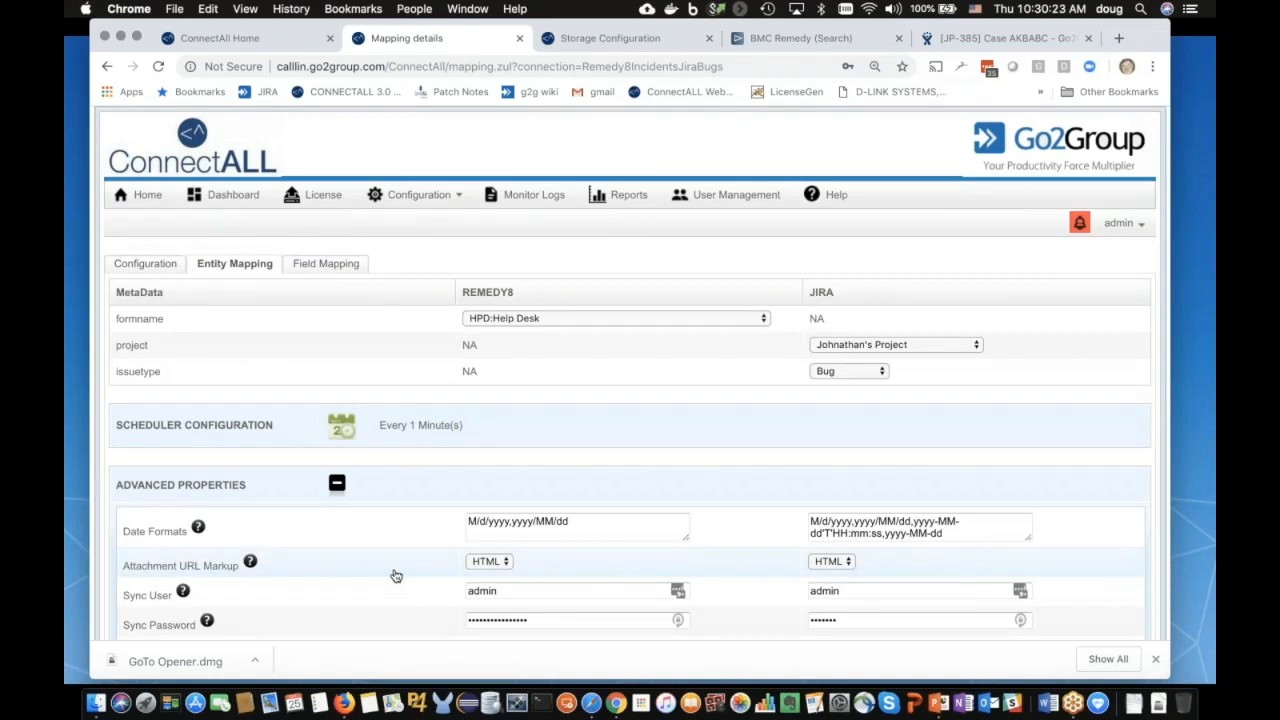
scroll(down, 3)
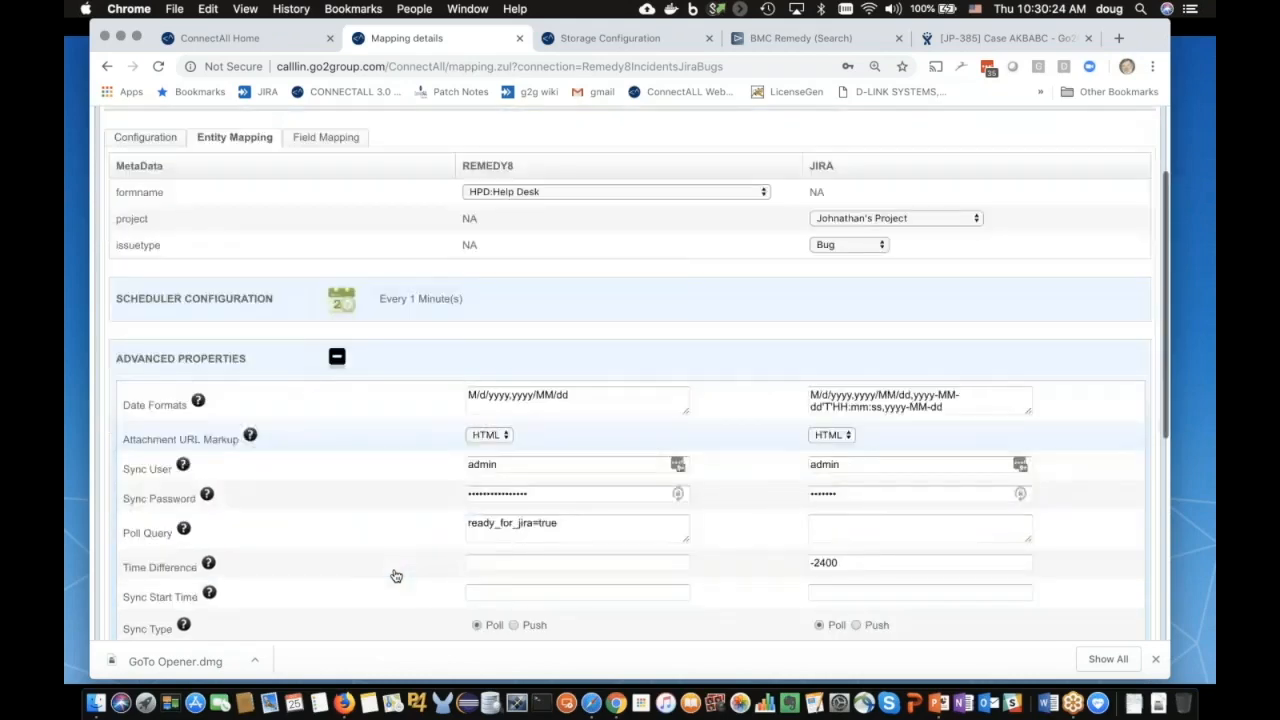
scroll(down, 3)
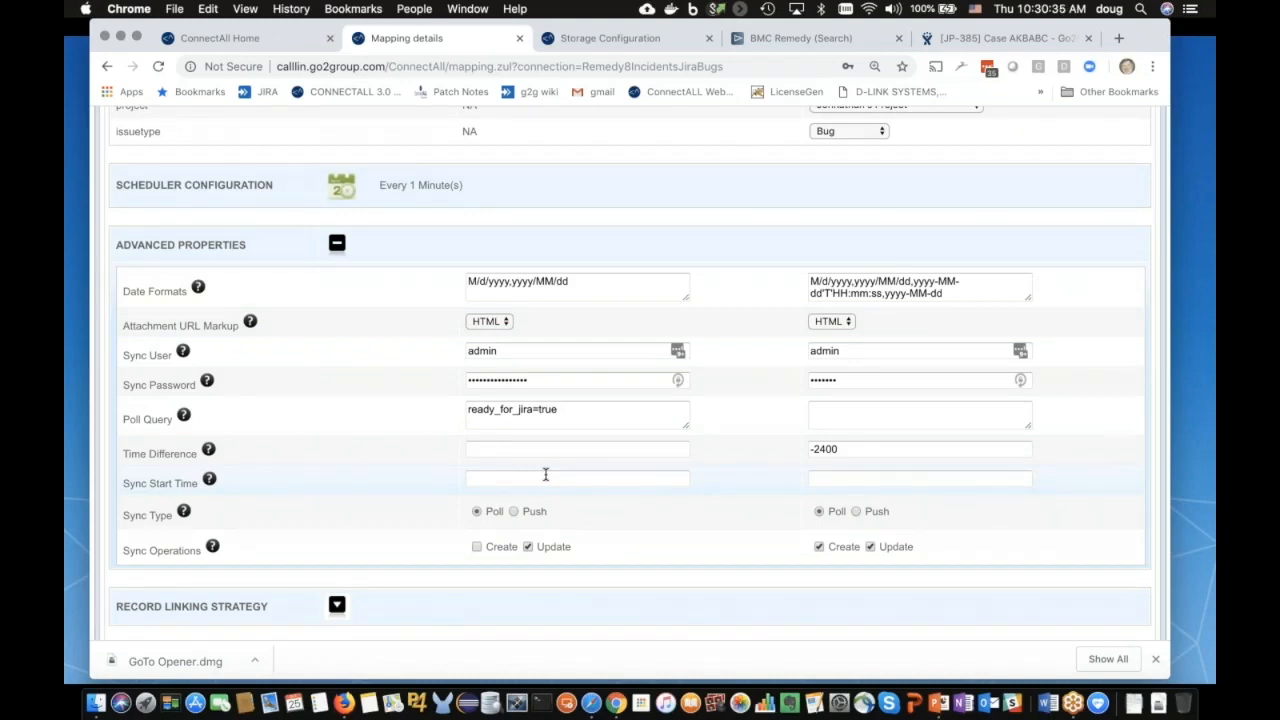
mouse_move(465, 415)
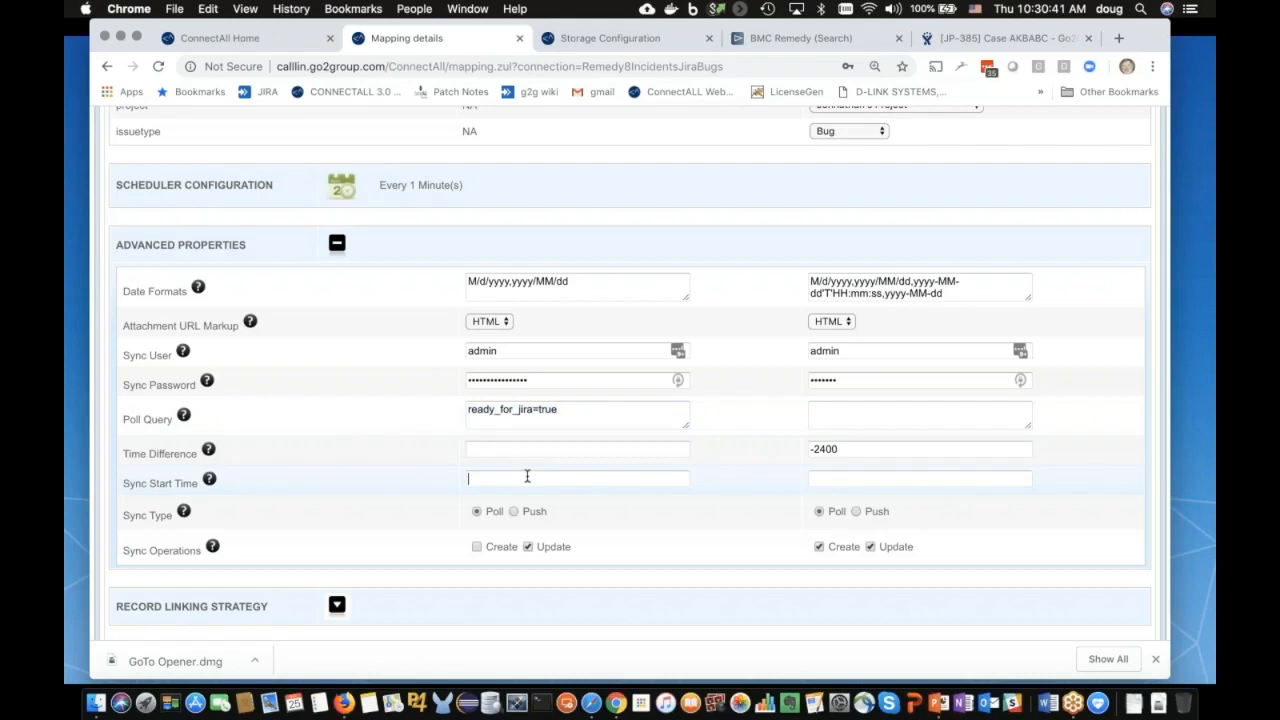
text(yyyy-MM-dd'HH:mm:ss.SSS)
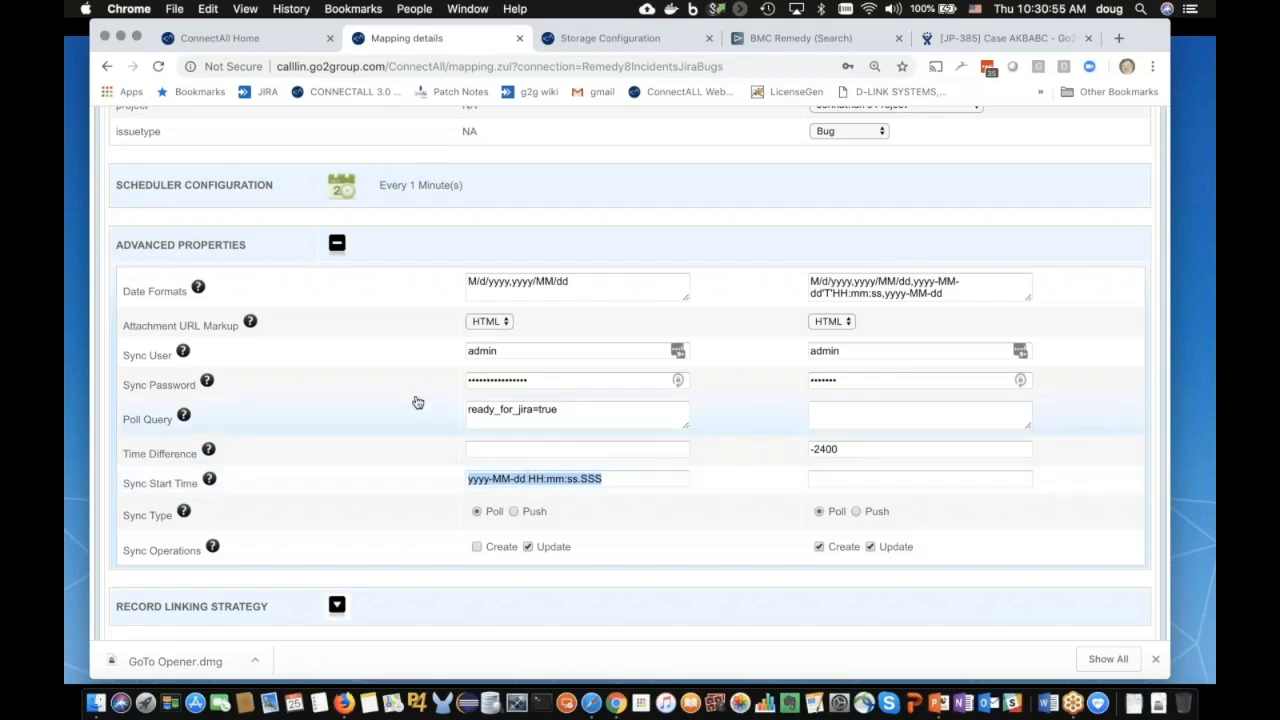
scroll(up, 3)
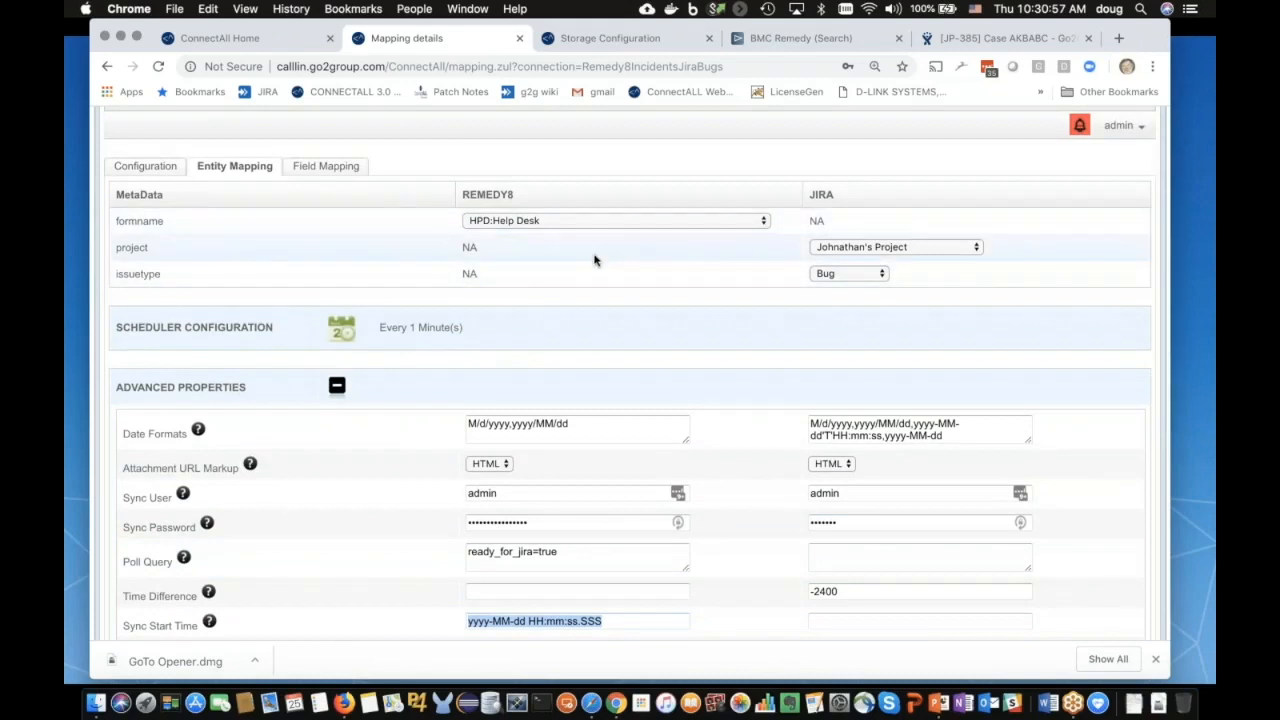
mouse_move(543, 339)
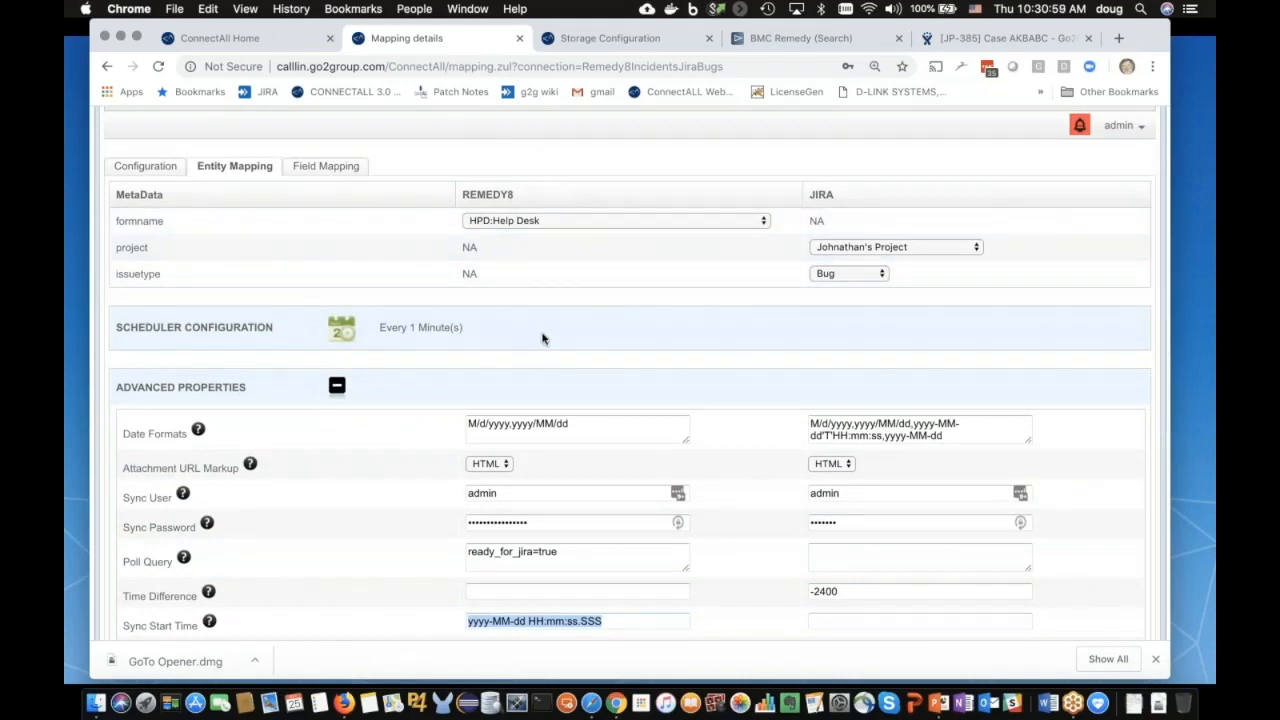
mouse_move(510, 297)
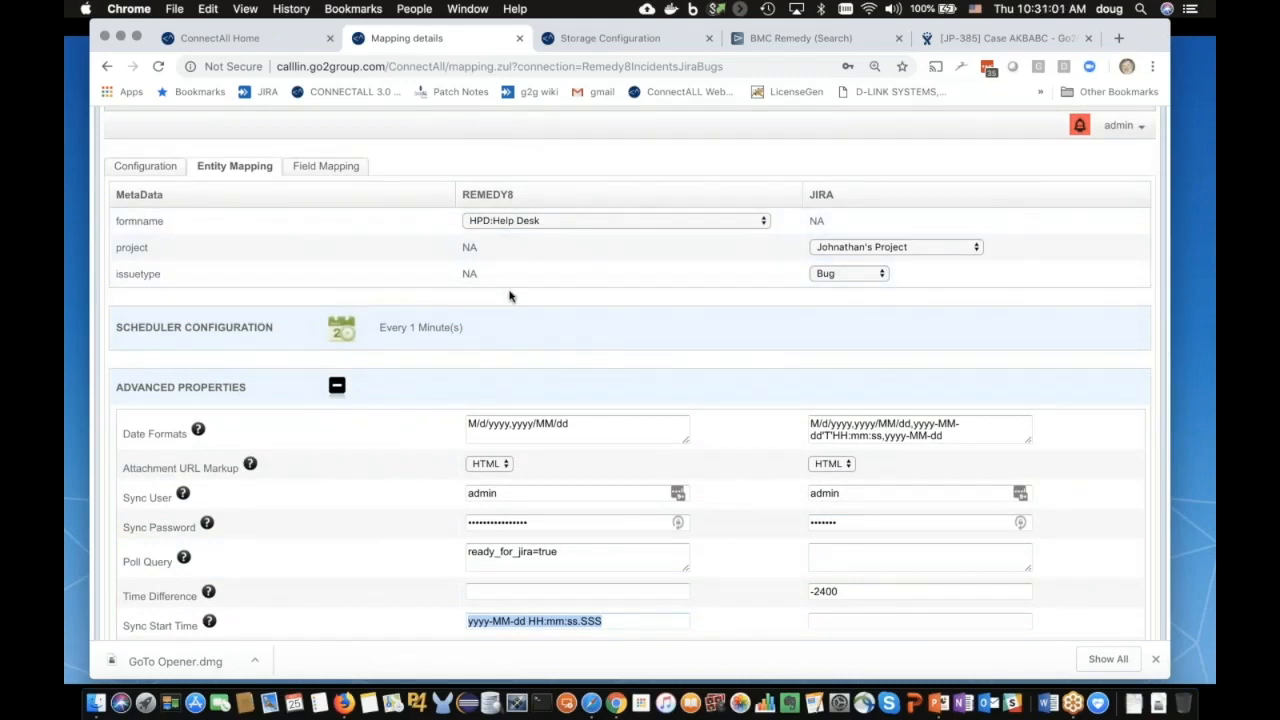
mouse_move(410, 563)
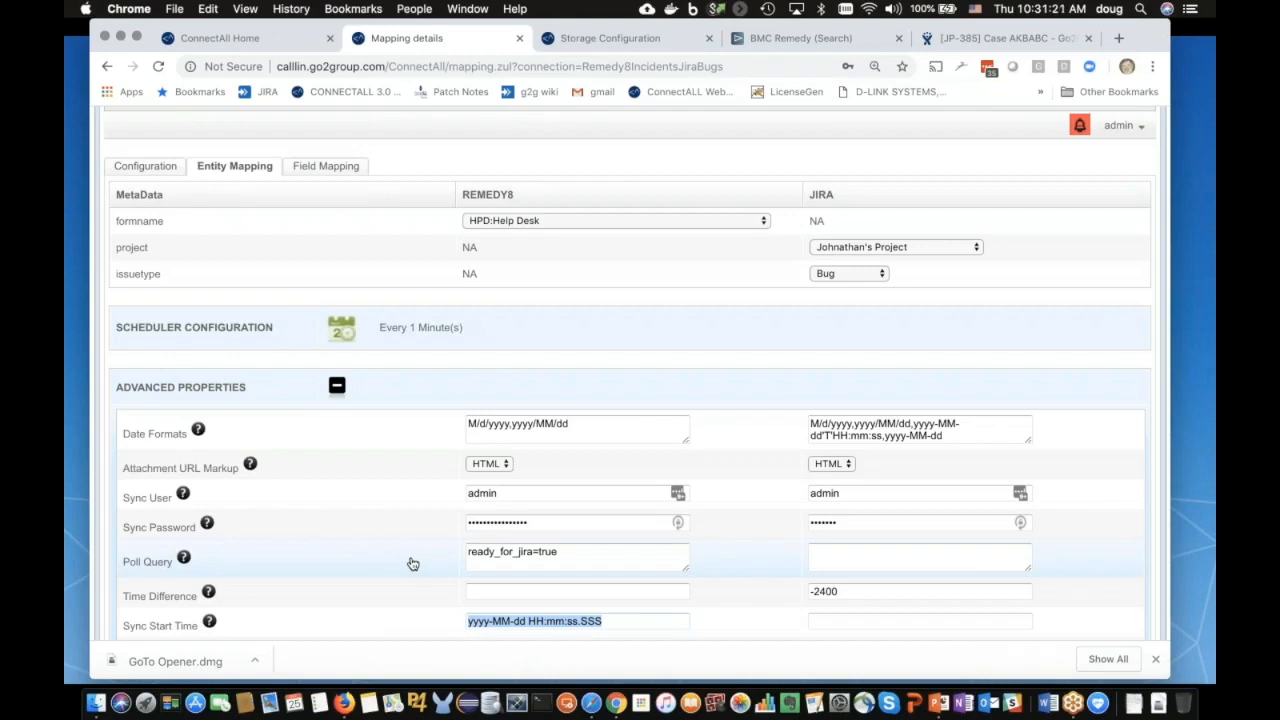
mouse_move(938, 703)
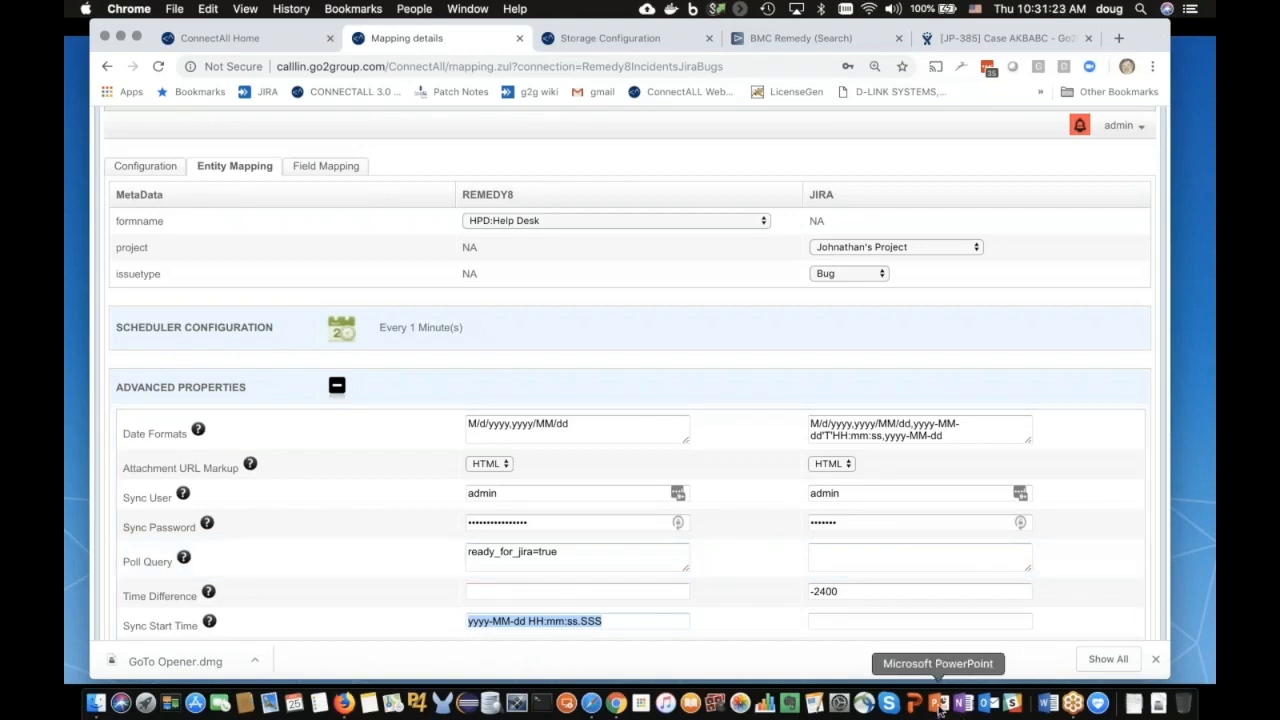